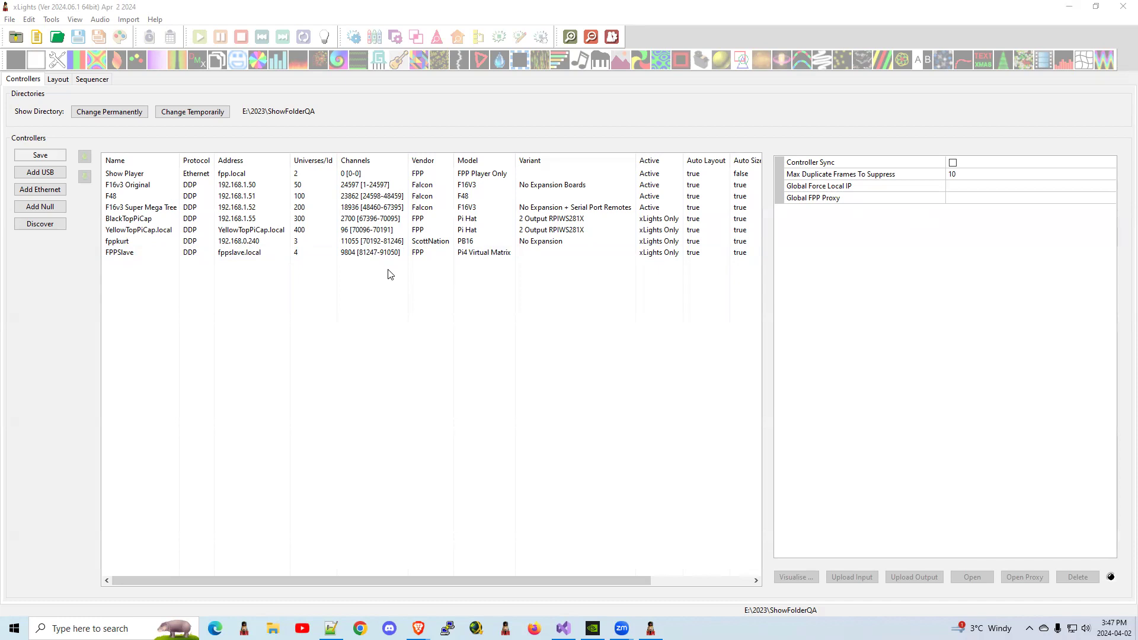
mouse_move(403, 155)
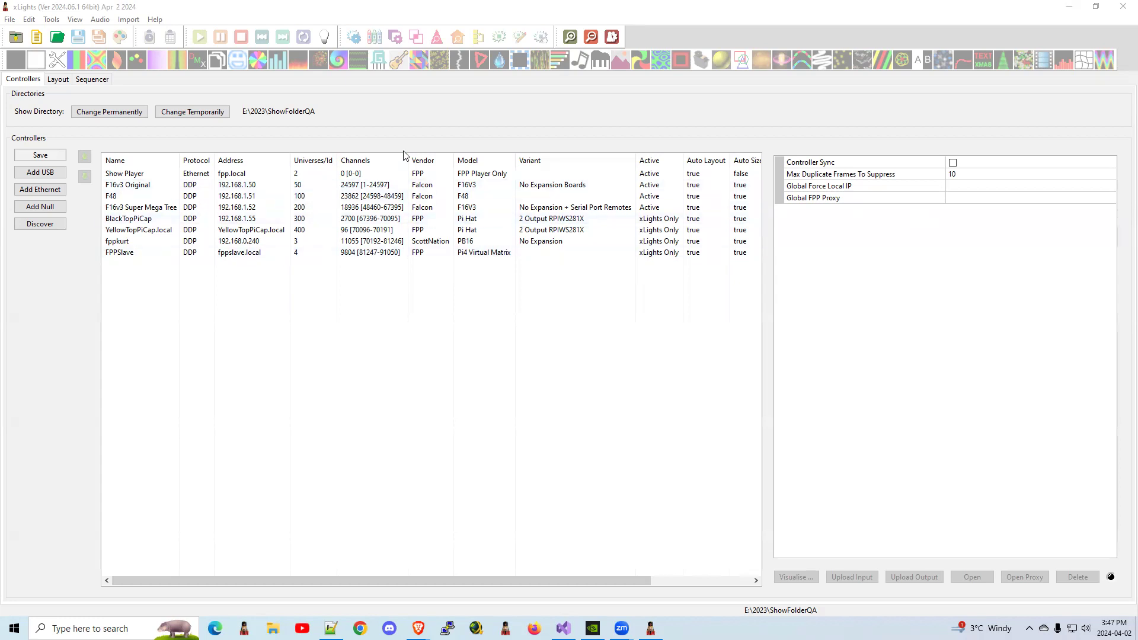
mouse_move(323, 150)
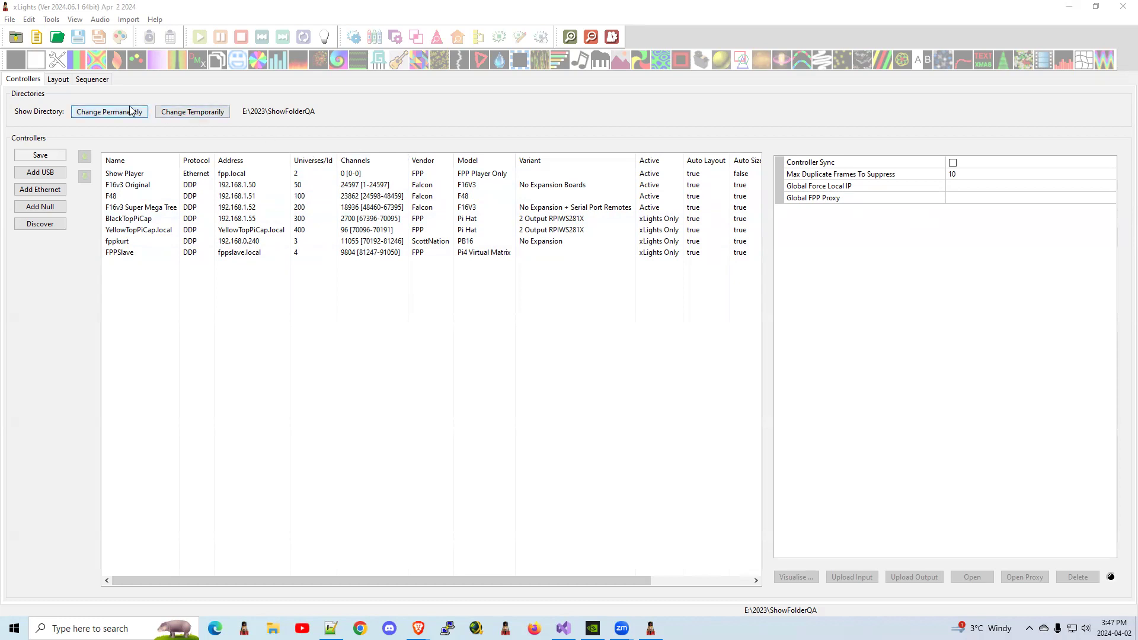
mouse_move(285, 272)
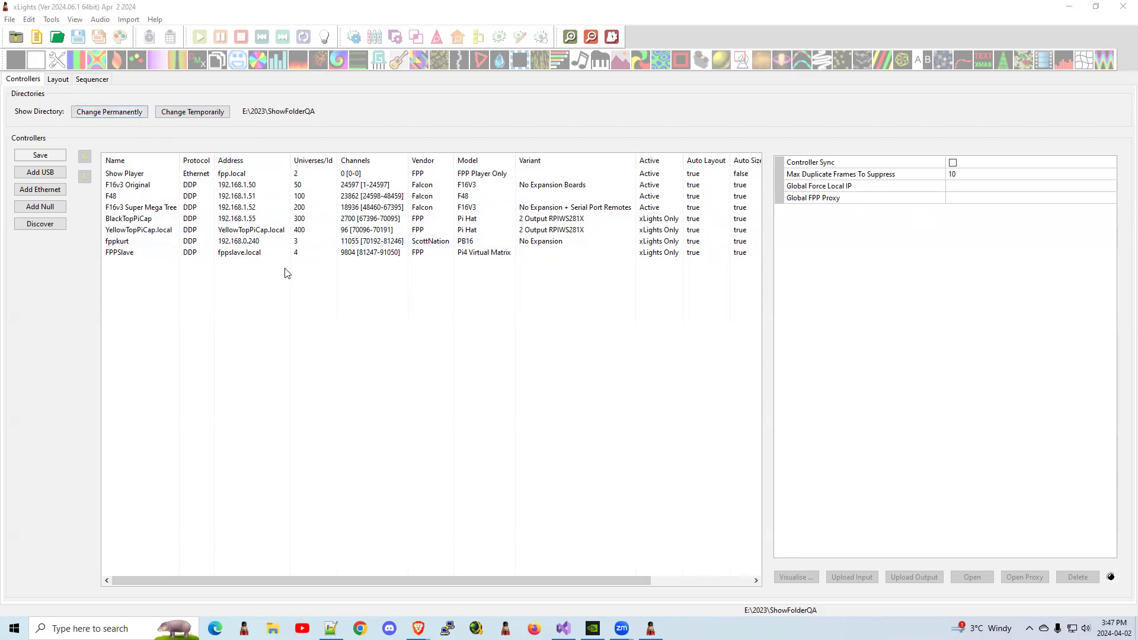
mouse_move(114, 103)
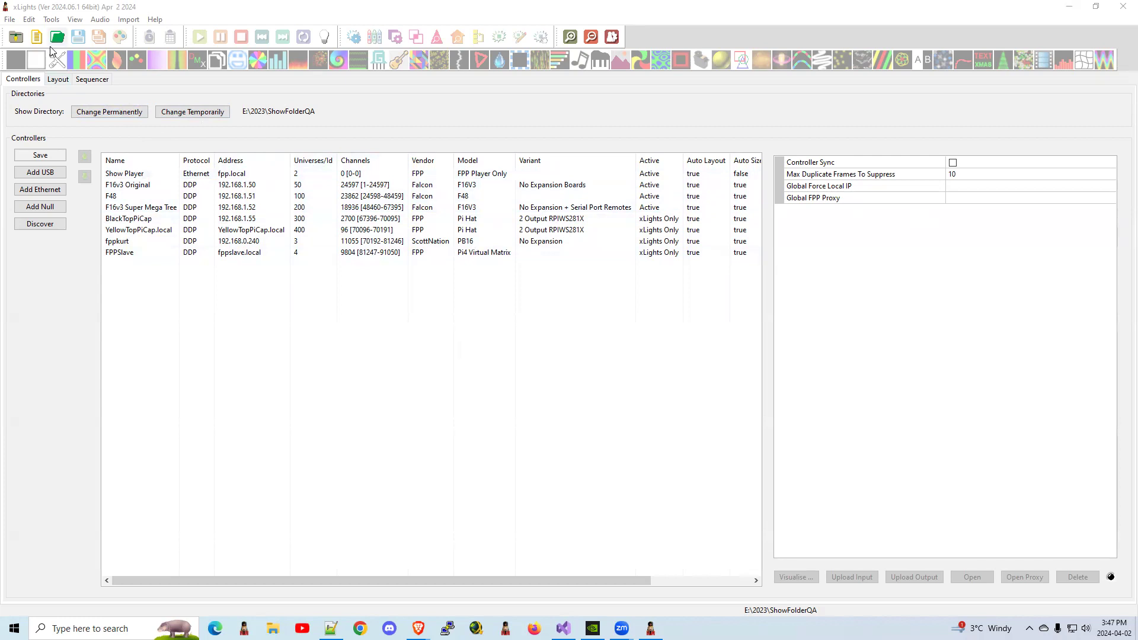
mouse_move(57, 37)
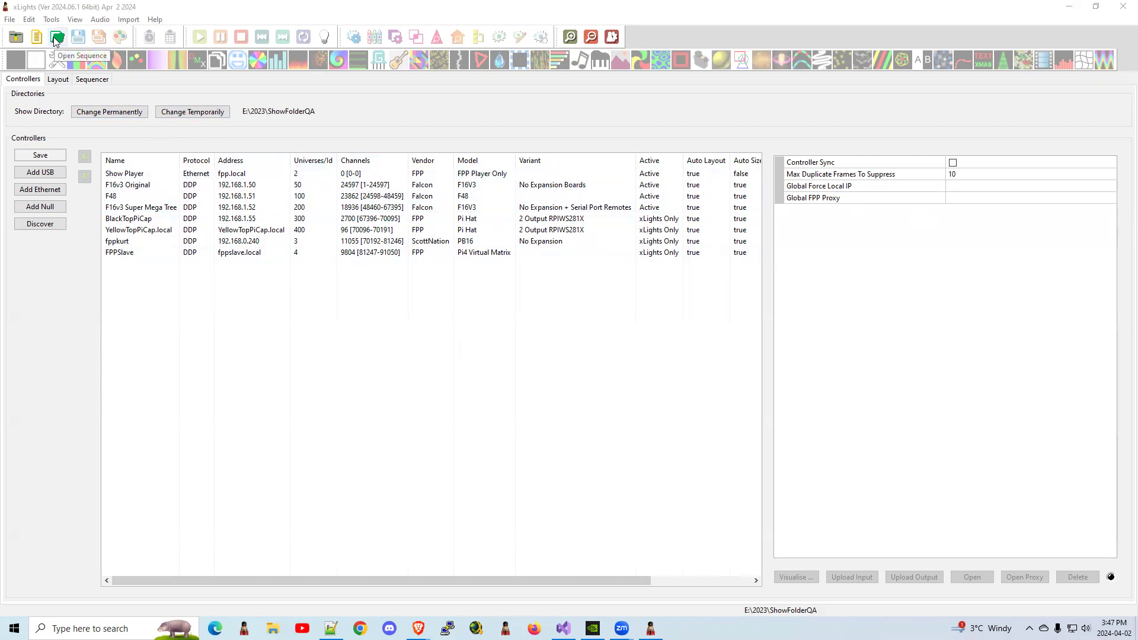
Step: Open the _template.xsq sequence through the Open Sequence file dialog
click(58, 37)
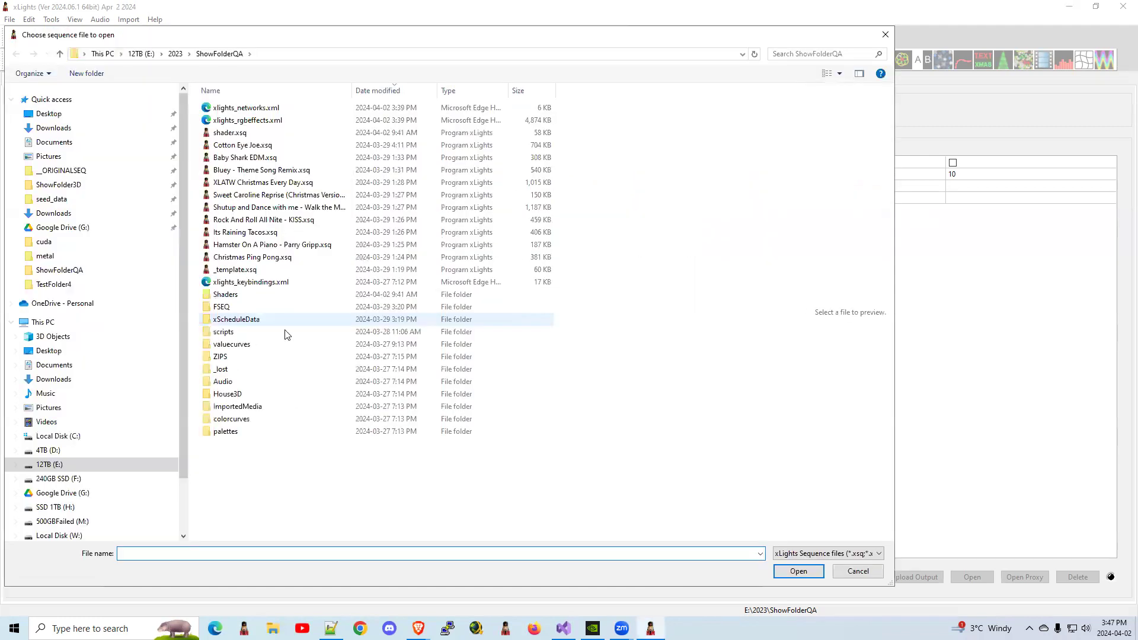
click(235, 269)
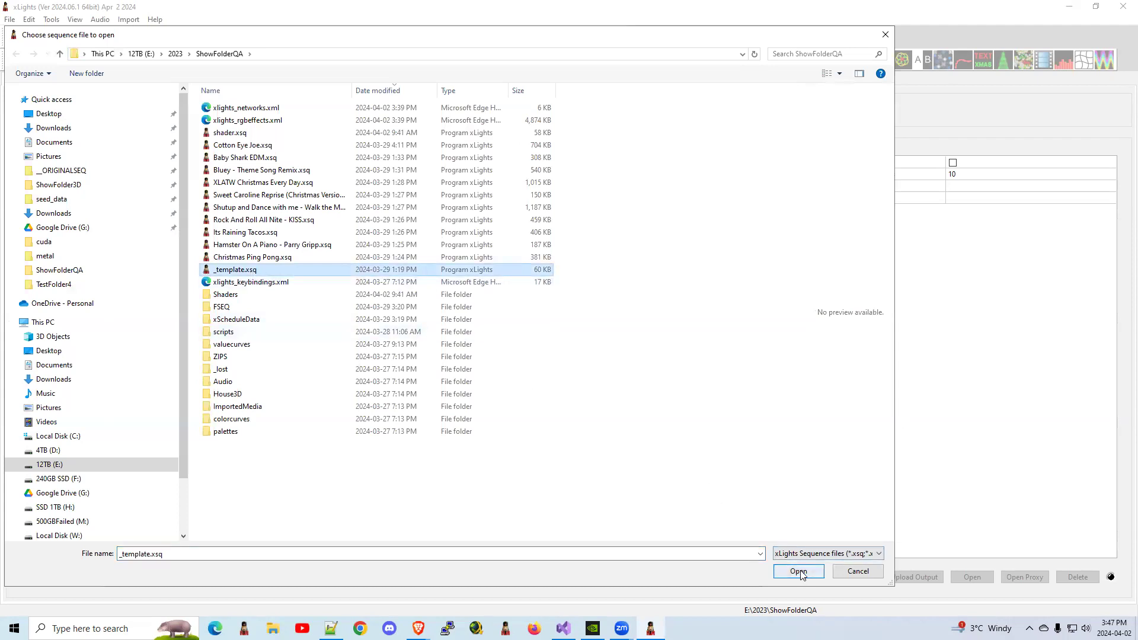
click(798, 571)
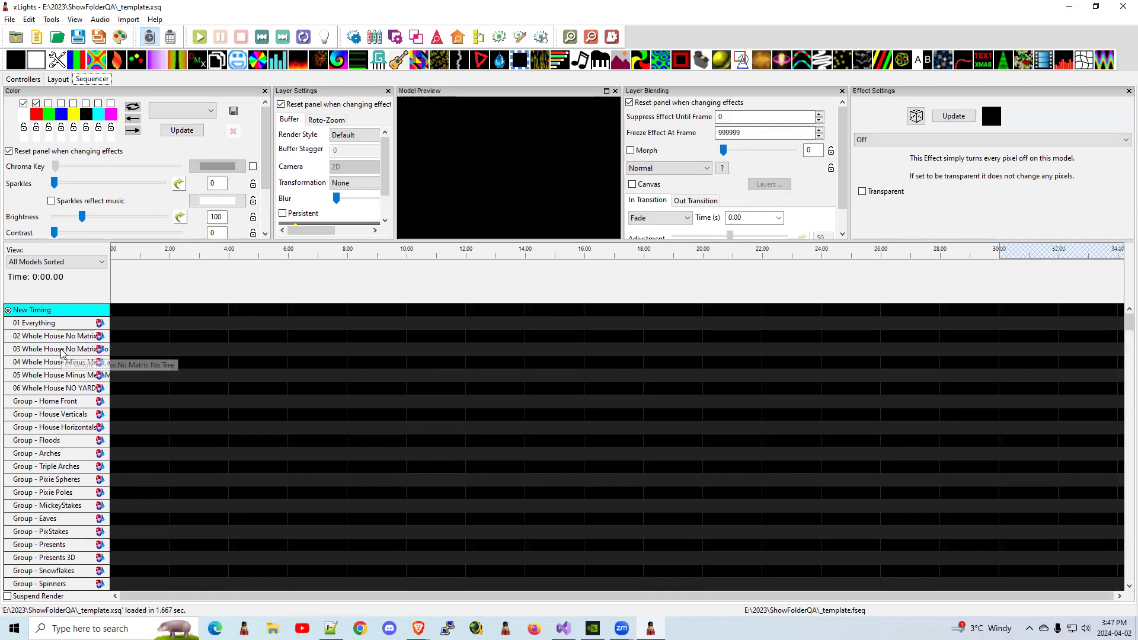
right_click(55, 349)
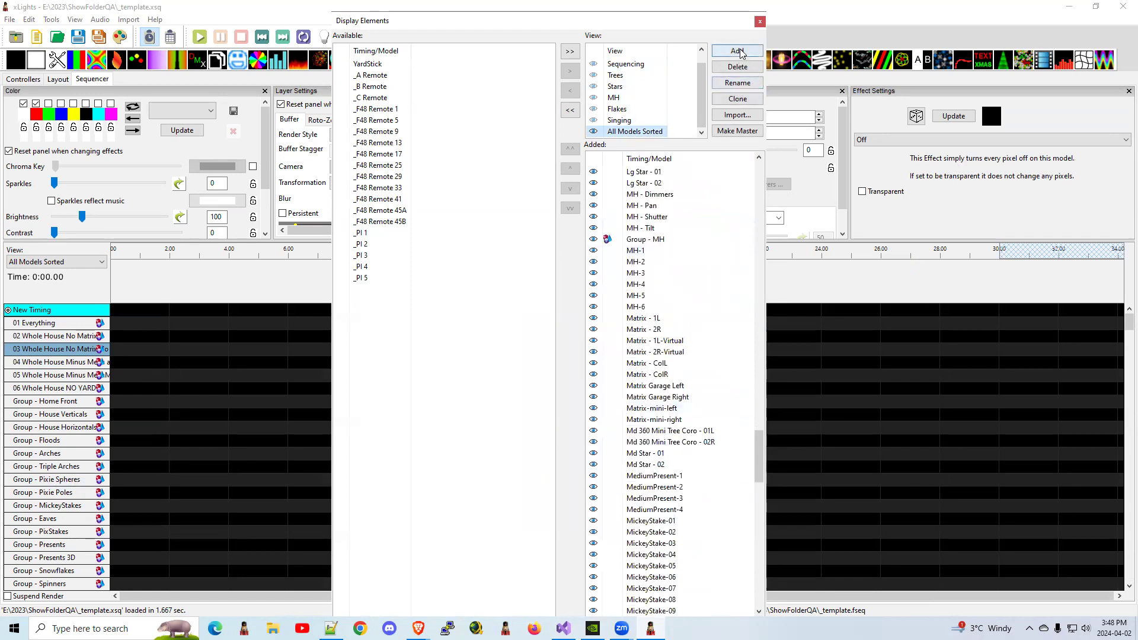
click(760, 22)
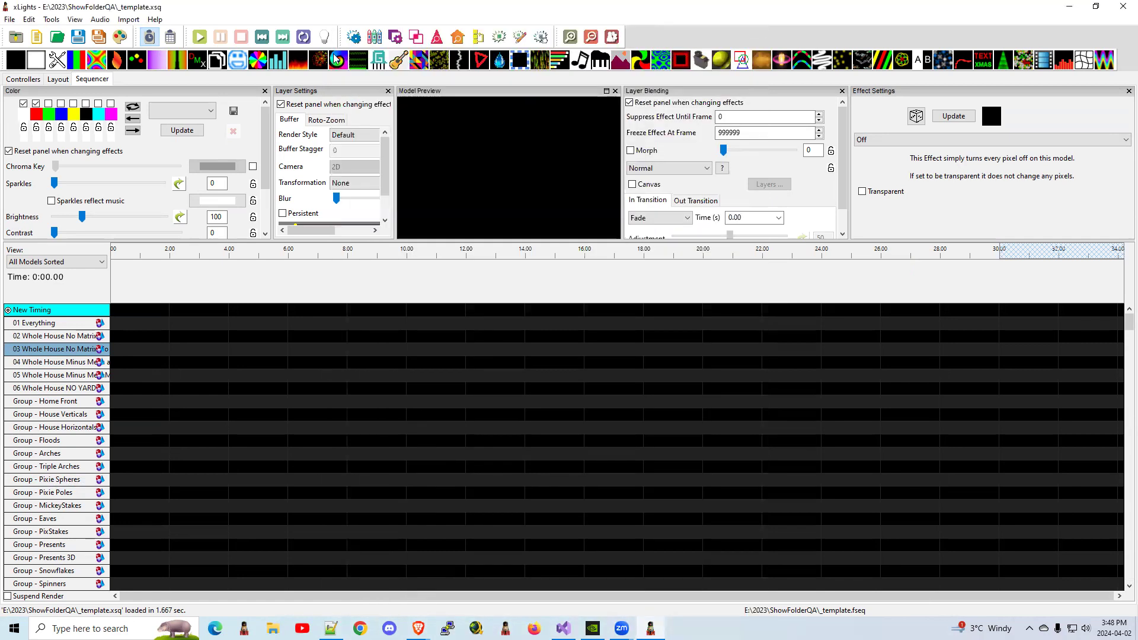
click(58, 79)
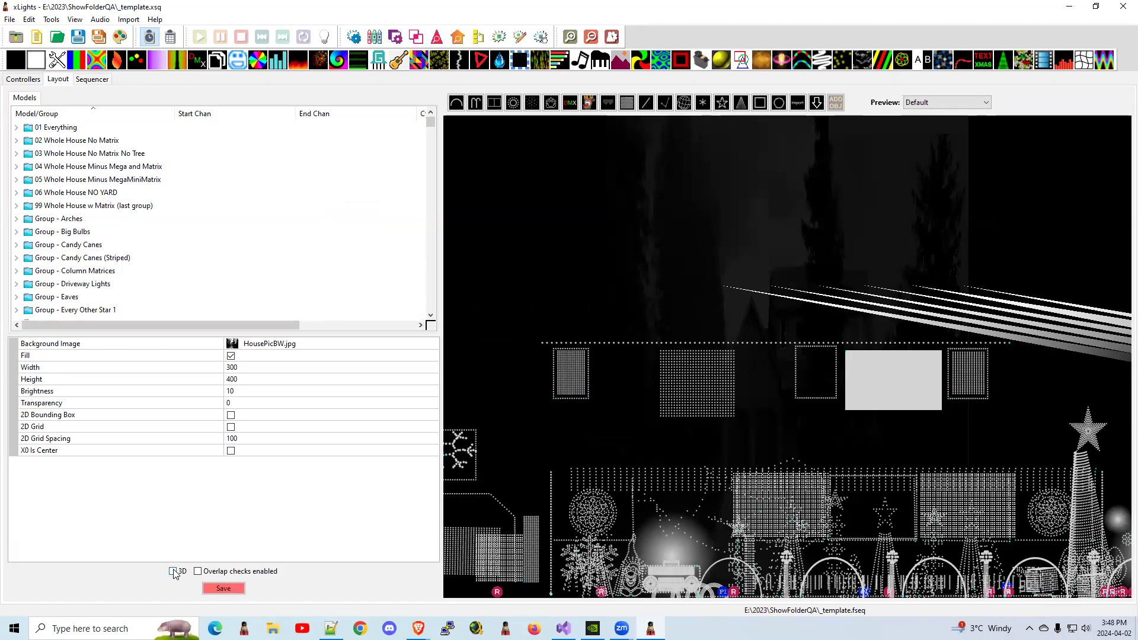
Step: Turn on 3D rendering for the house display layout
click(172, 572)
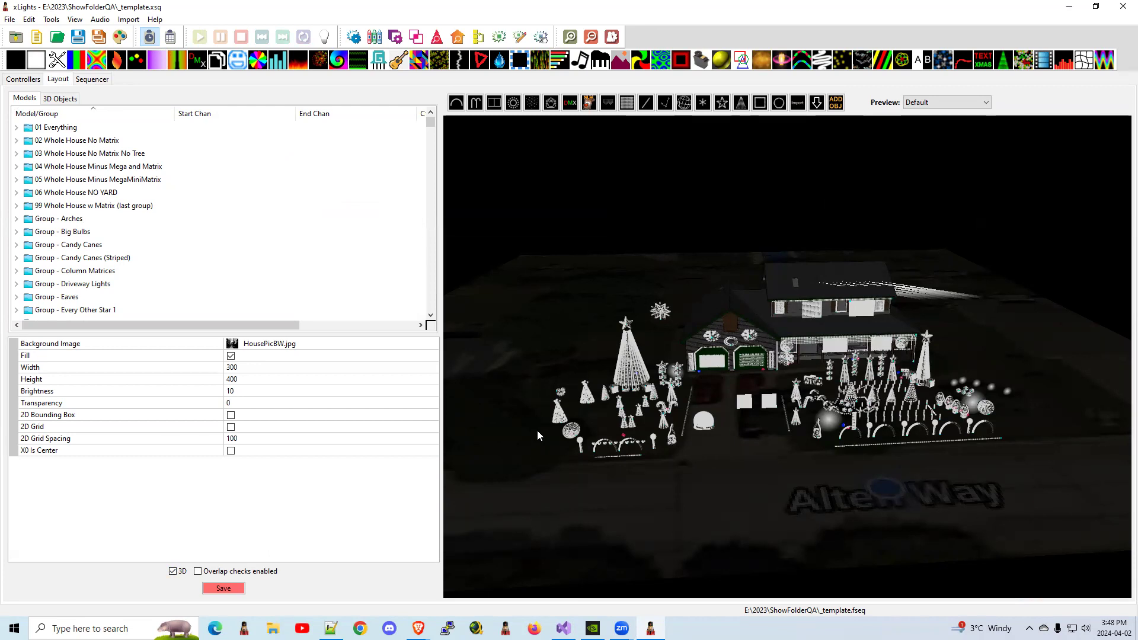
mouse_move(298, 224)
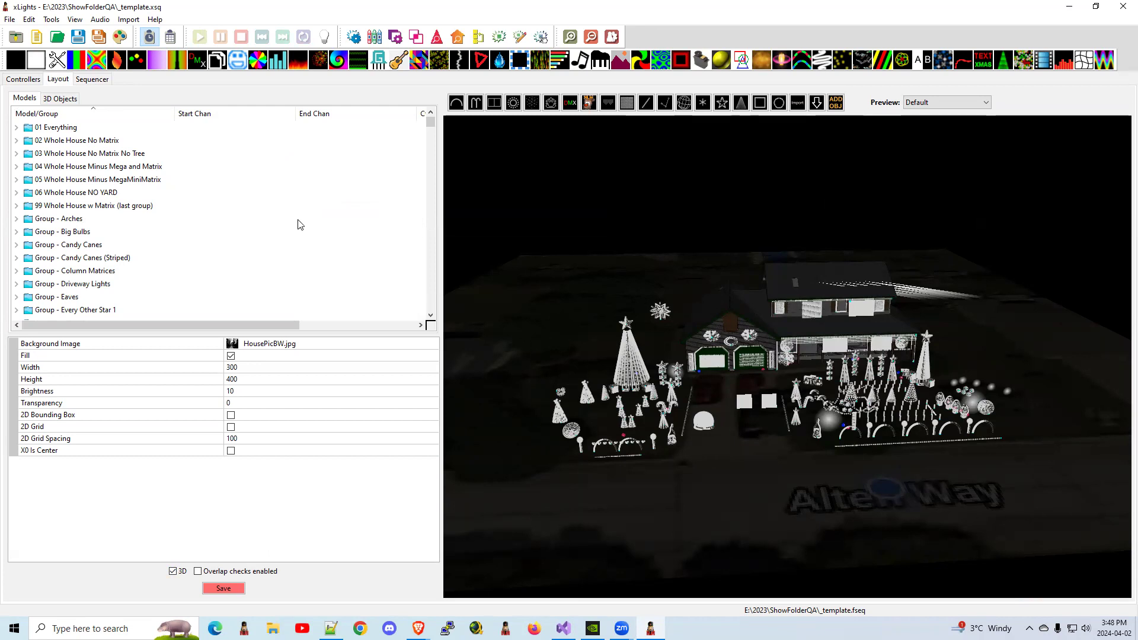
mouse_move(588, 102)
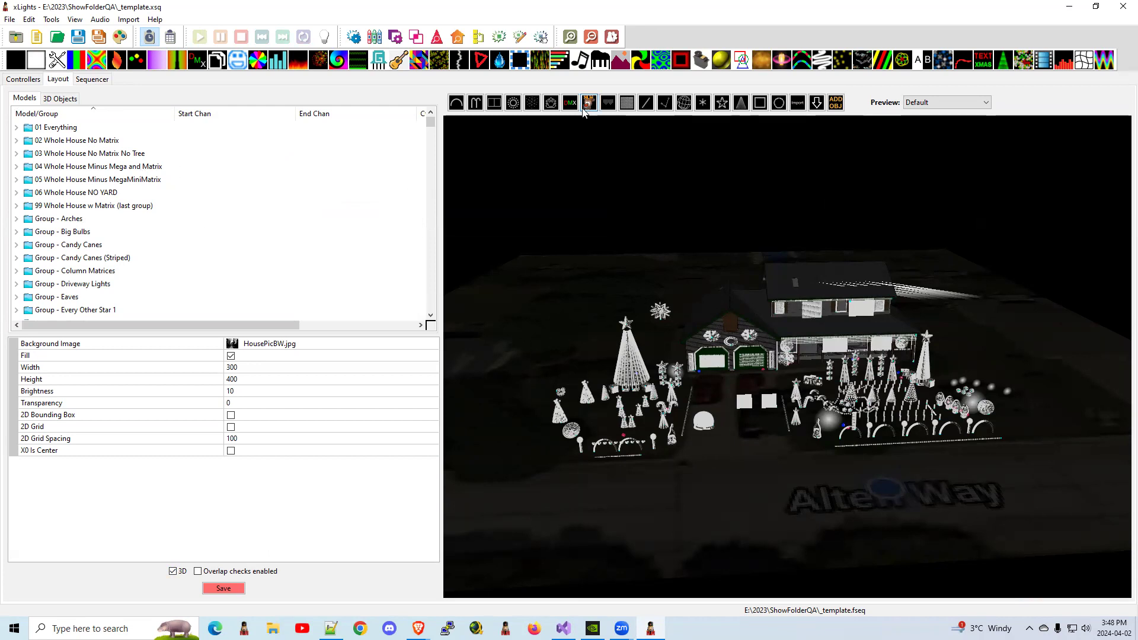
mouse_move(796, 102)
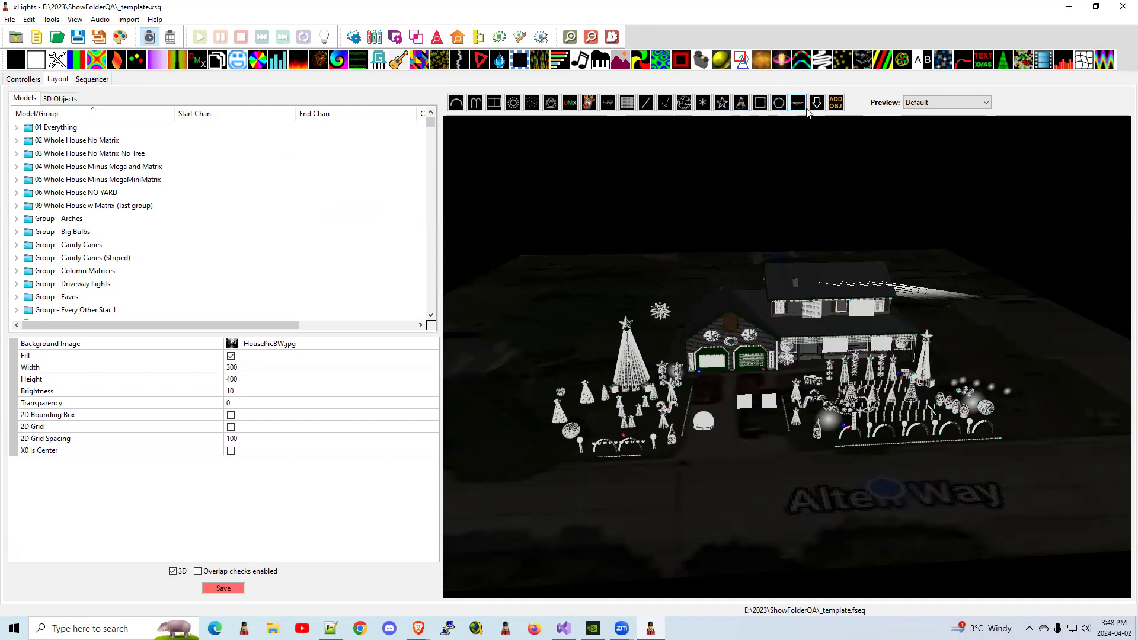
mouse_move(721, 102)
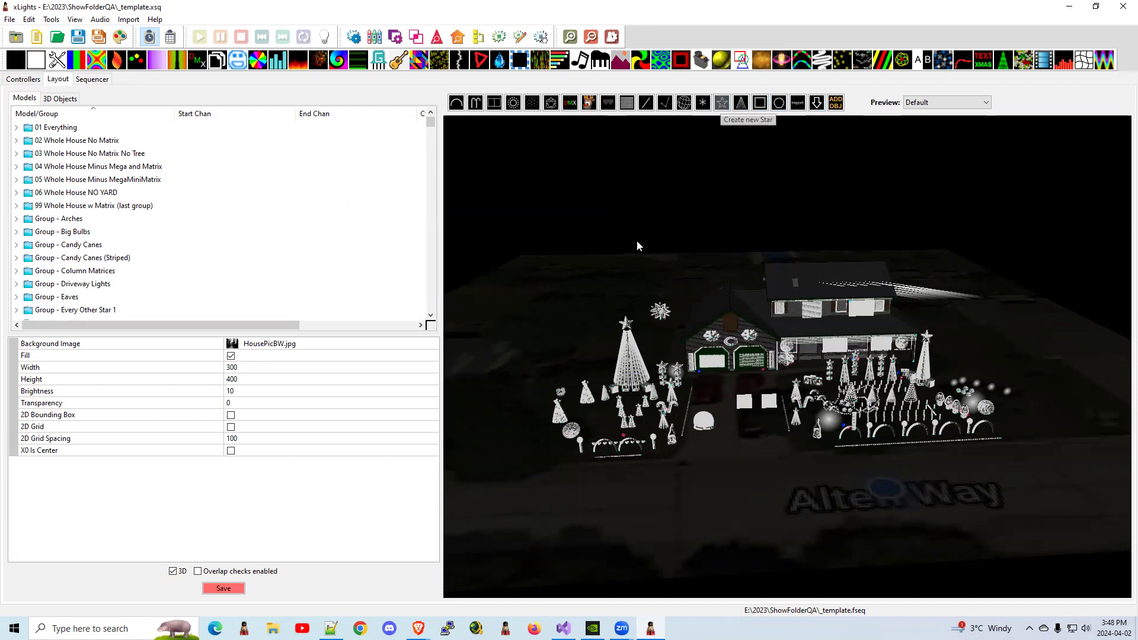
Step: Place a new Star model above the left yard and bring up its options
click(701, 102)
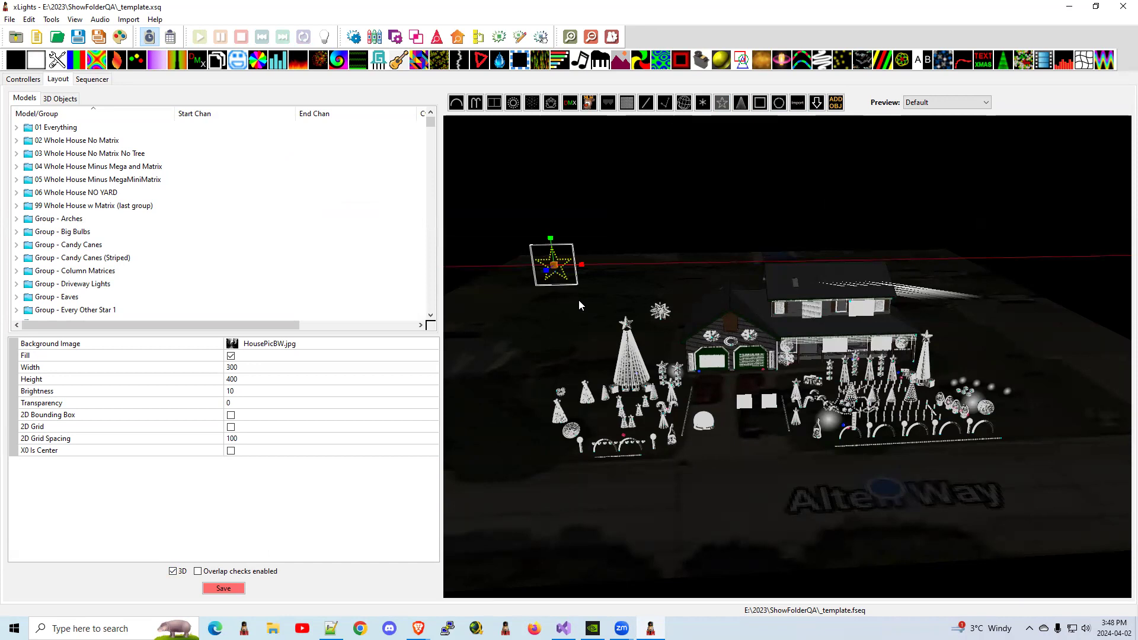
click(553, 263)
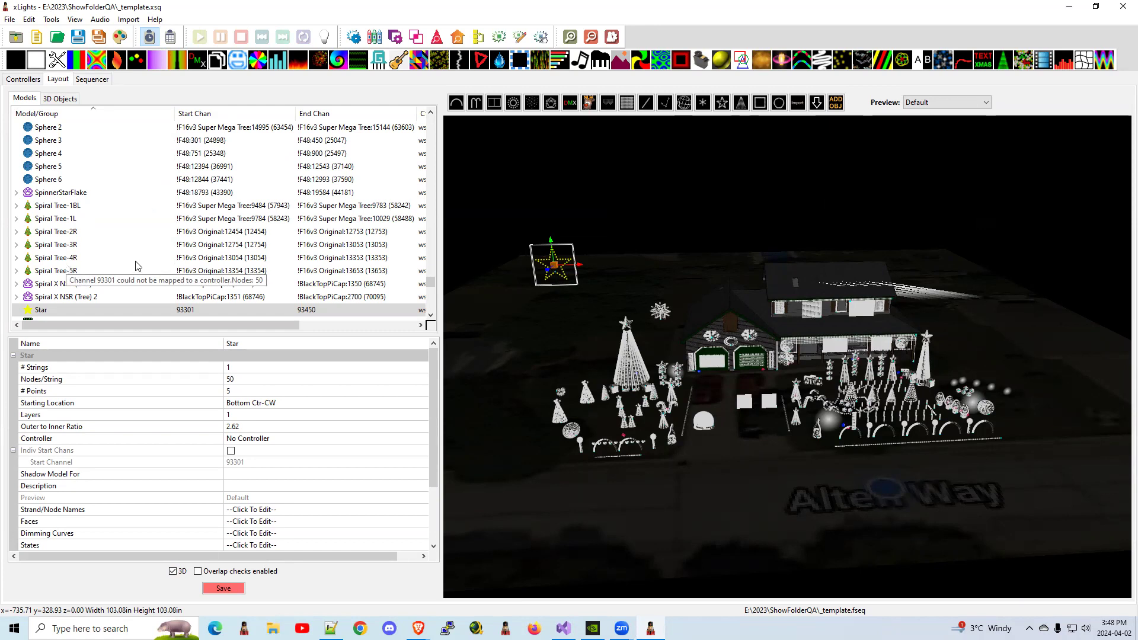
mouse_move(472, 250)
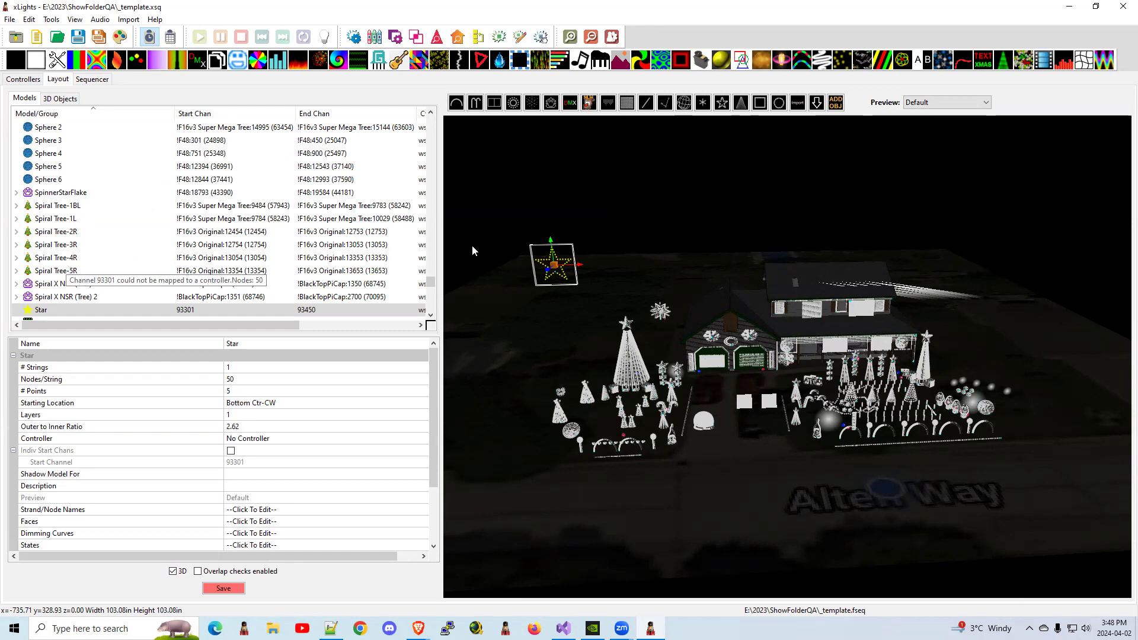
mouse_move(534, 290)
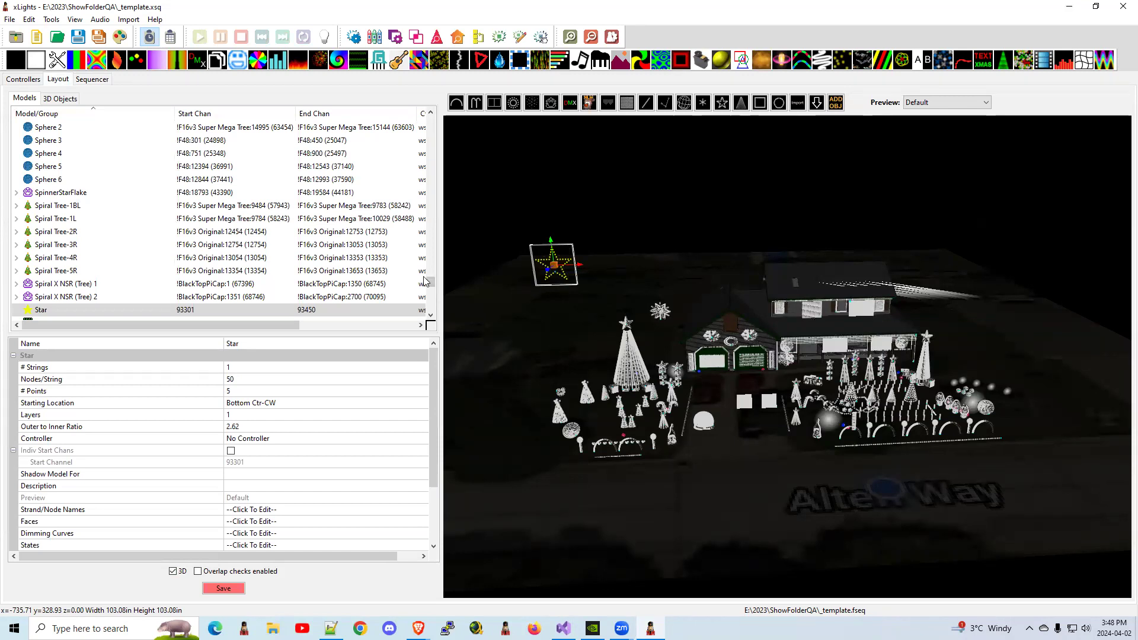
mouse_move(593, 283)
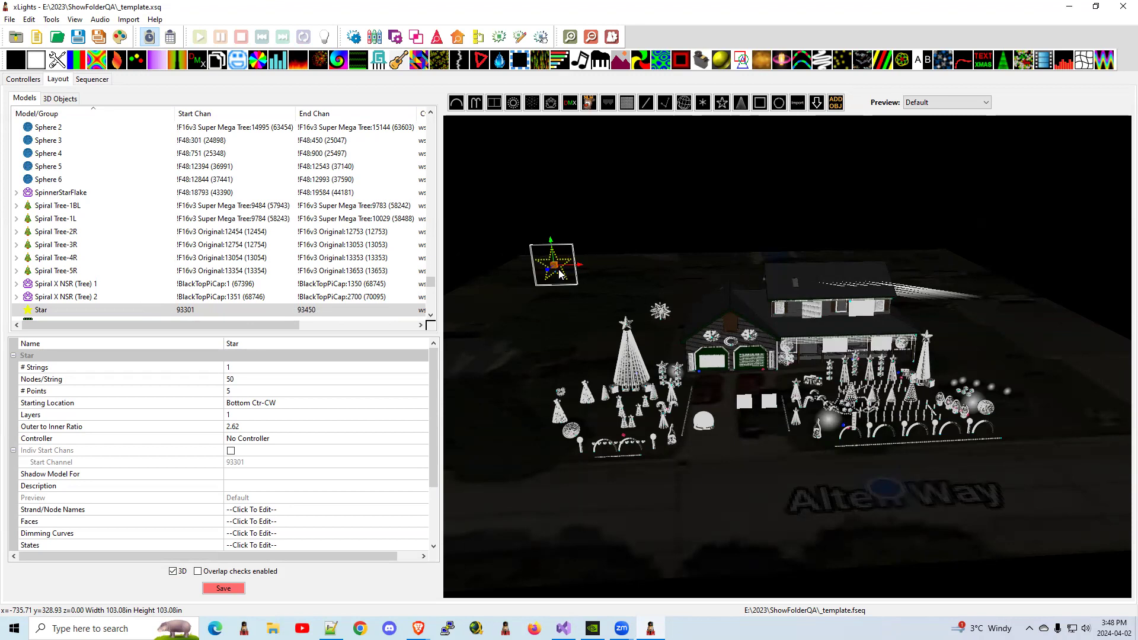
mouse_move(477, 282)
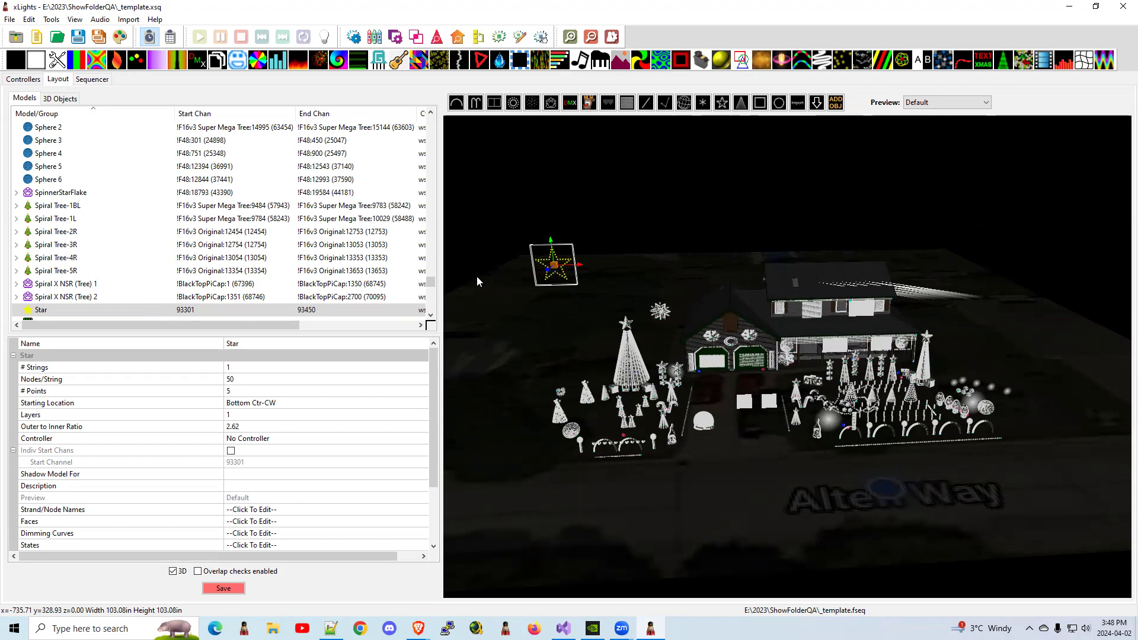
mouse_move(105, 136)
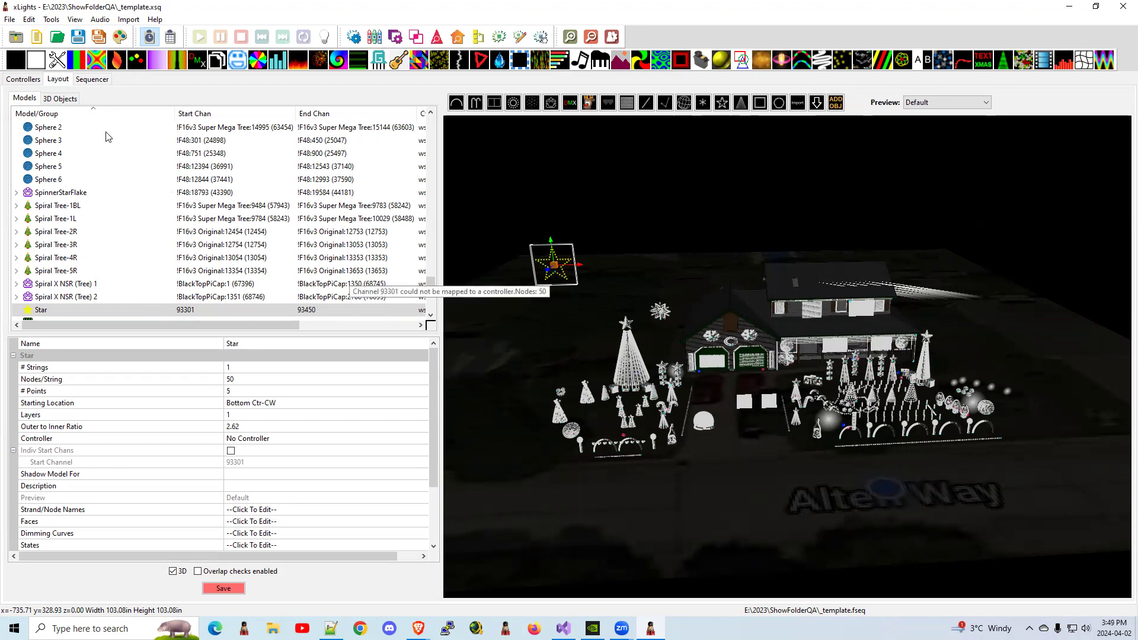
right_click(40, 310)
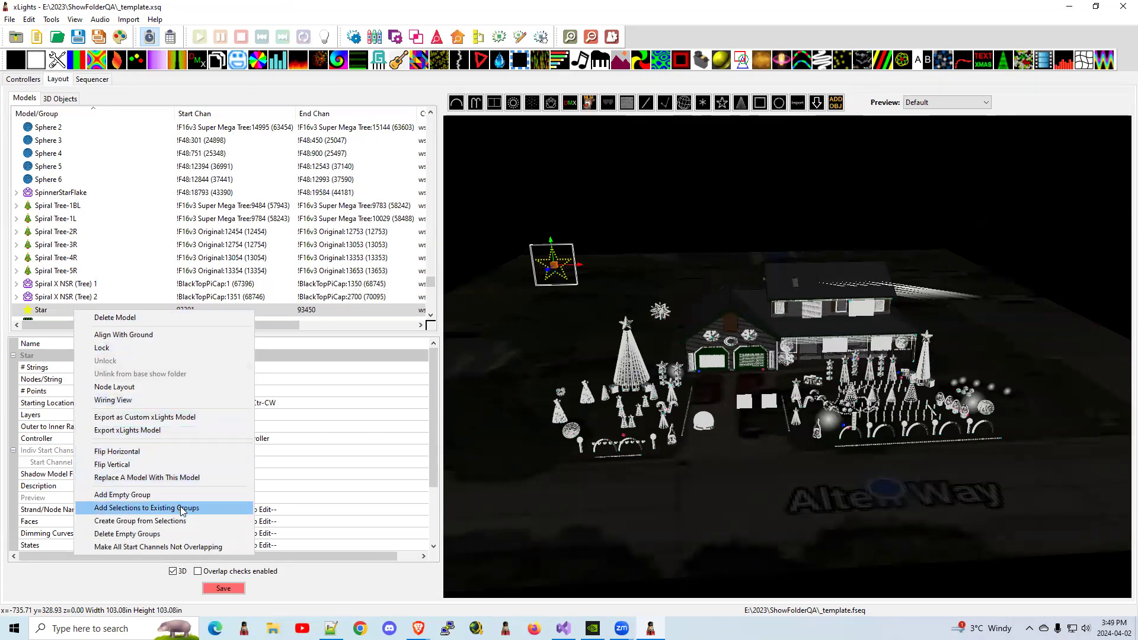
mouse_move(532, 196)
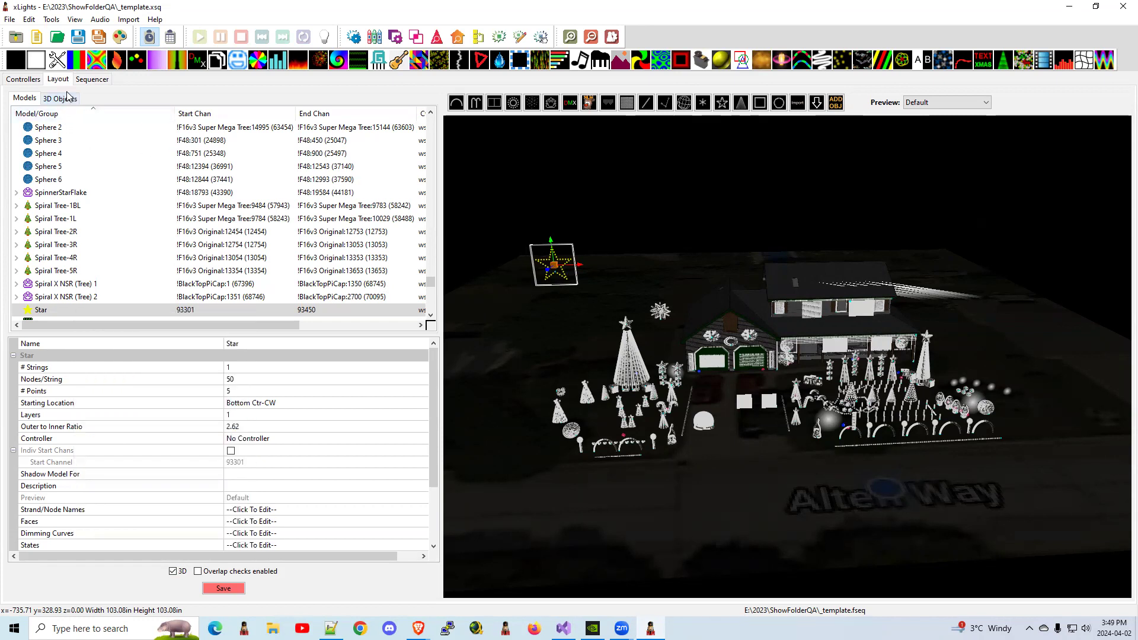
Step: Add the Star model to All Models Sorted, inserted just above Tree Branches
click(91, 79)
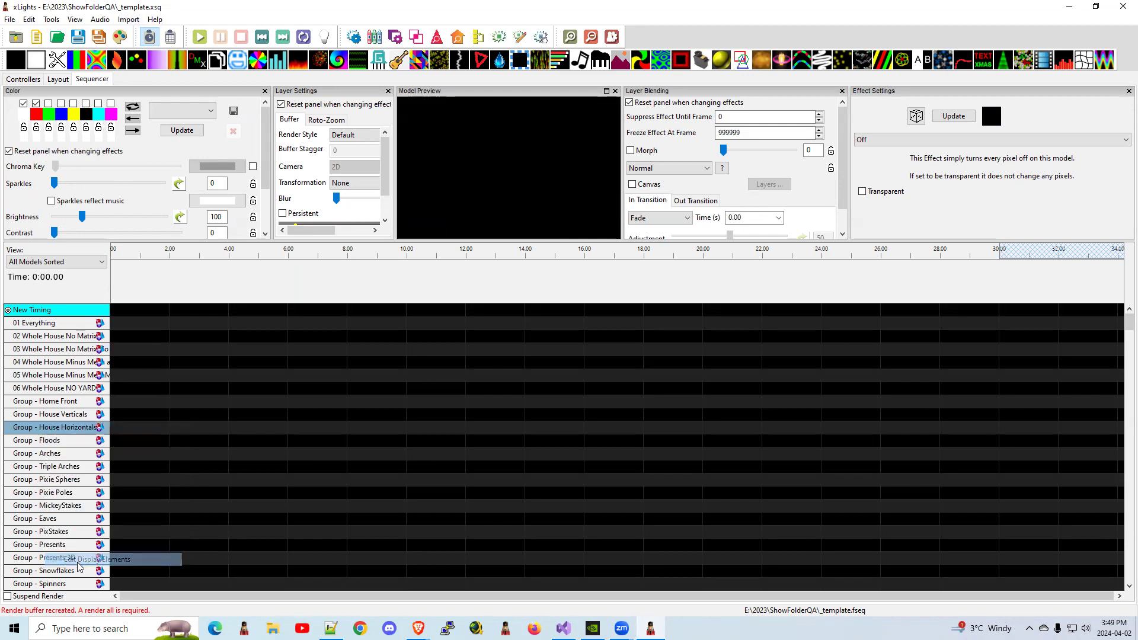
click(103, 559)
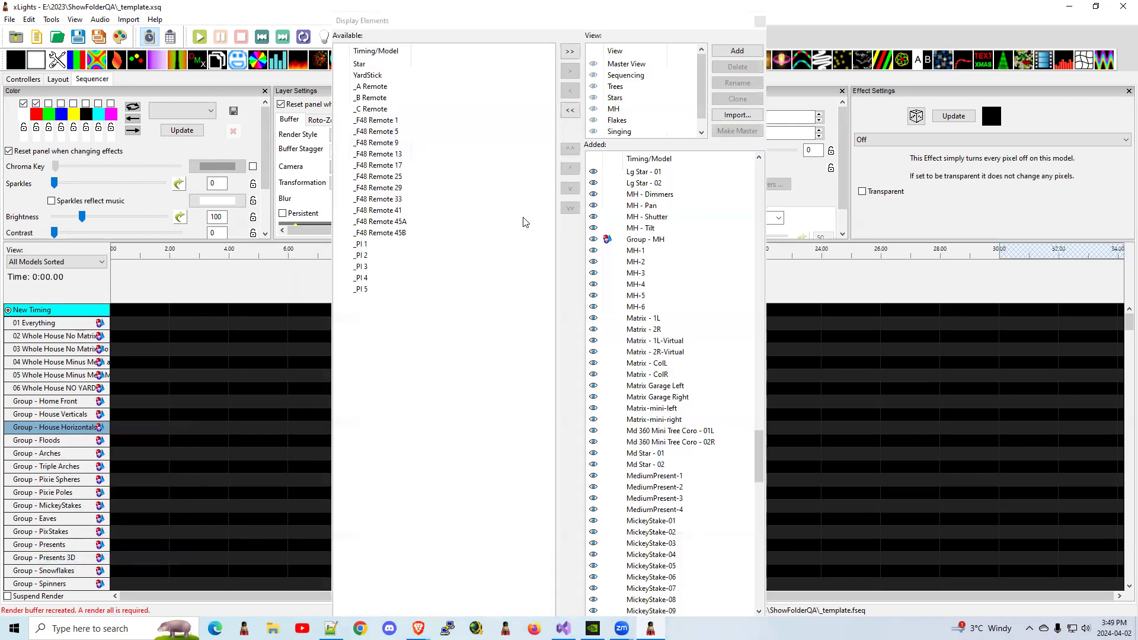
click(358, 64)
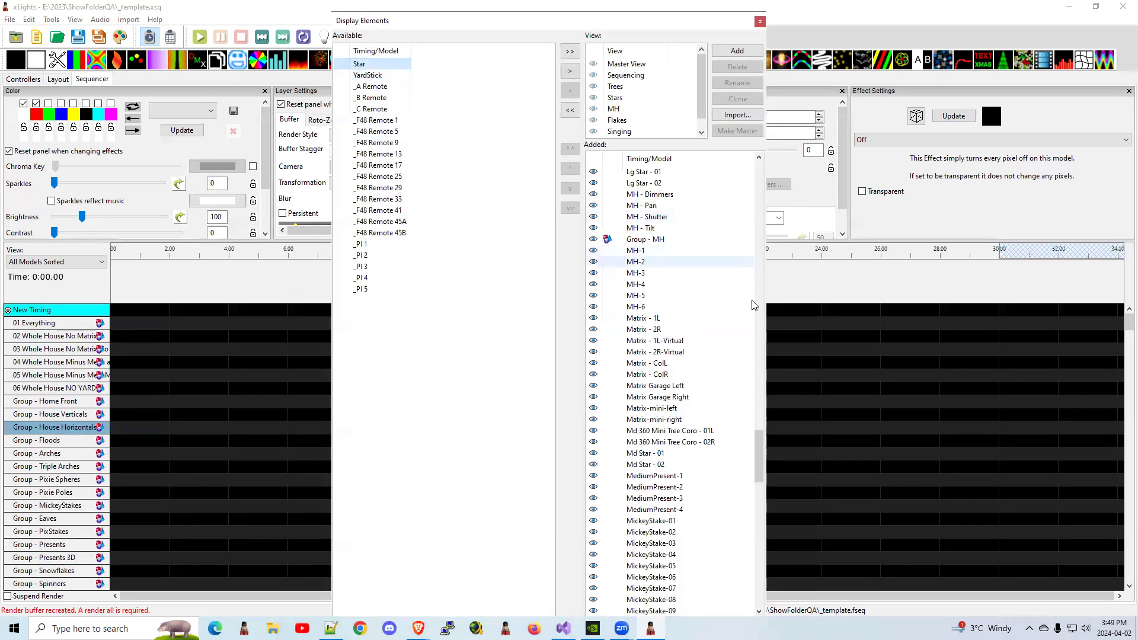
scroll(down, 3)
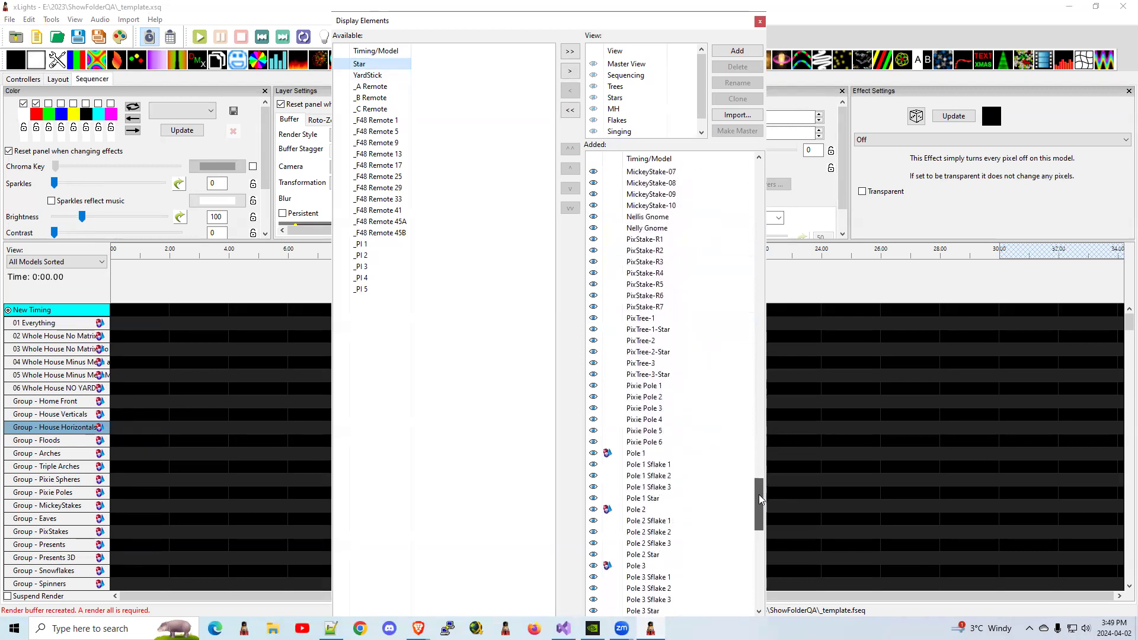
scroll(down, 3)
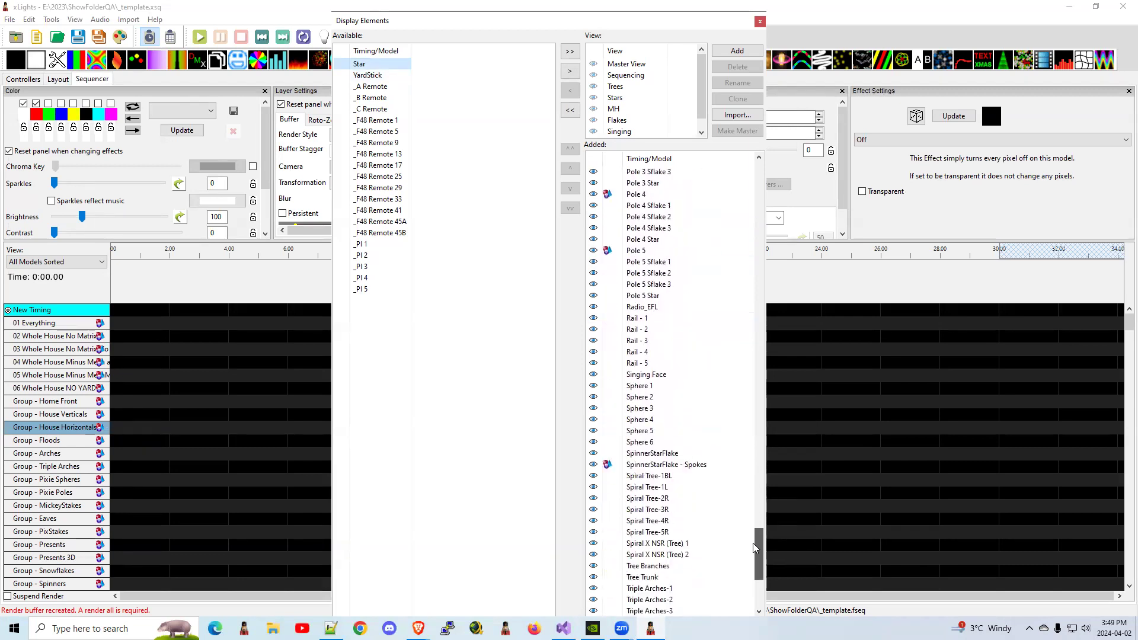
scroll(down, 3)
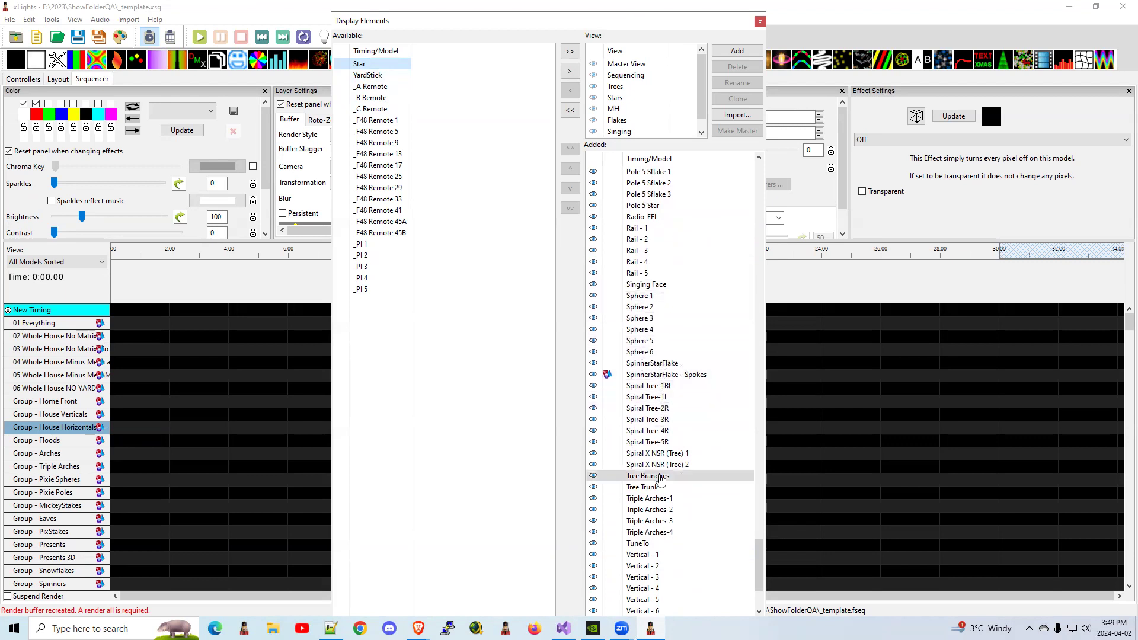
click(569, 70)
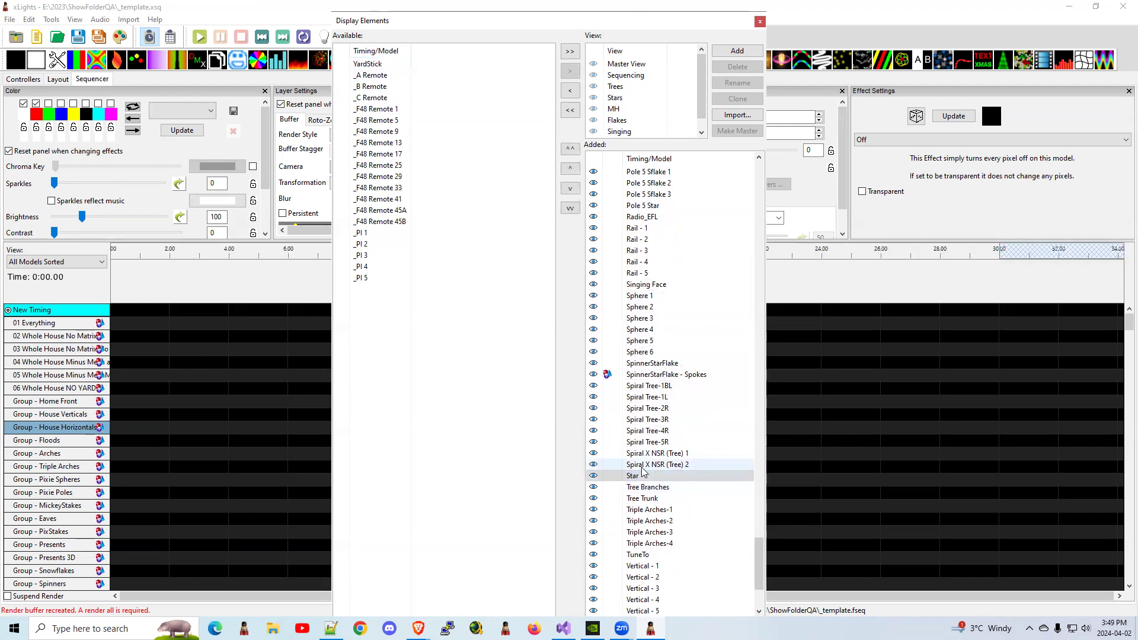
click(632, 476)
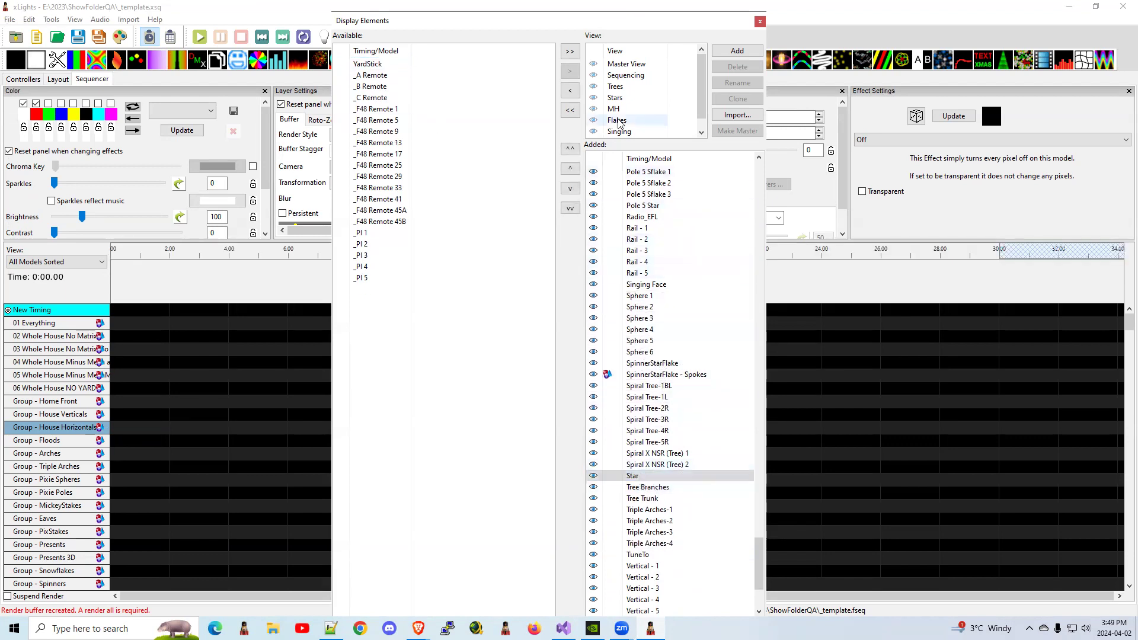
scroll(down, 3)
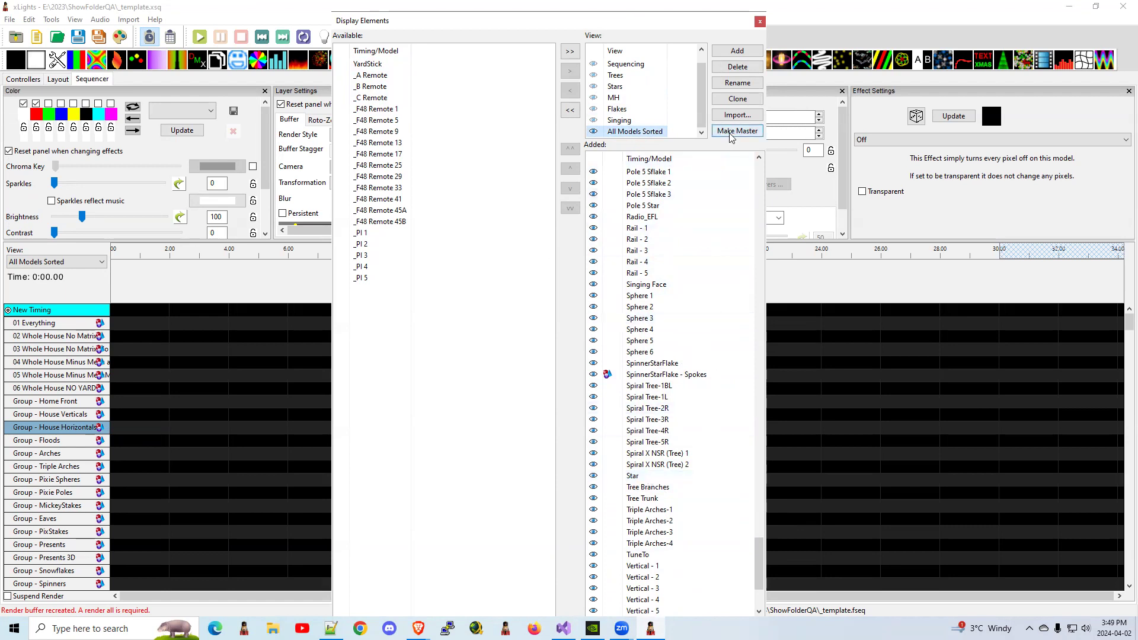
Step: Make All Models Sorted the master view, close Display Elements, and save the sequence
click(737, 131)
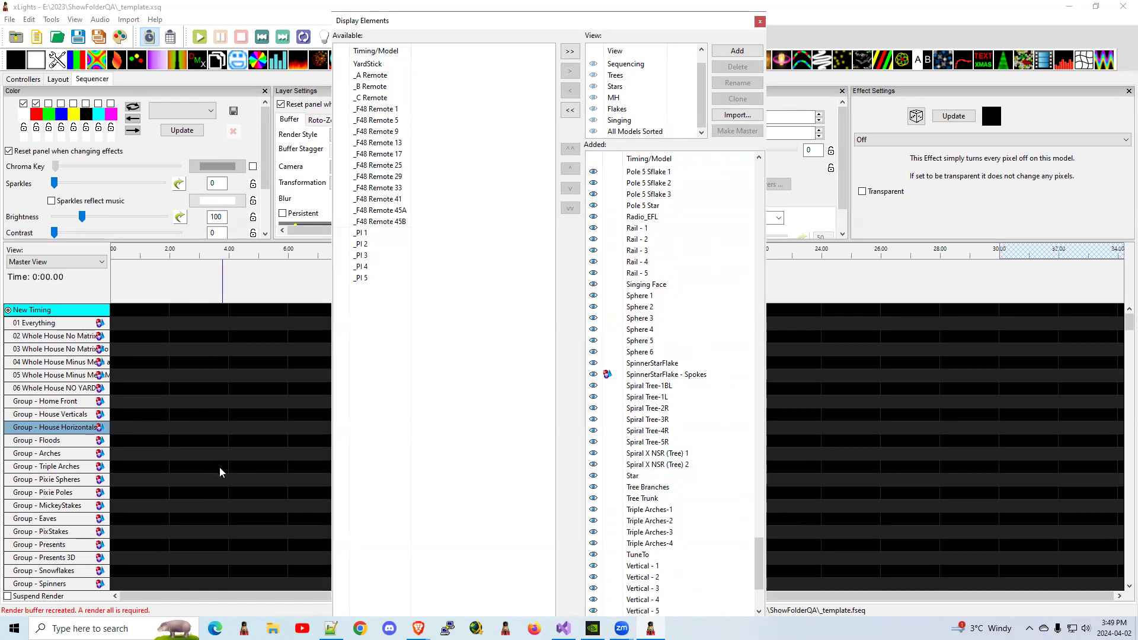
mouse_move(771, 11)
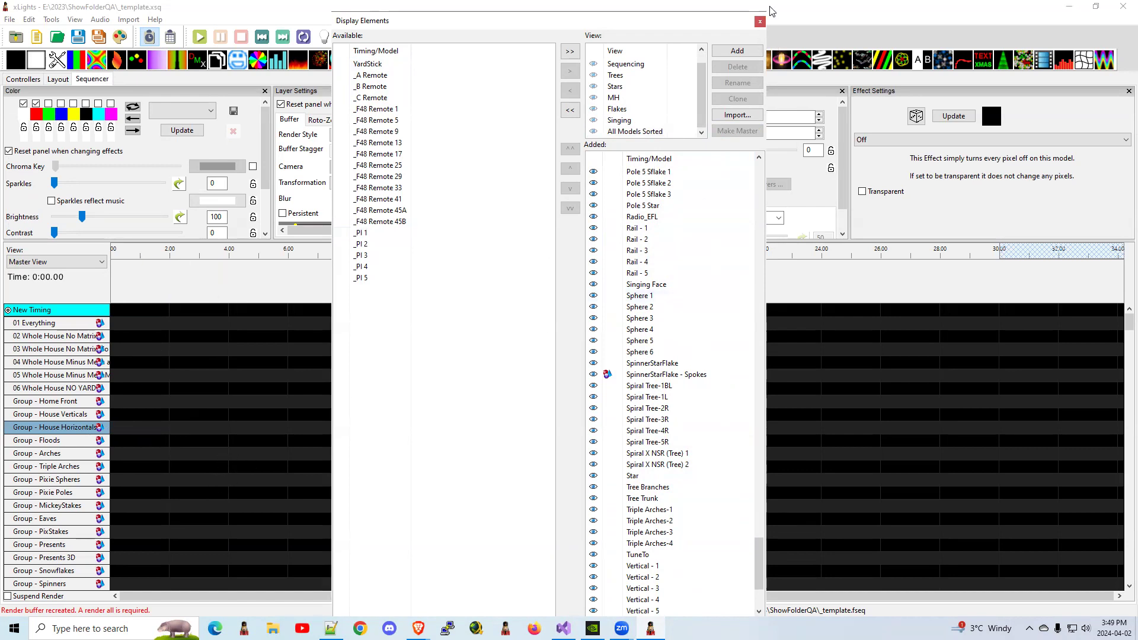
click(759, 21)
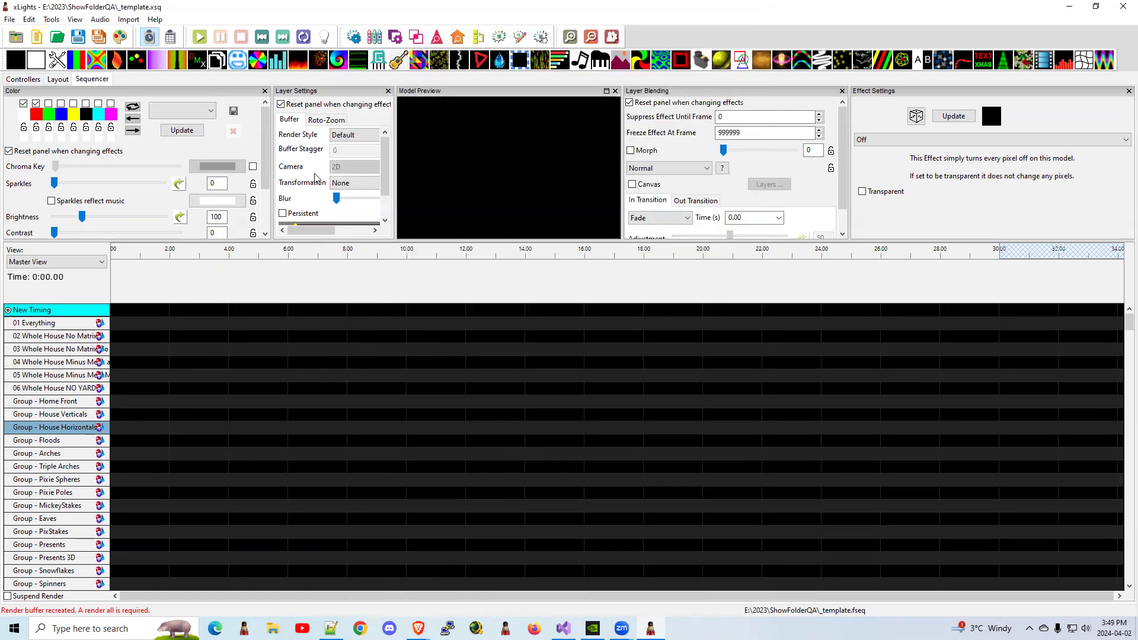
mouse_move(77, 37)
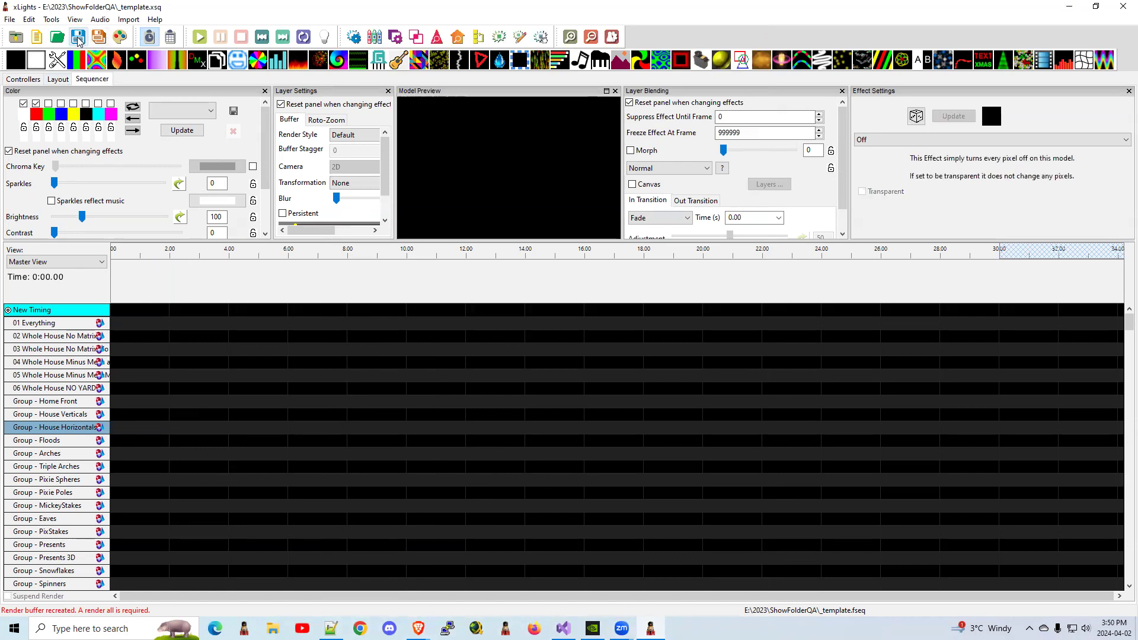
click(78, 37)
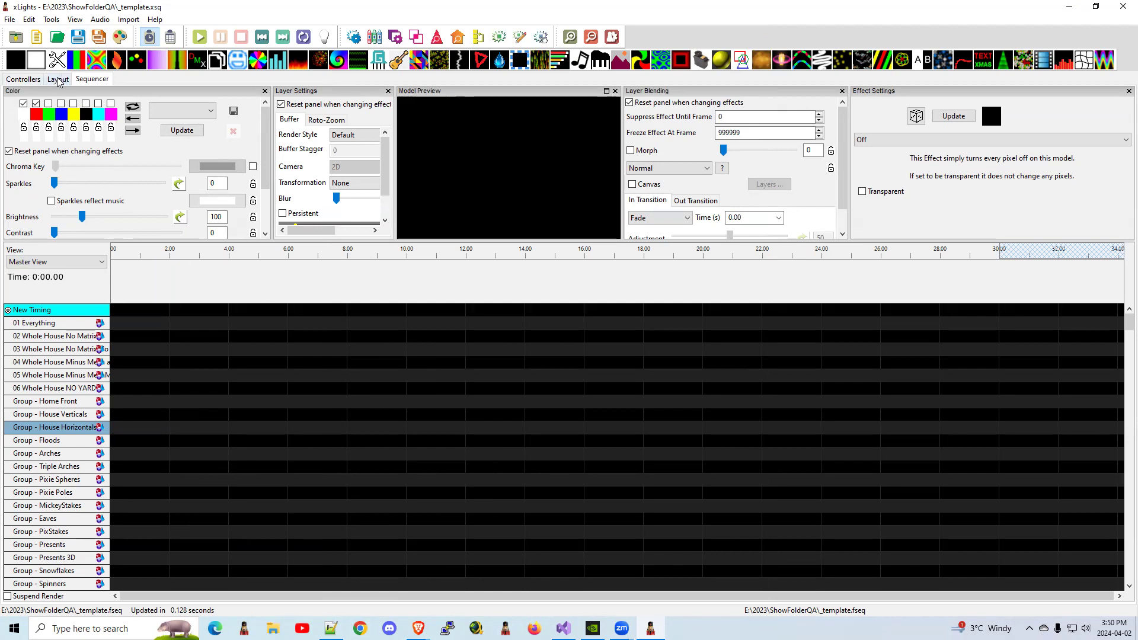
Step: Save the preview layout containing the new Star model from the Layout tab
click(57, 78)
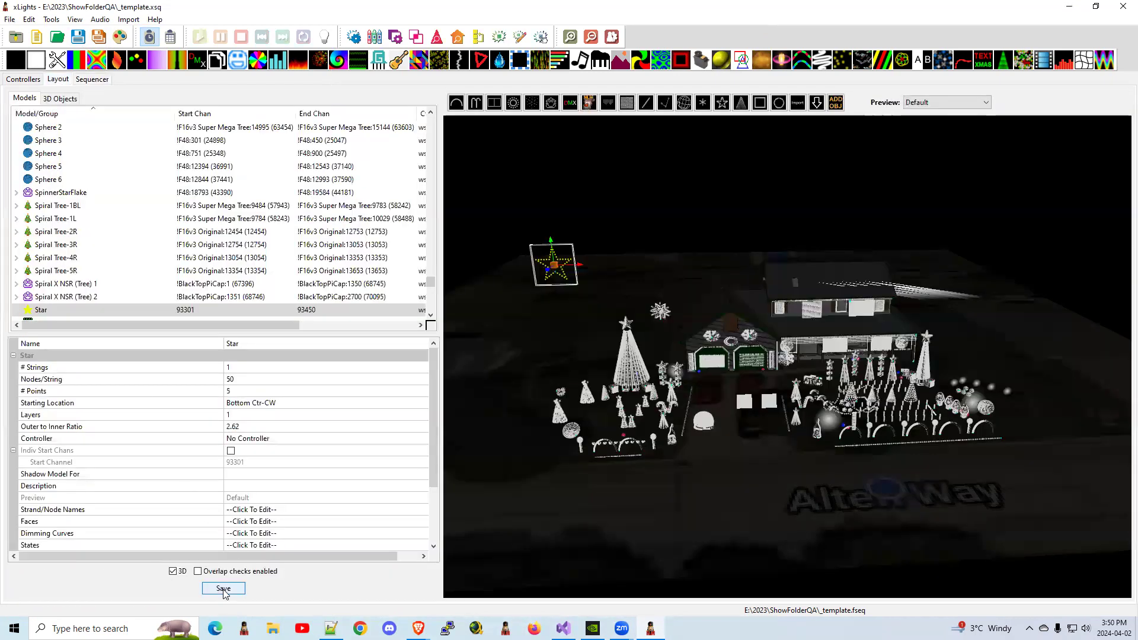
click(223, 588)
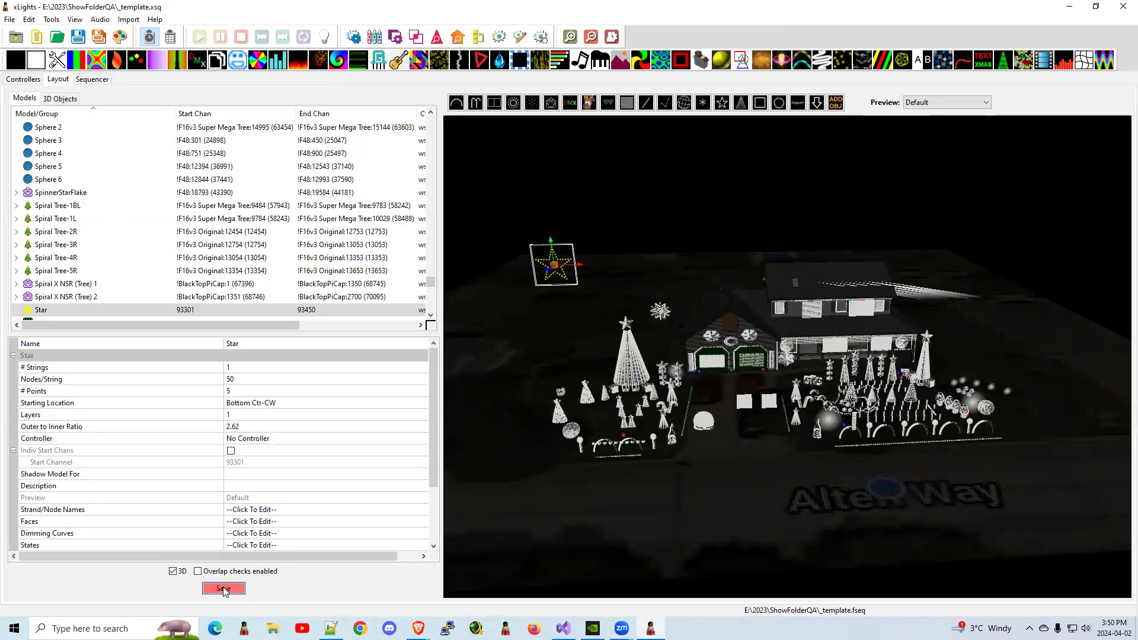
click(223, 588)
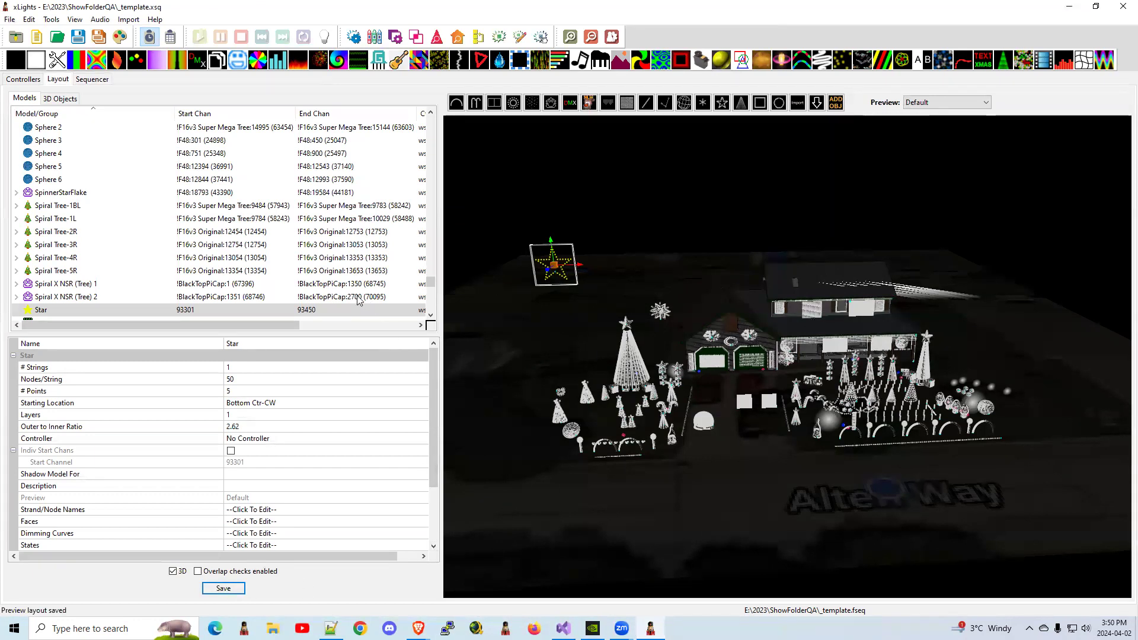
mouse_move(356, 301)
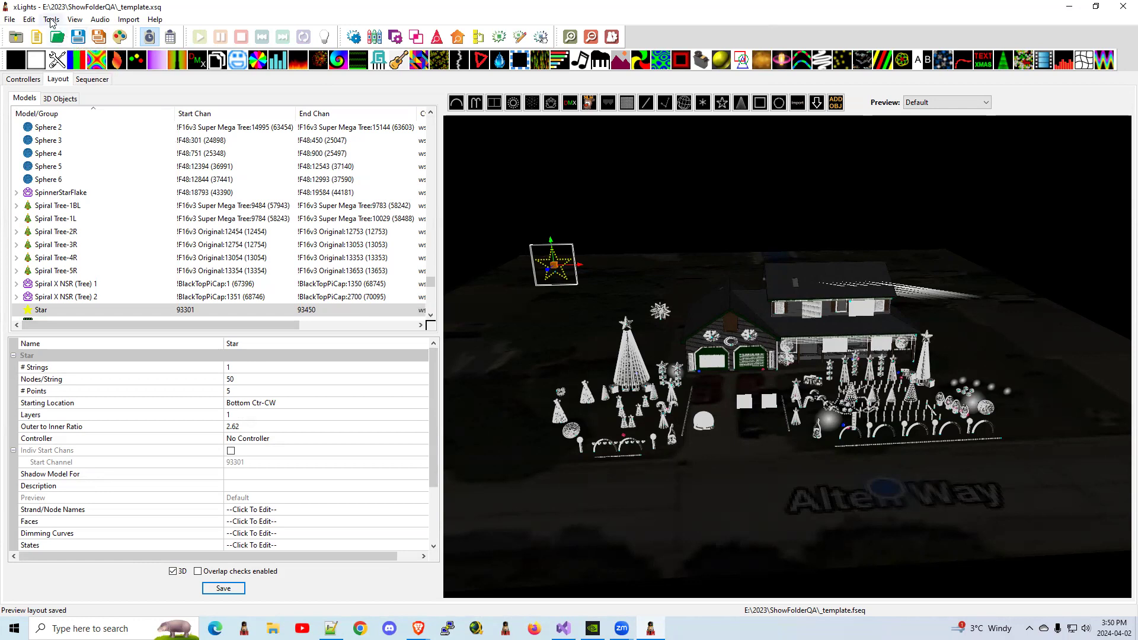
Step: Open the Lua script runner under Tools and select MakeMaster.lua
click(51, 19)
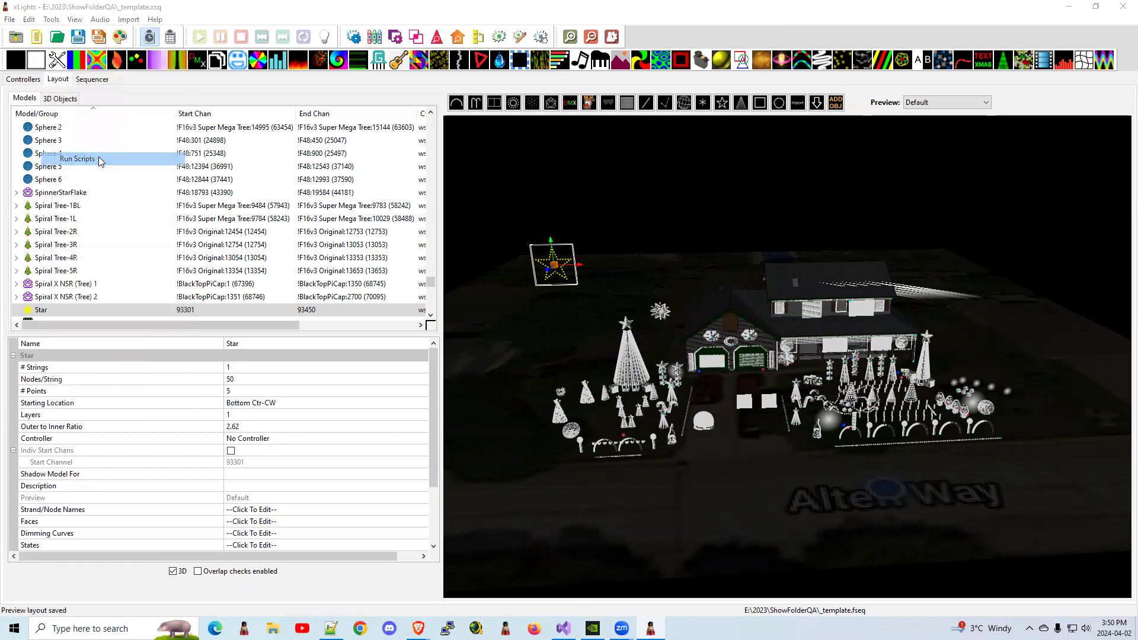
click(77, 158)
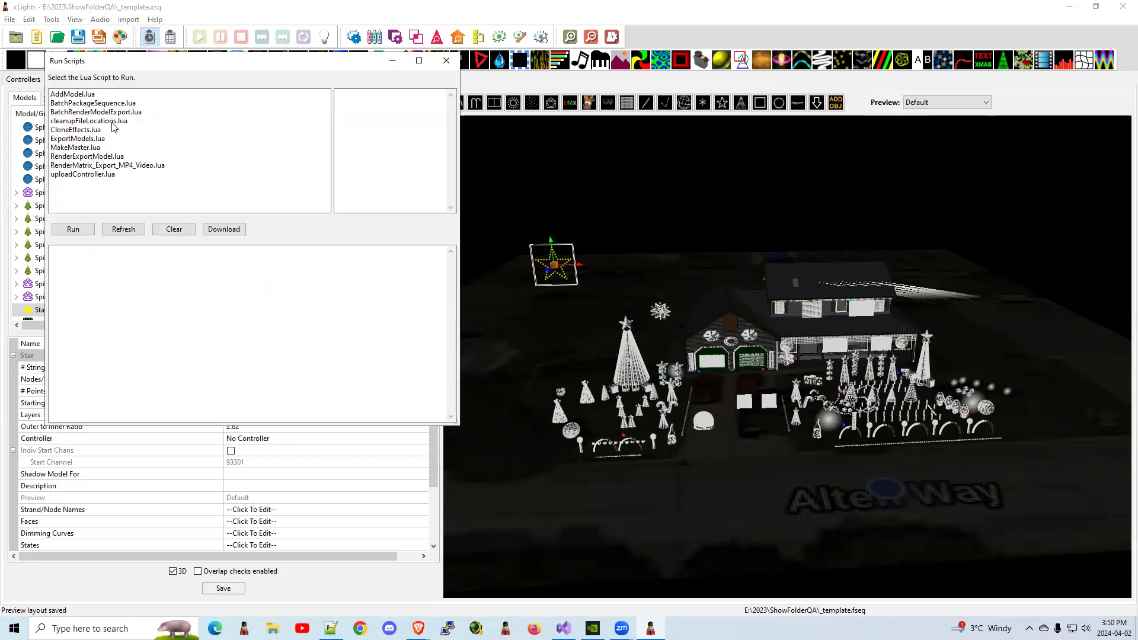
click(75, 147)
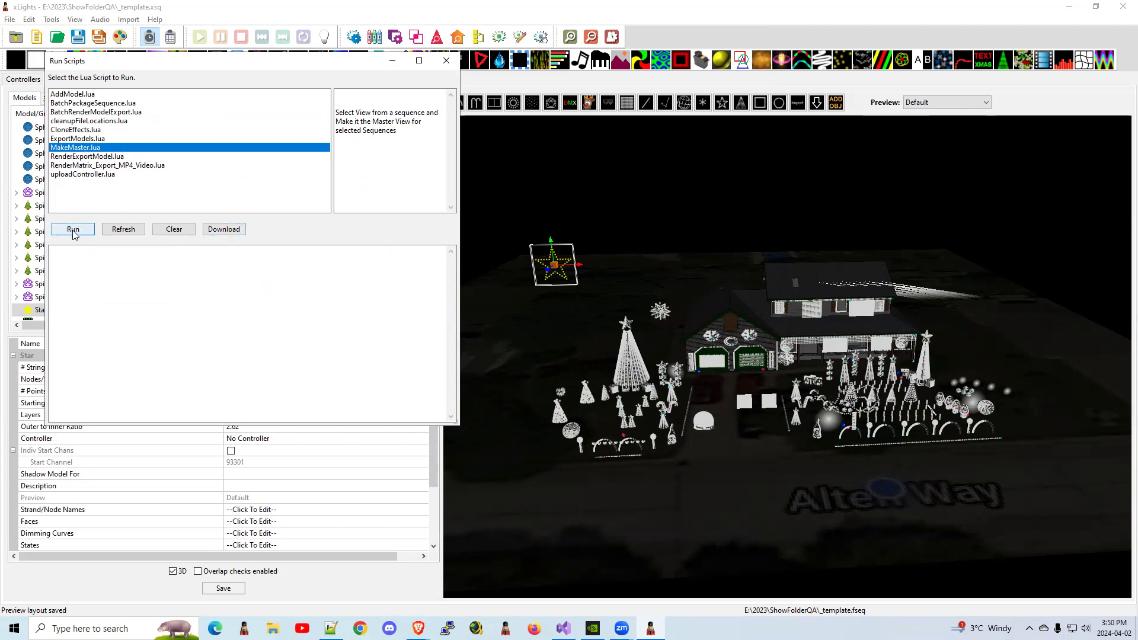
Step: Run MakeMaster.lua using _template.xsq as the template and All Models Sorted as the view
click(72, 228)
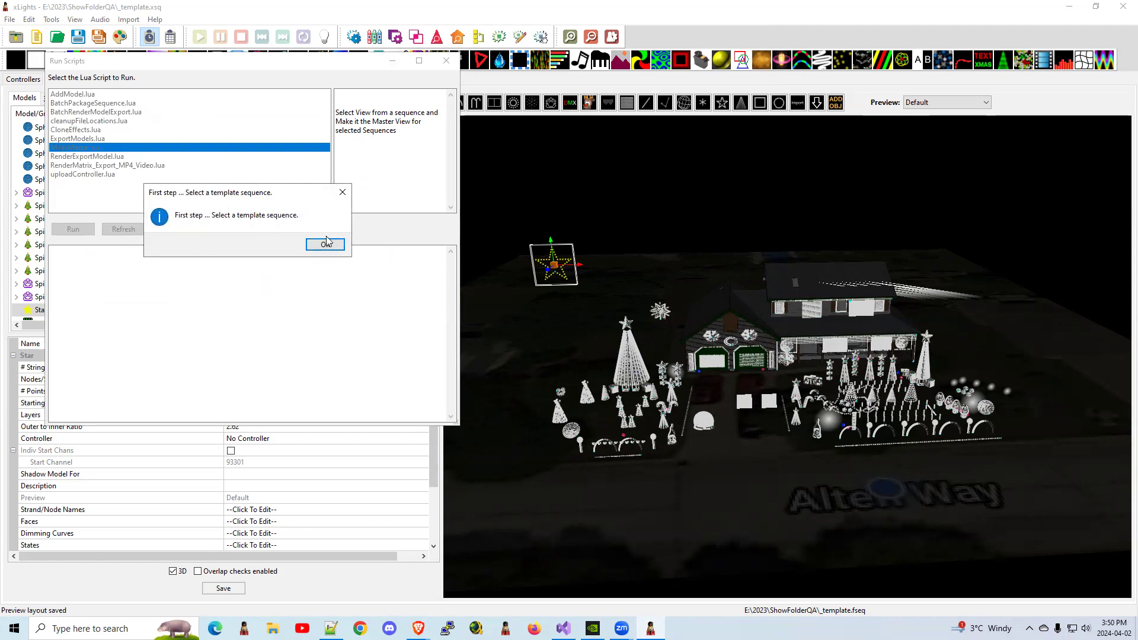
click(324, 244)
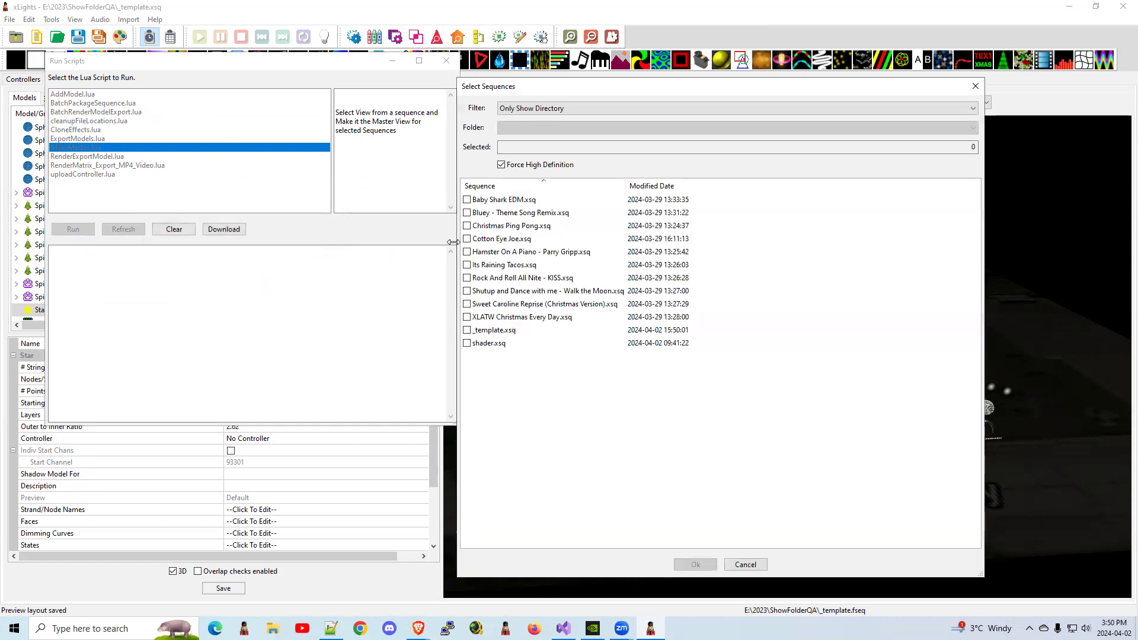
click(466, 330)
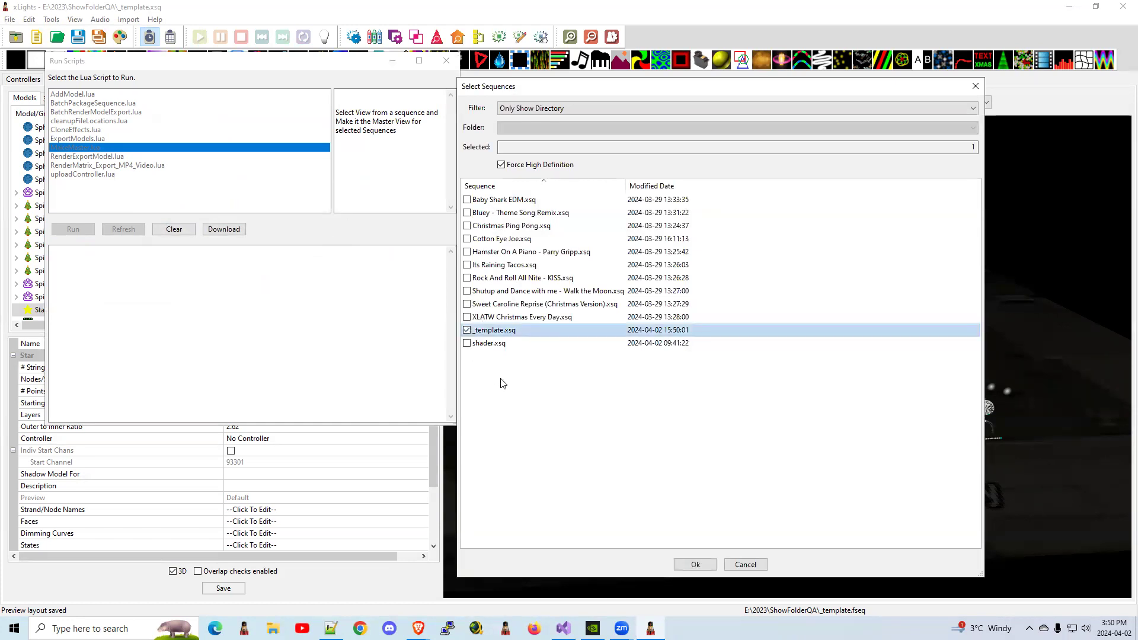
mouse_move(694, 564)
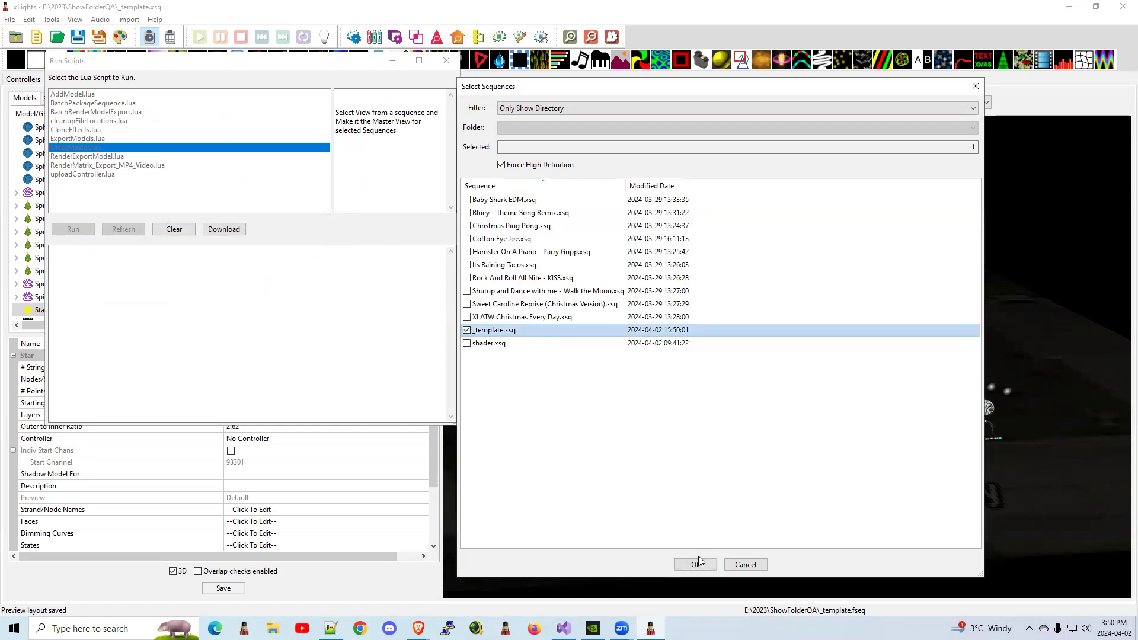
click(694, 564)
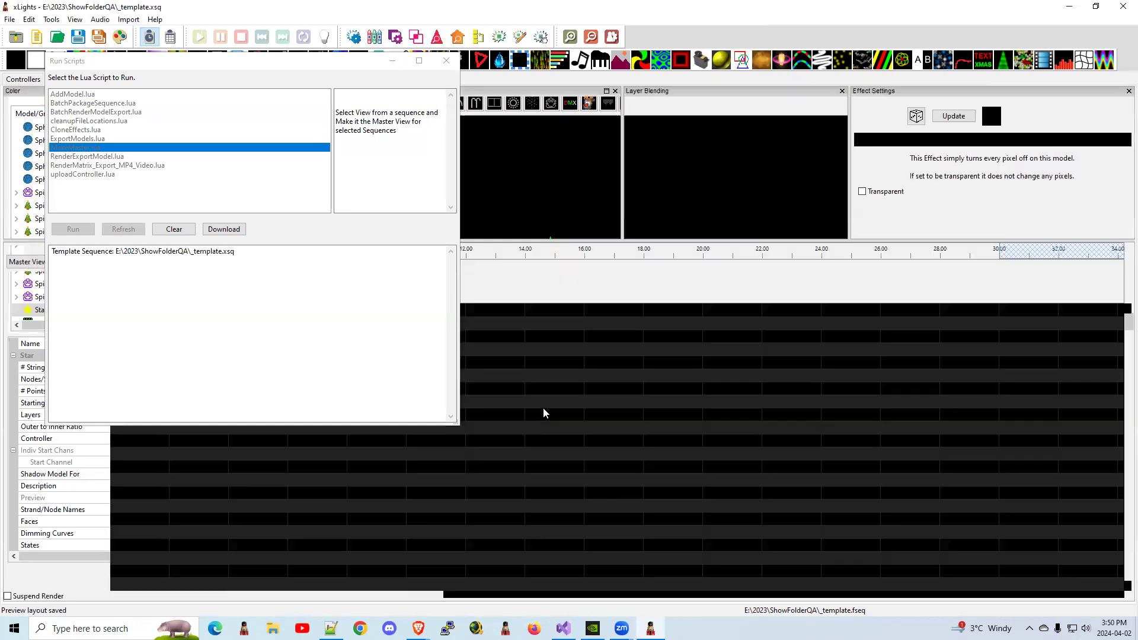
click(73, 229)
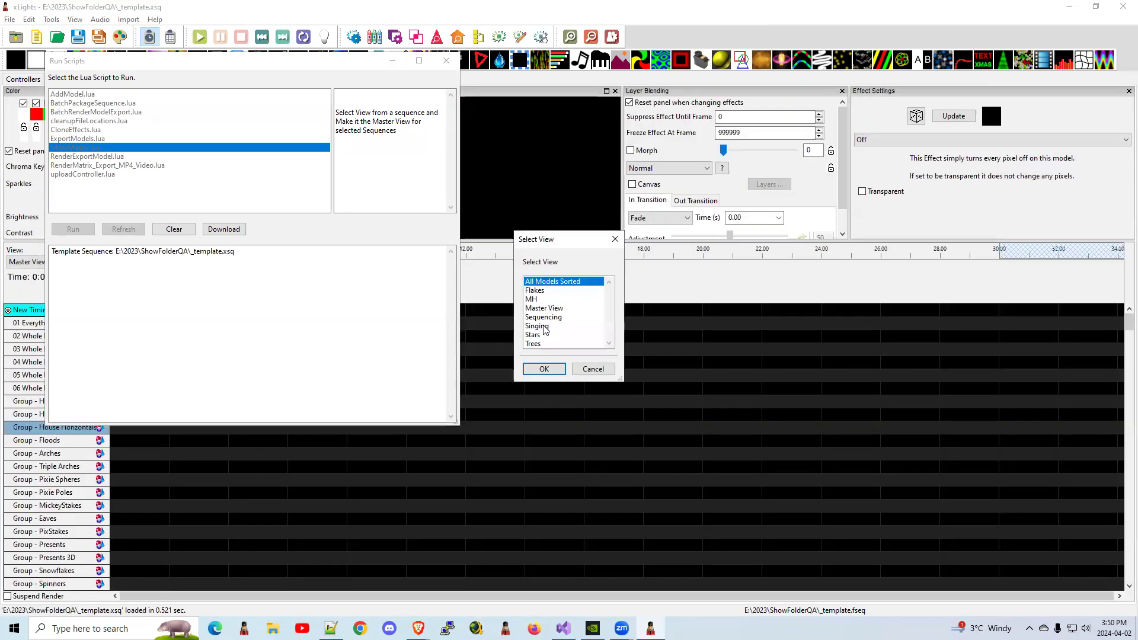
mouse_move(570, 334)
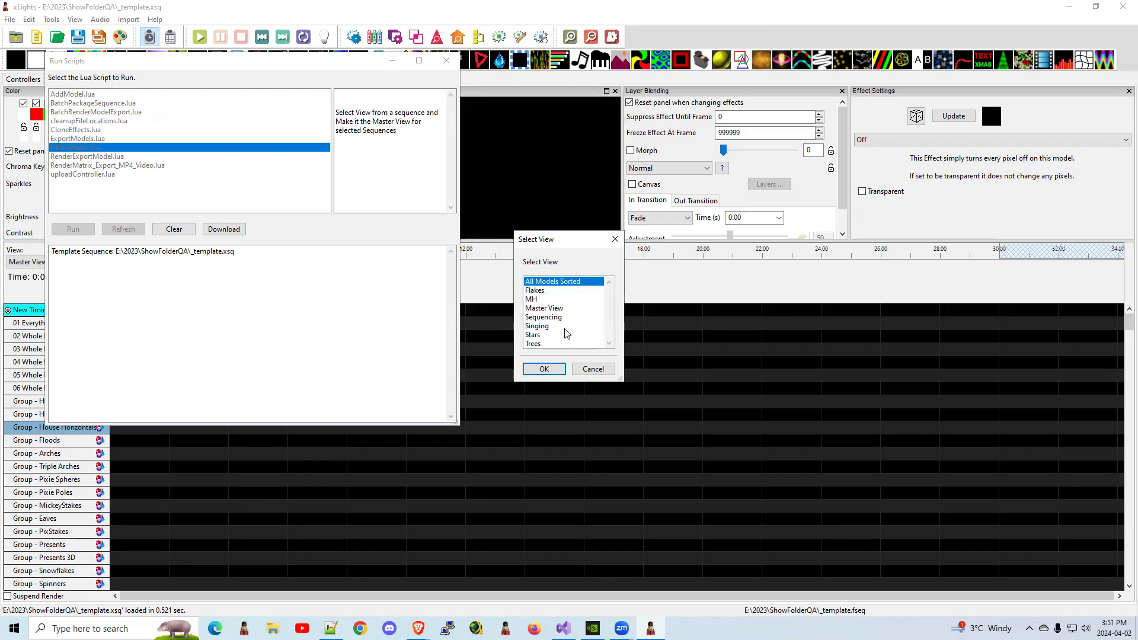
mouse_move(560, 289)
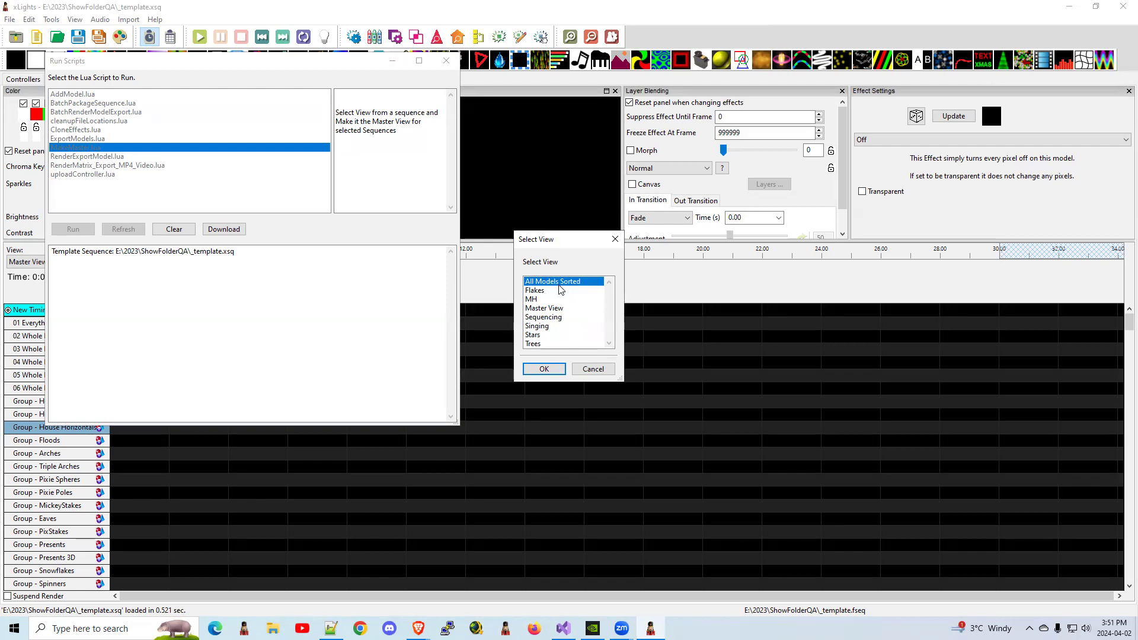
mouse_move(556, 283)
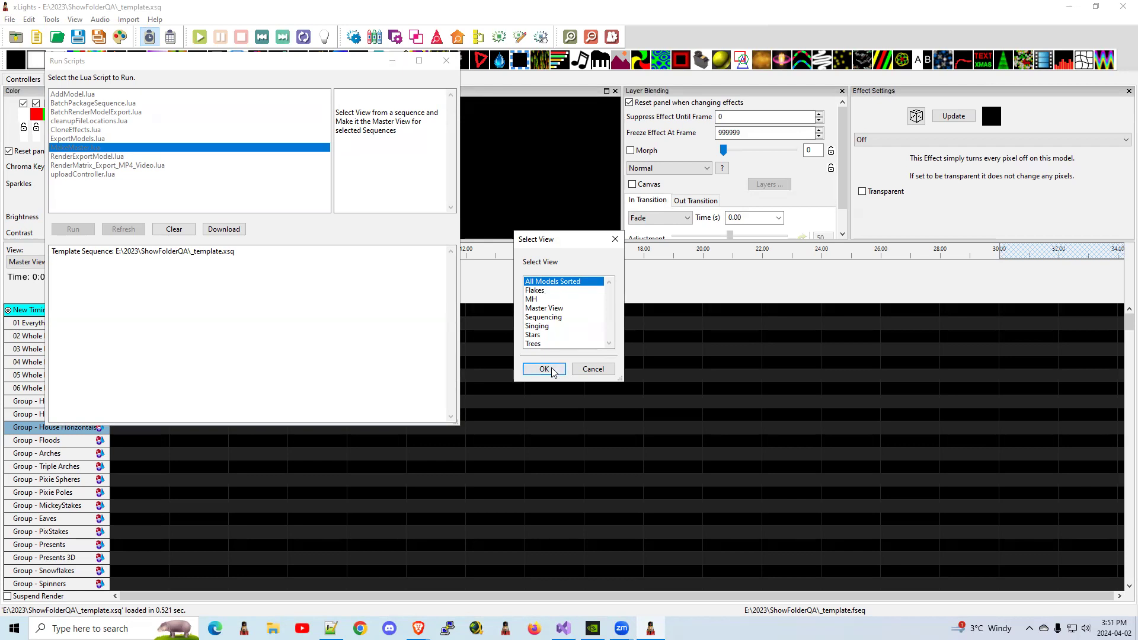
click(543, 369)
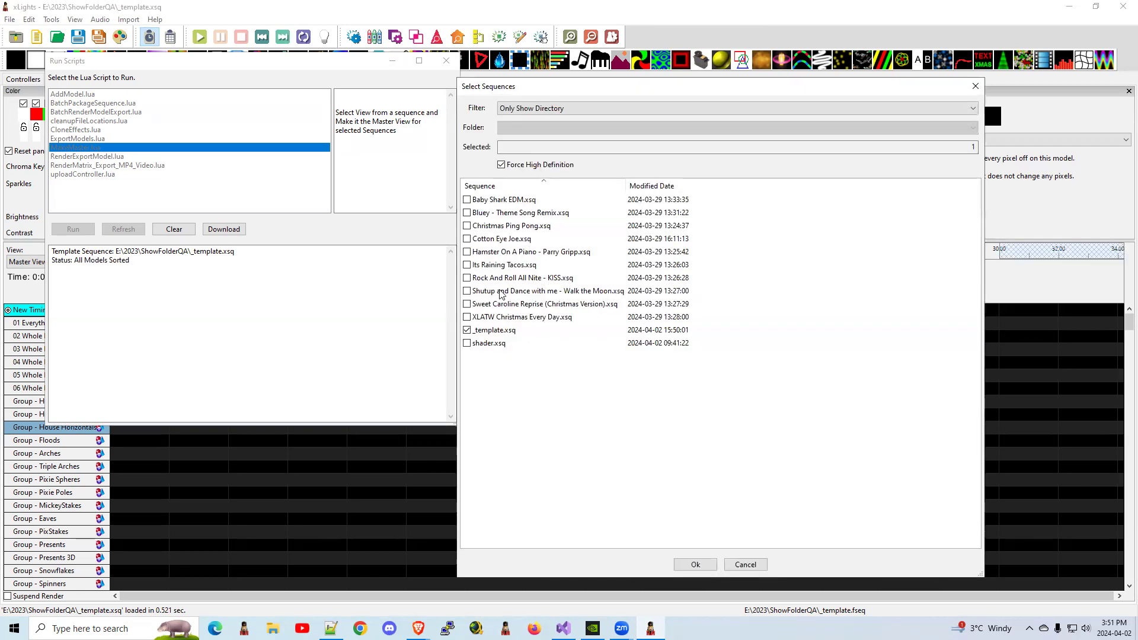
Step: Apply the master view to Bluey - Theme Song Remix.xsq, deleting the missing _Star element
click(466, 330)
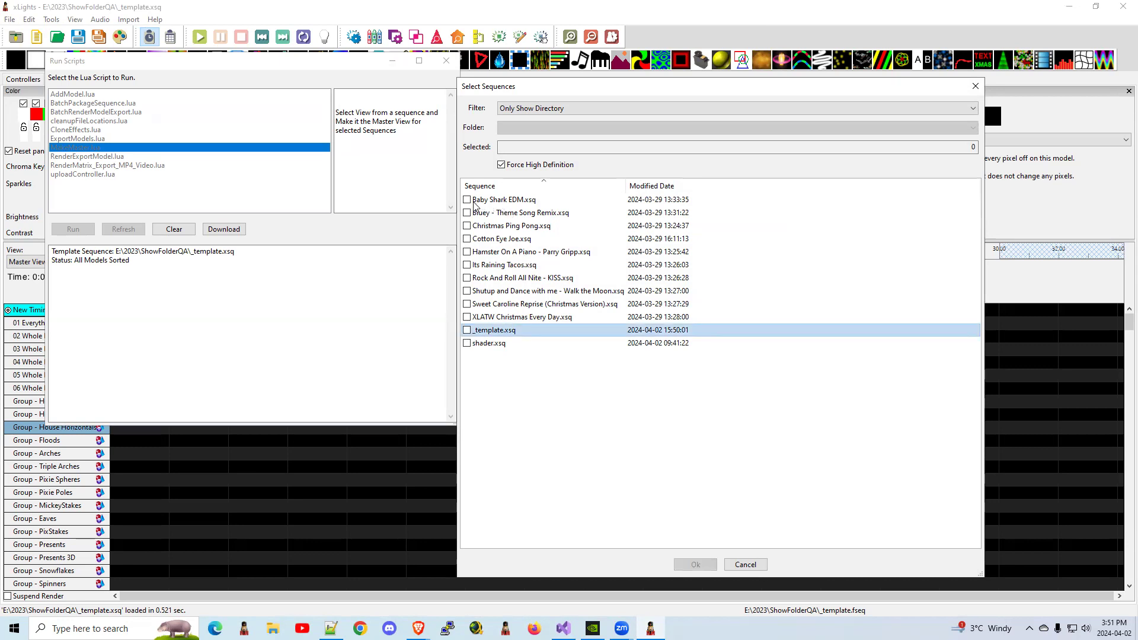
click(466, 213)
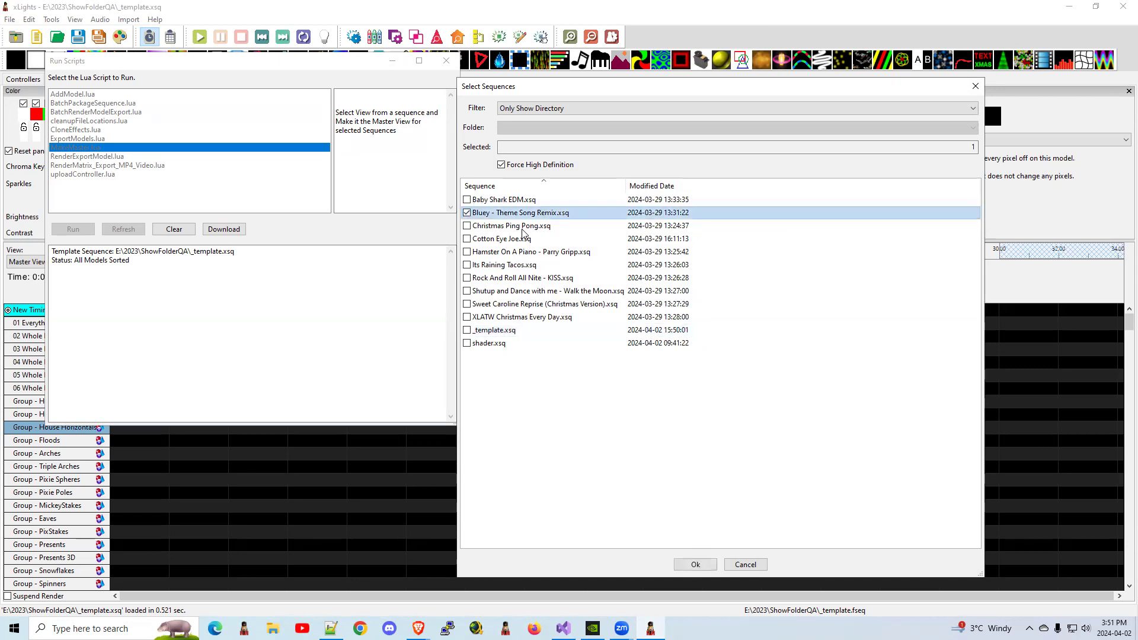
right_click(511, 225)
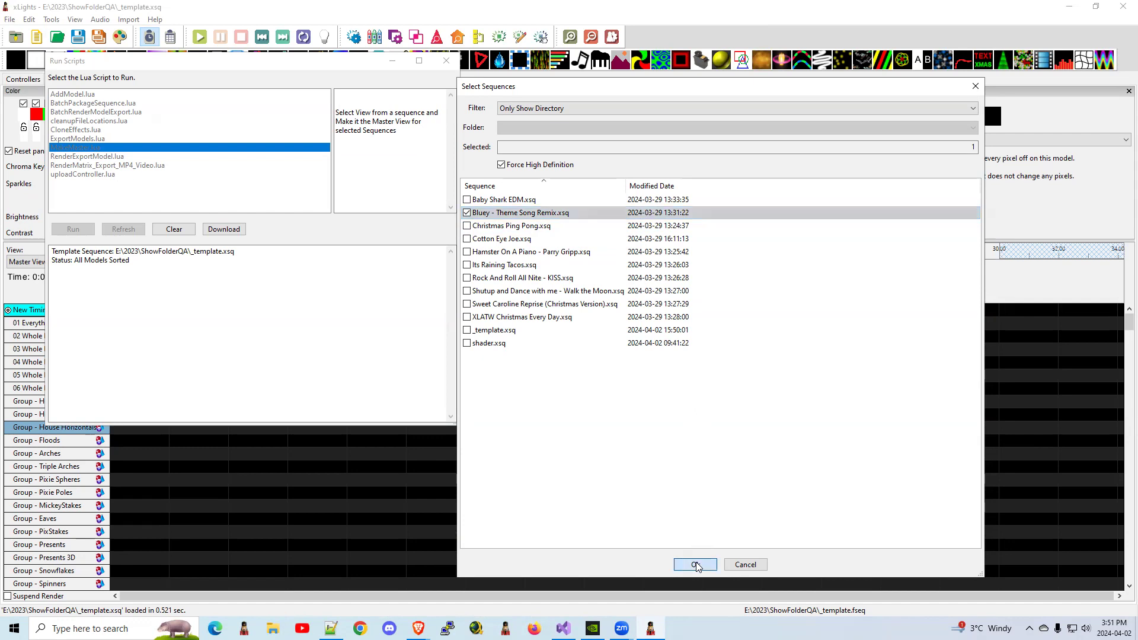
click(694, 565)
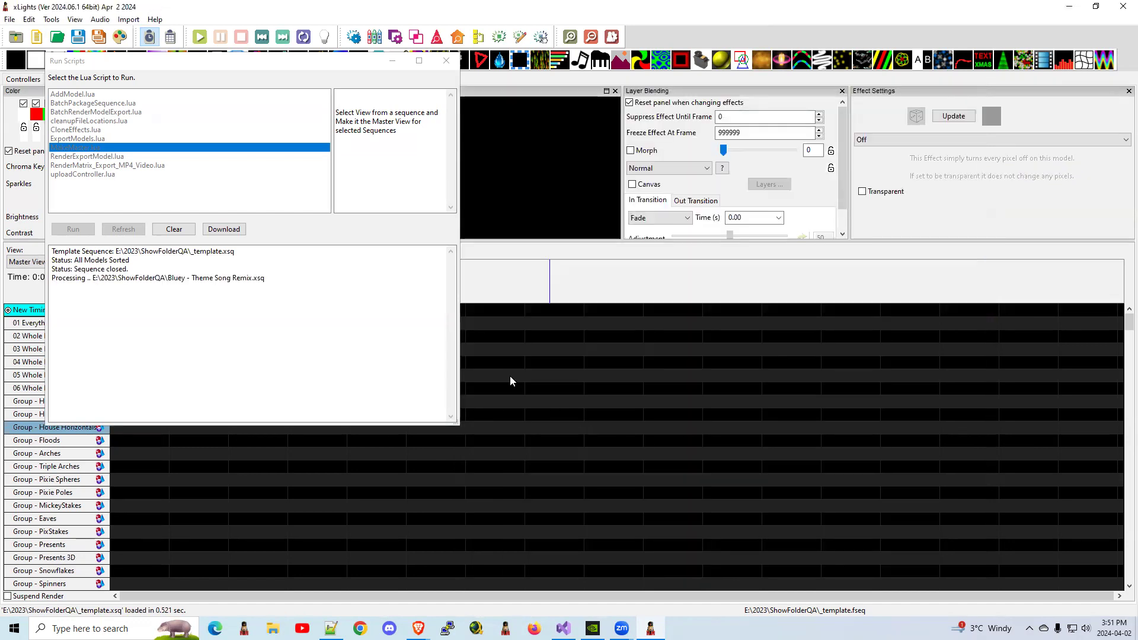
click(72, 229)
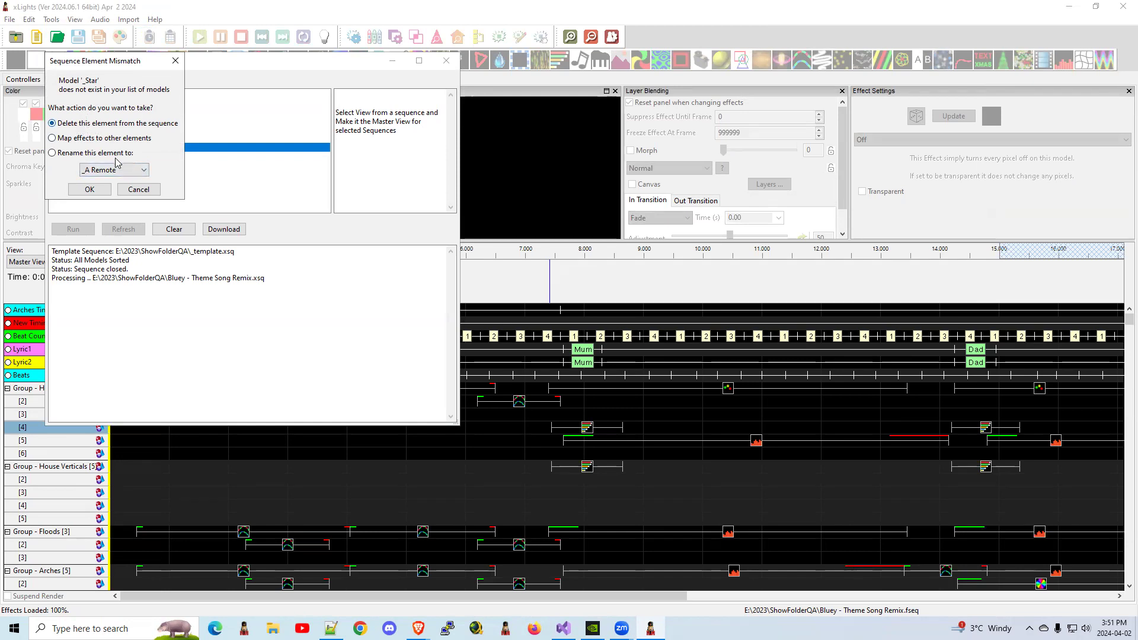
click(89, 189)
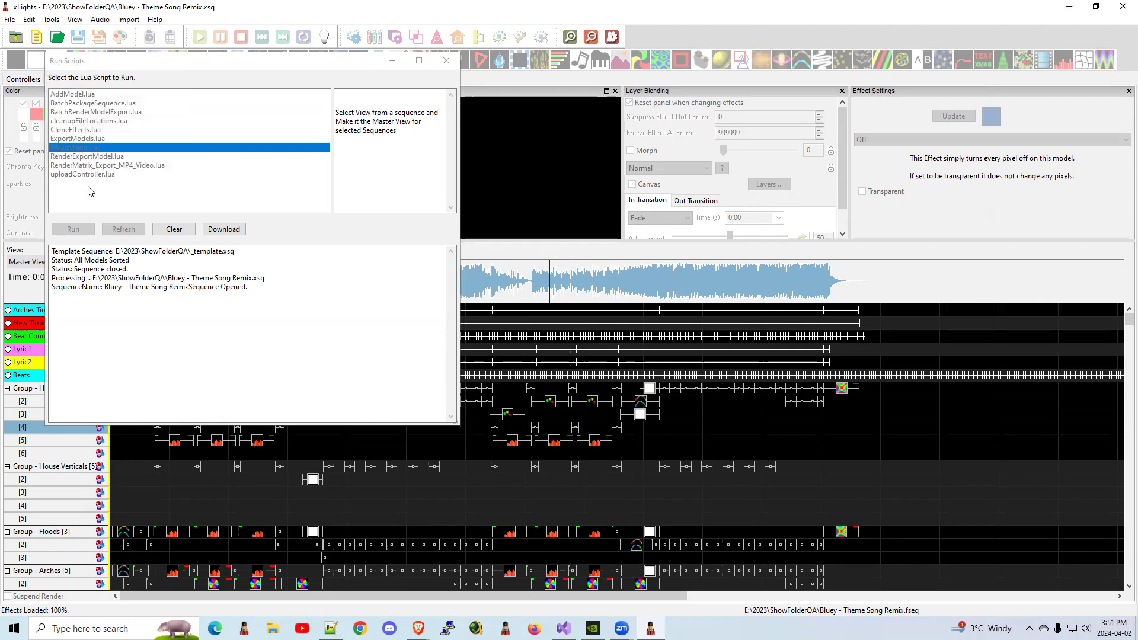
click(73, 229)
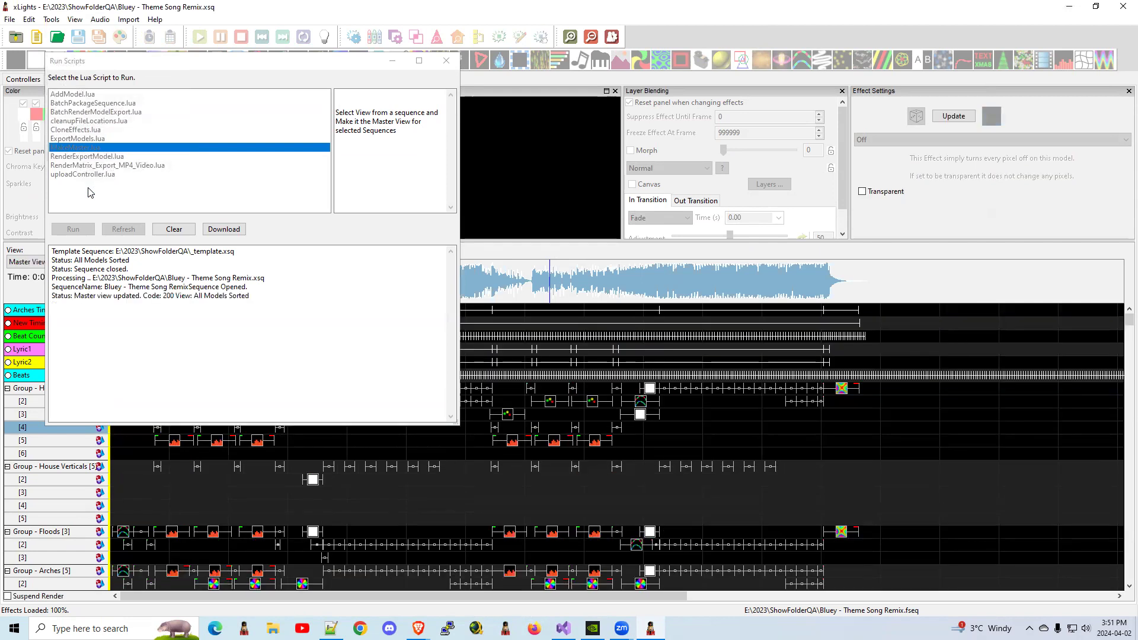
click(73, 229)
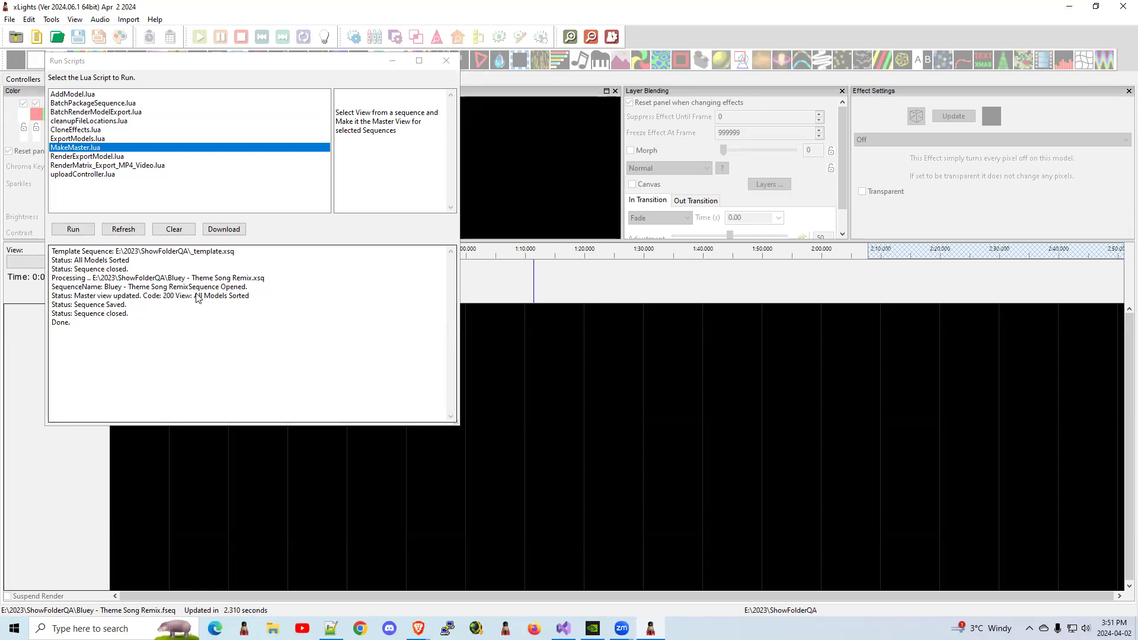
mouse_move(207, 301)
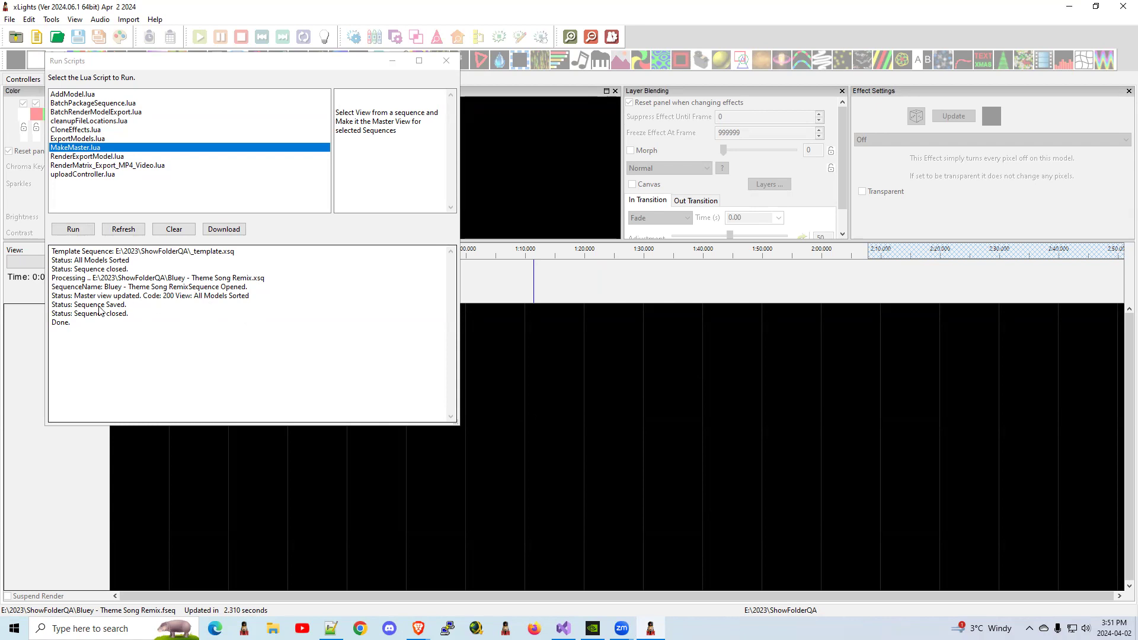
mouse_move(64, 328)
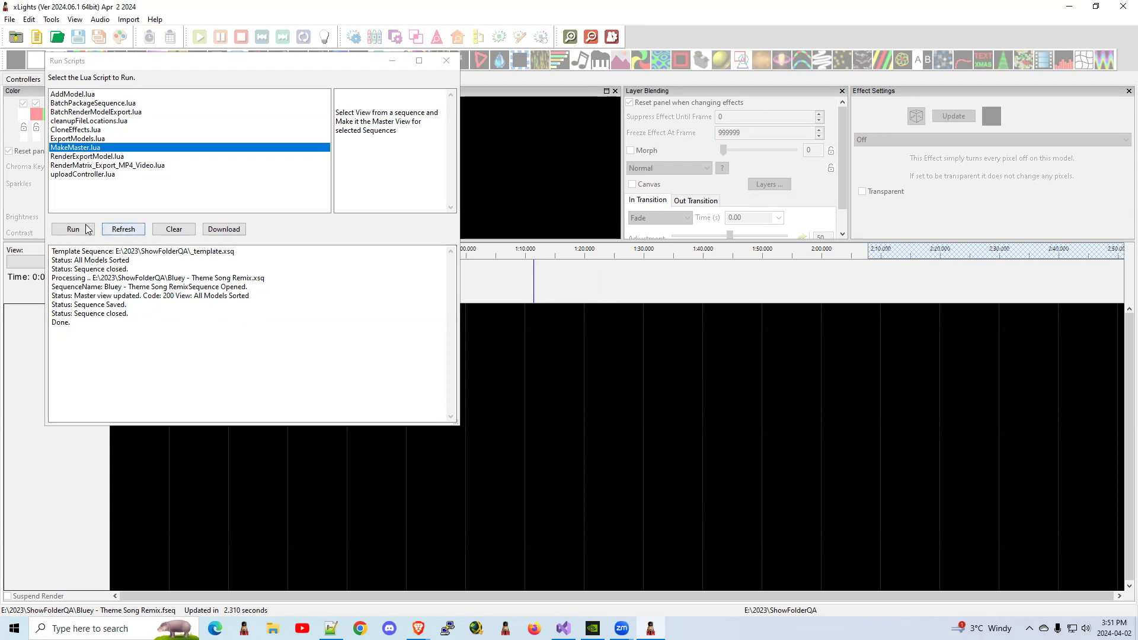
Step: Rerun MakeMaster.lua with _template and All Models Sorted on XLATW Christmas Every Day.xsq
click(72, 229)
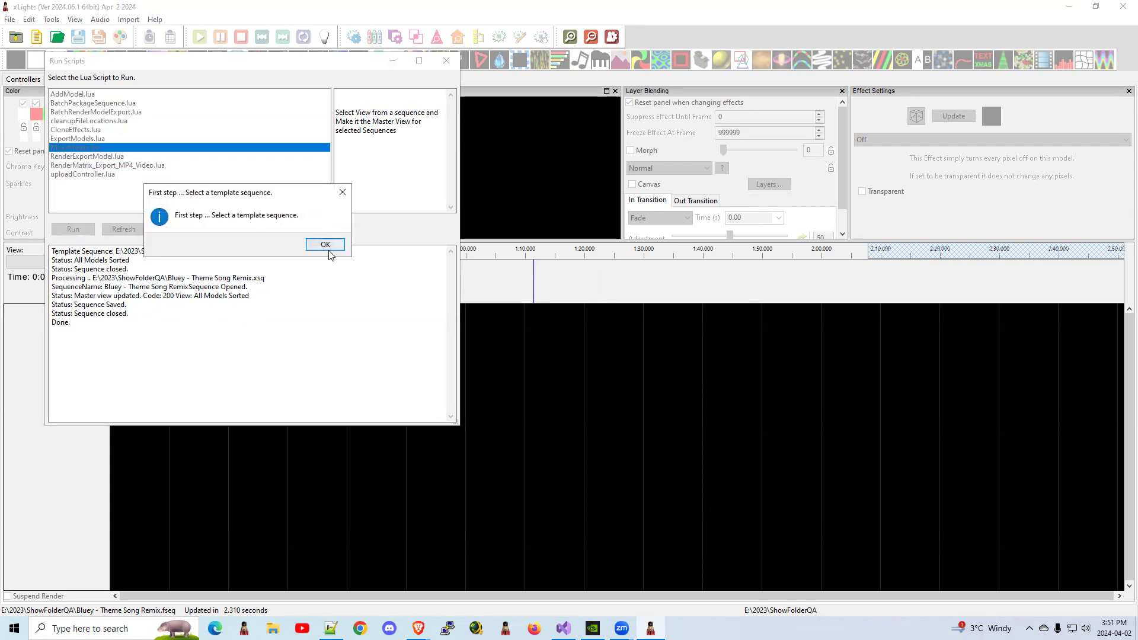
click(324, 243)
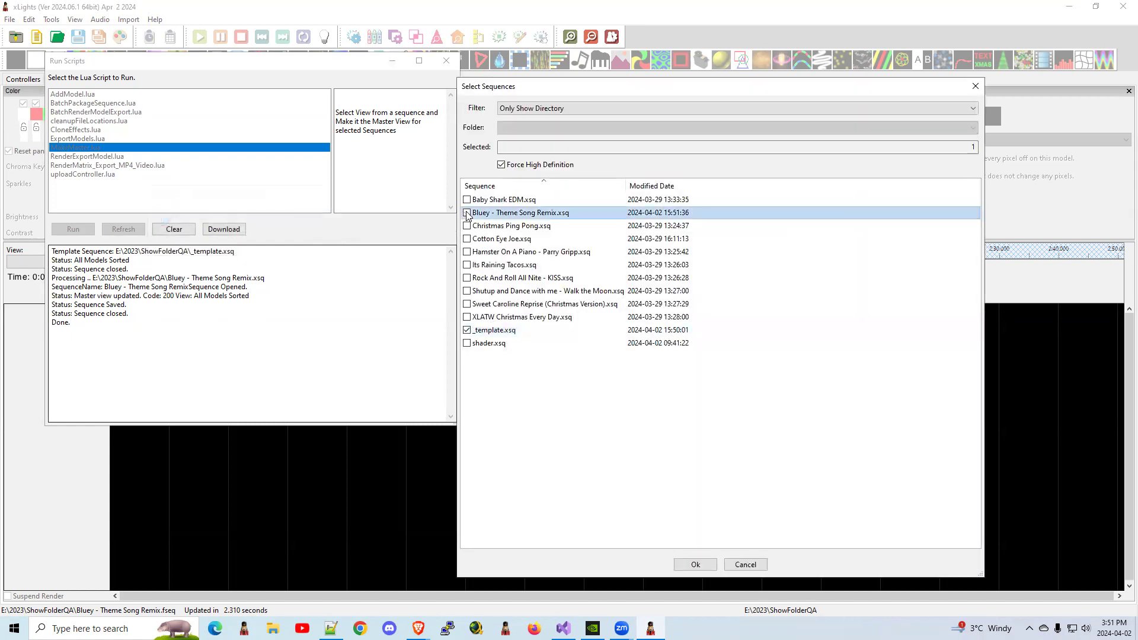
click(694, 565)
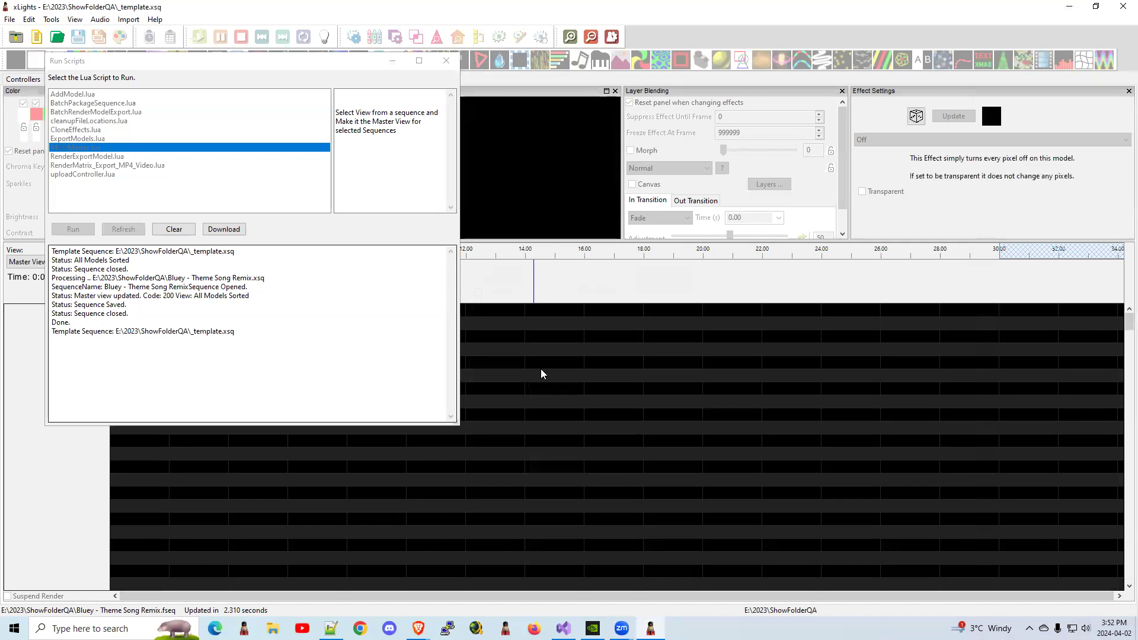
click(73, 229)
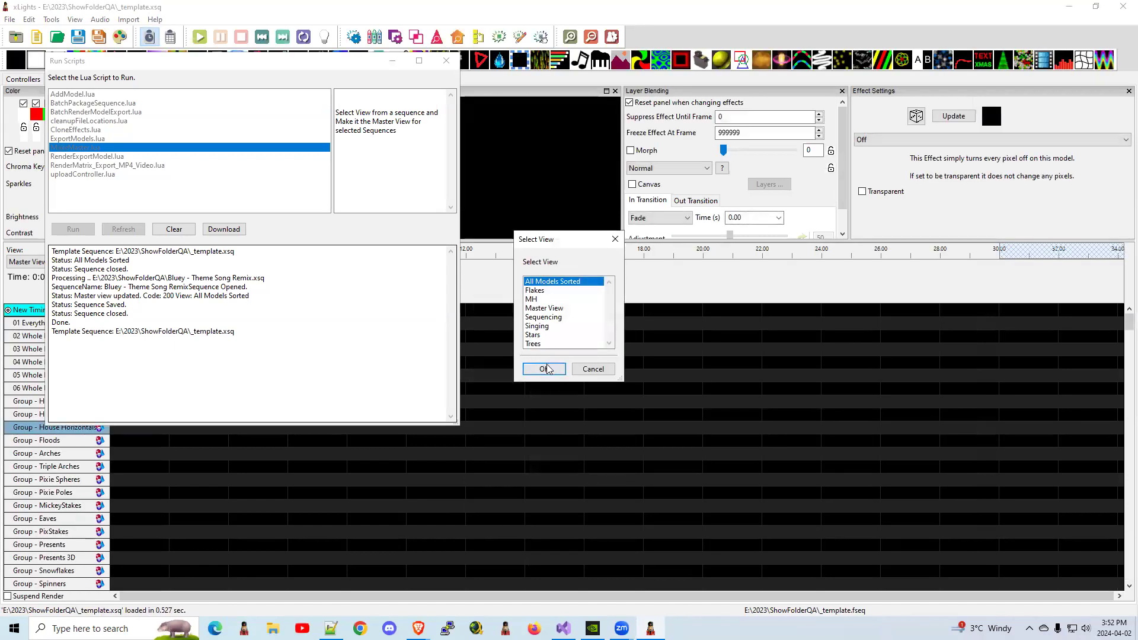
click(544, 369)
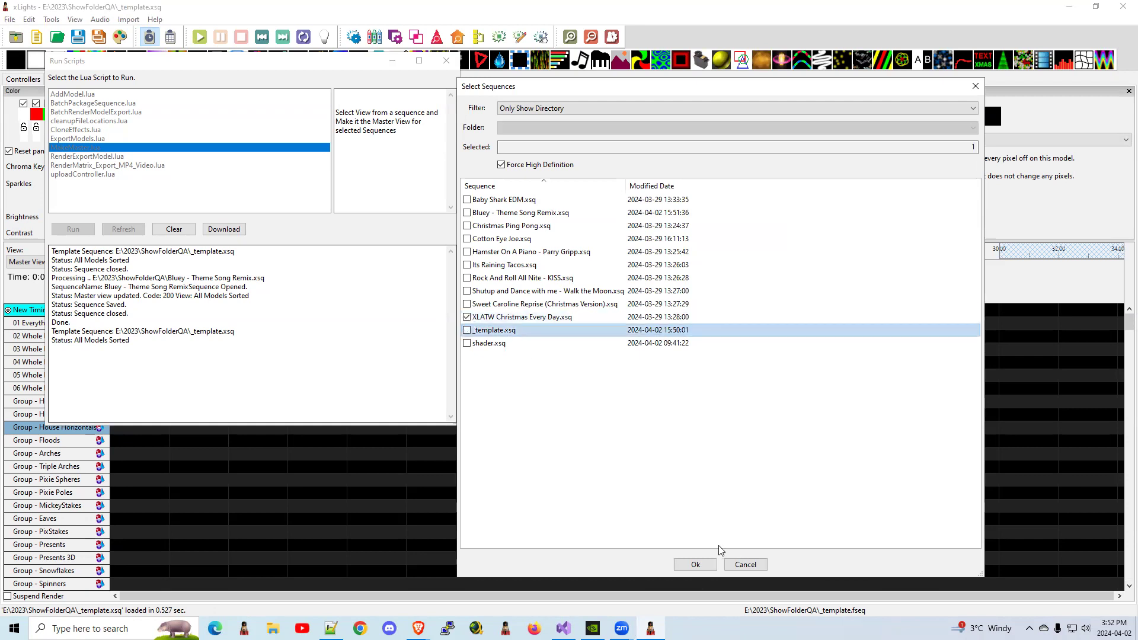
click(695, 565)
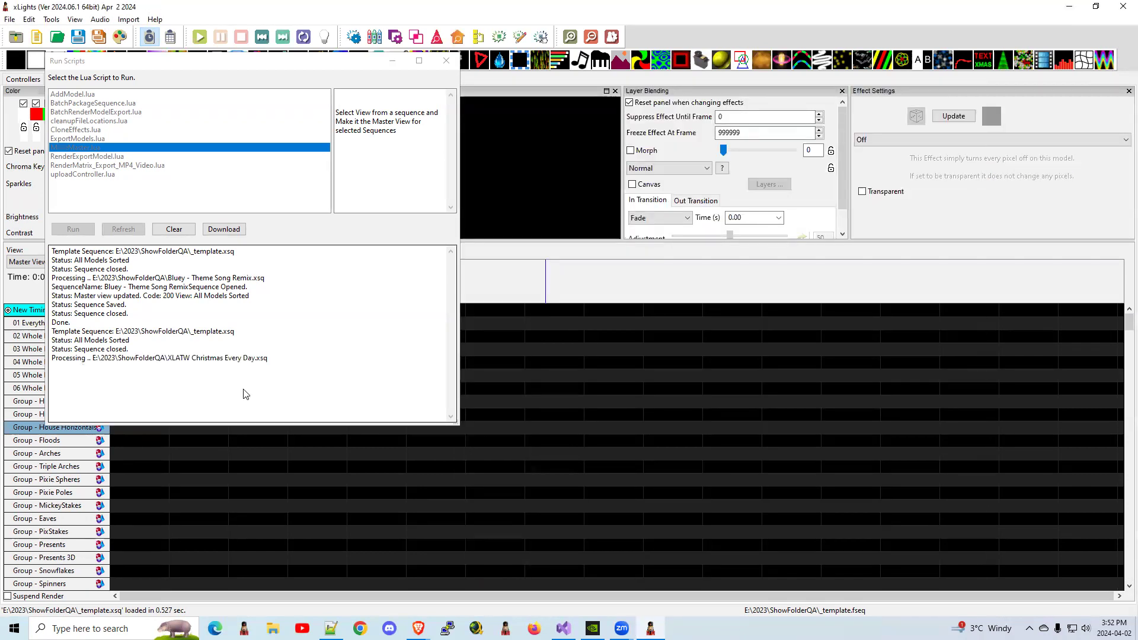
mouse_move(634, 446)
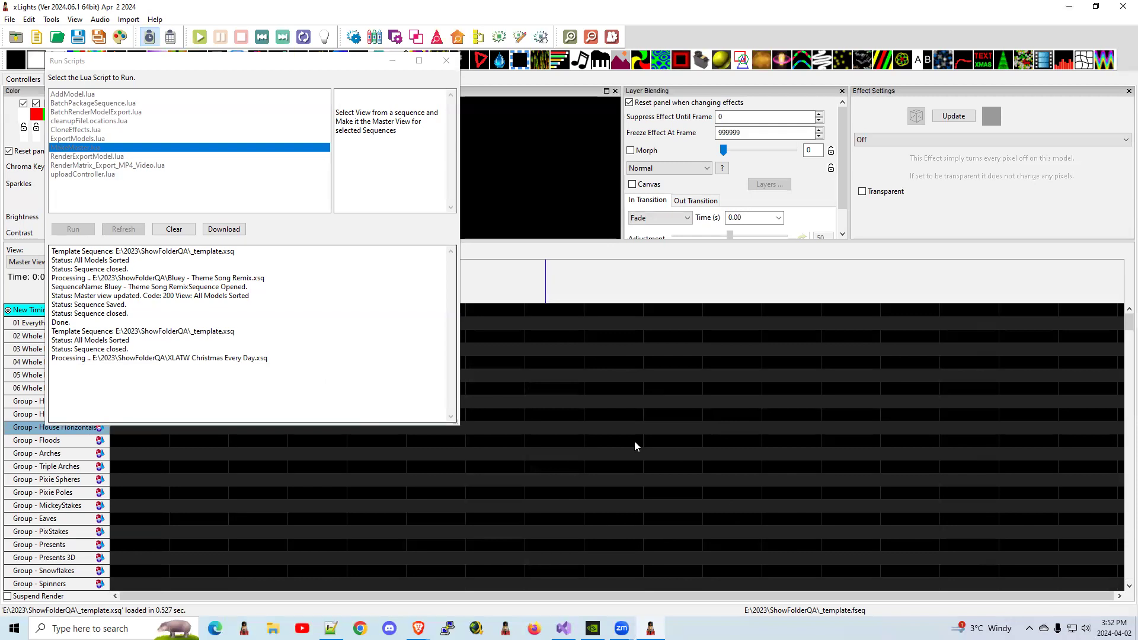
click(73, 229)
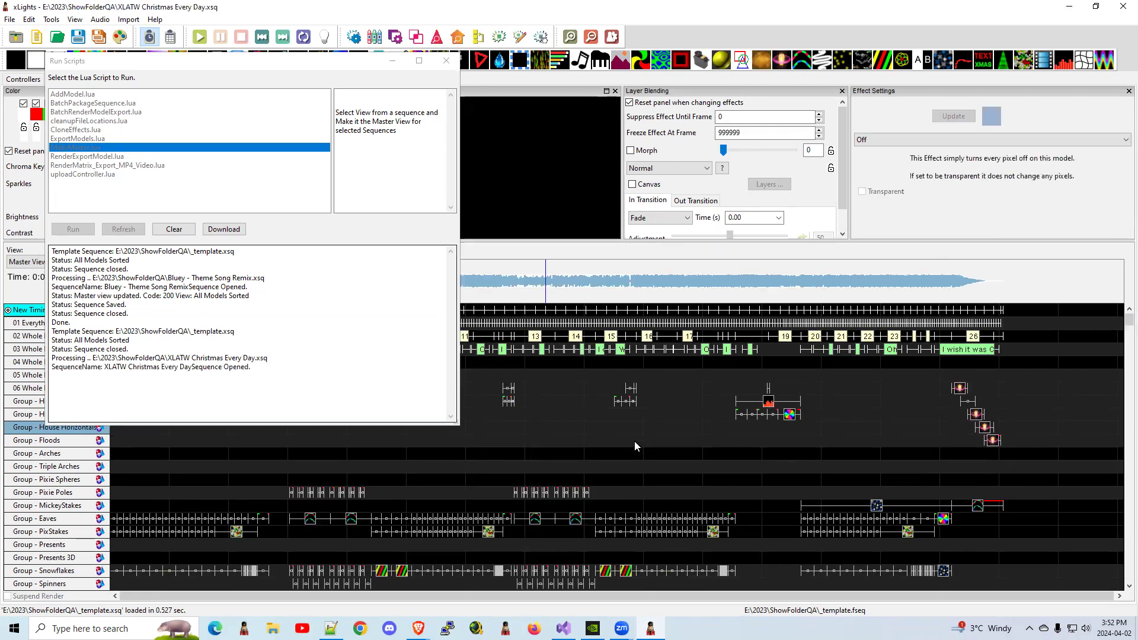
click(73, 229)
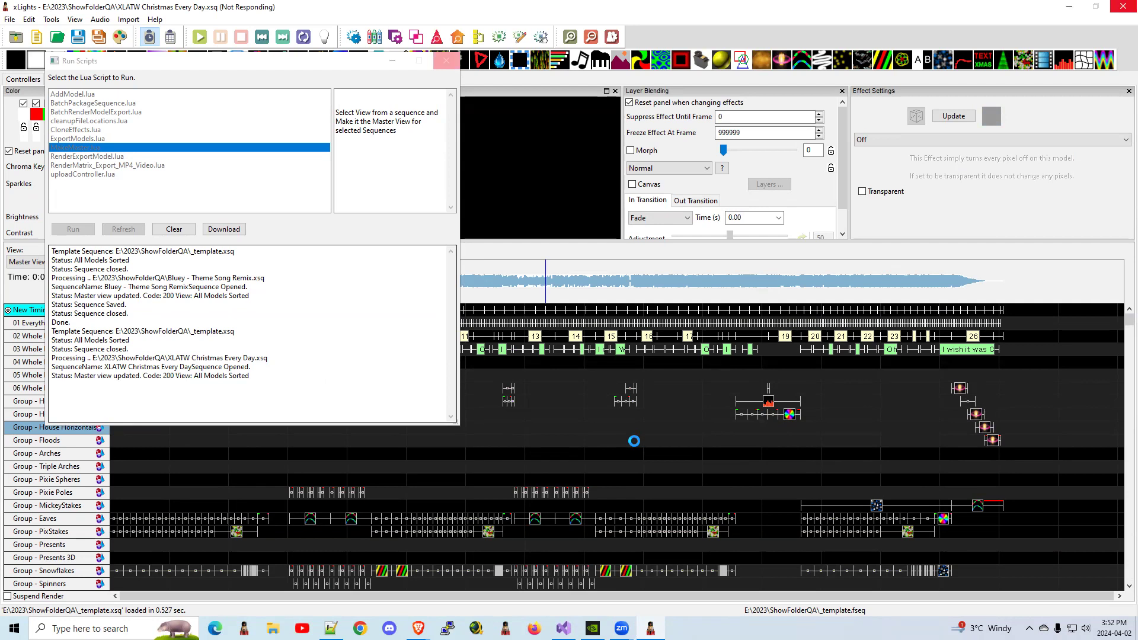
click(73, 229)
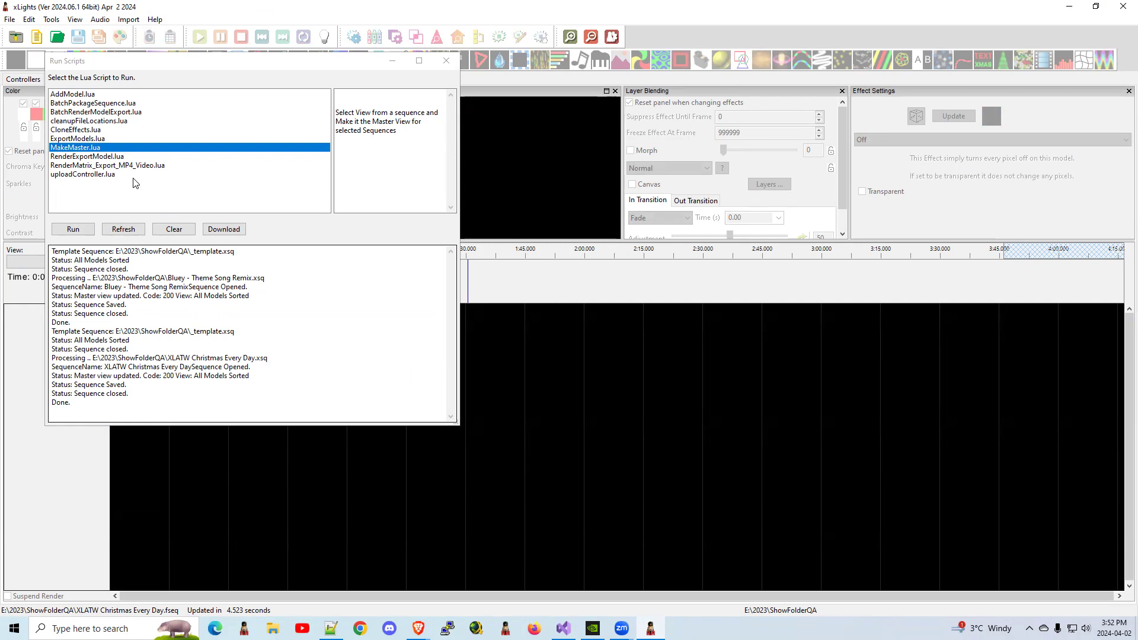
mouse_move(90, 135)
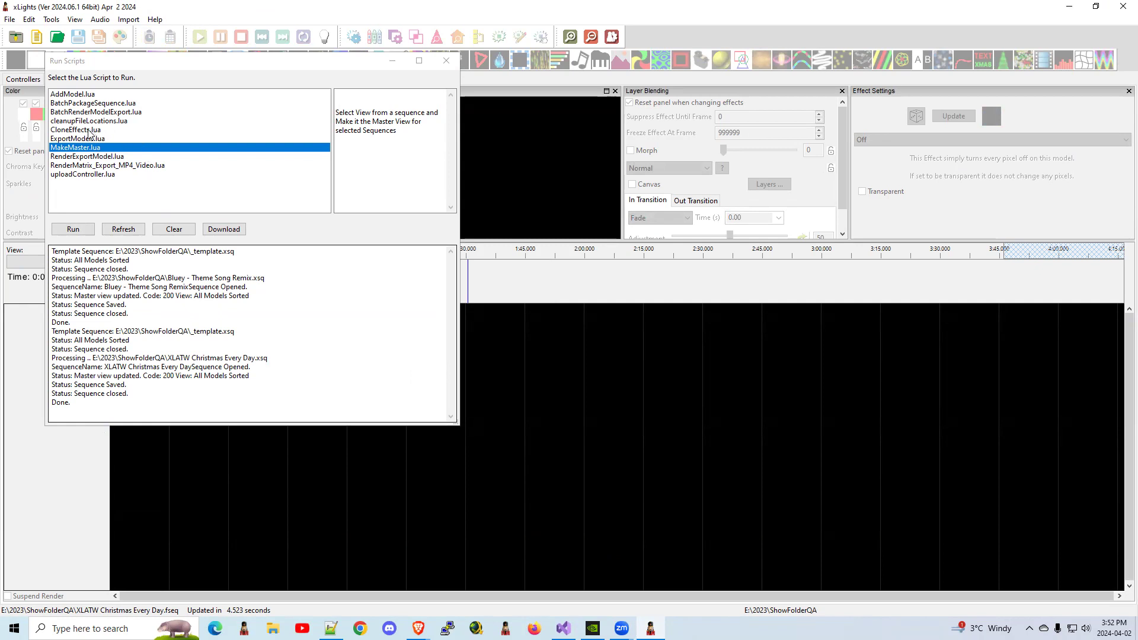
Step: Run the CloneEffects.lua script and choose Mega Super Star as the source model
click(75, 130)
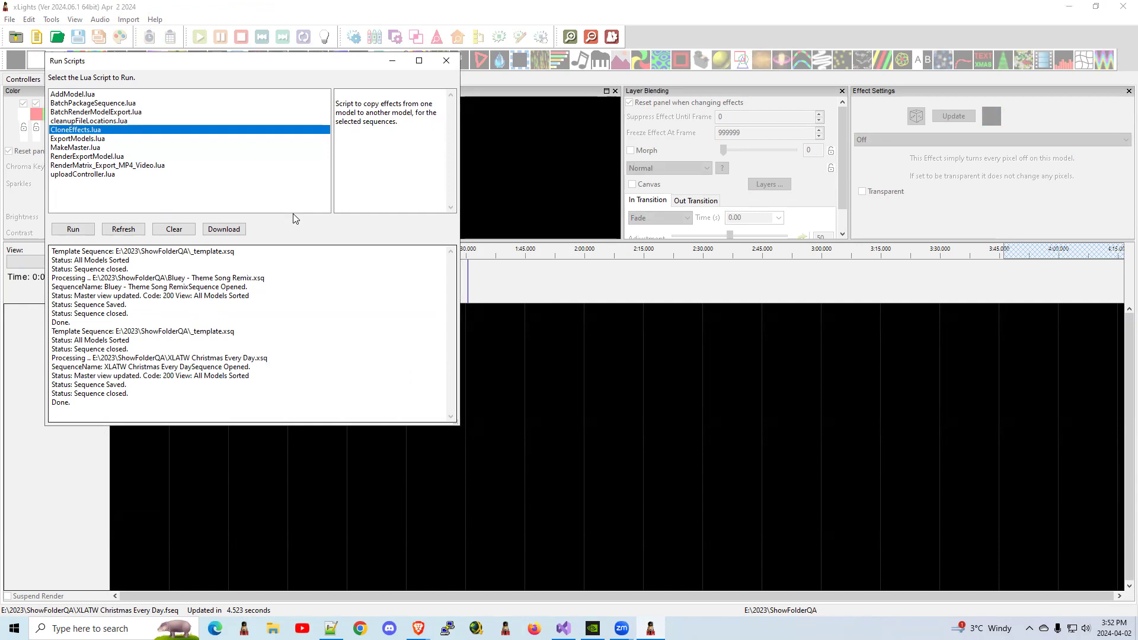
mouse_move(72, 229)
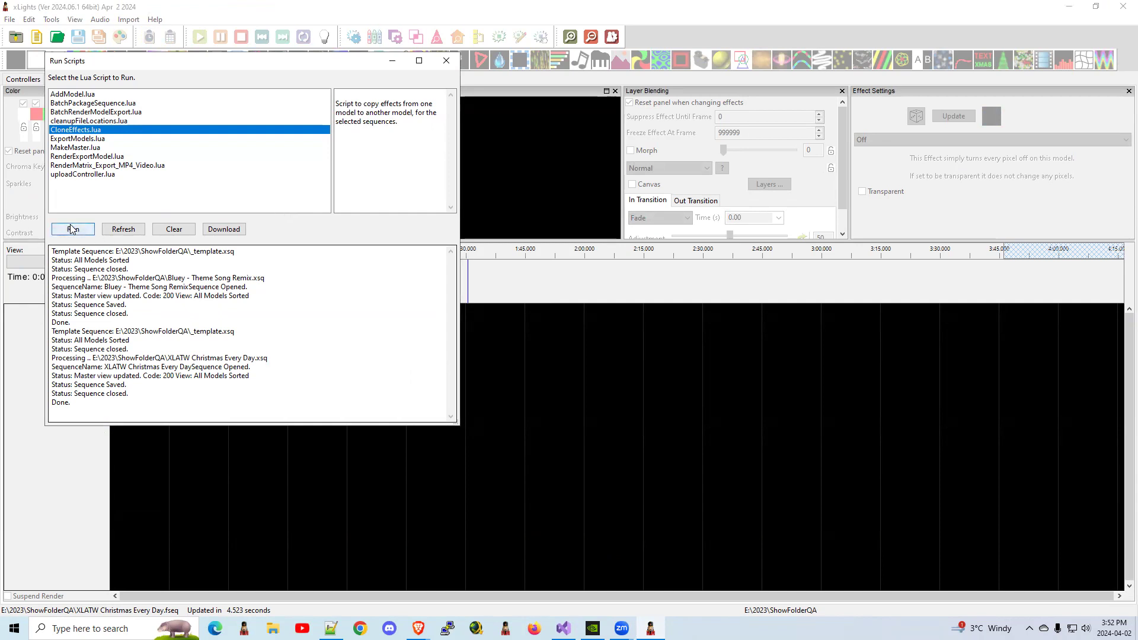
click(73, 229)
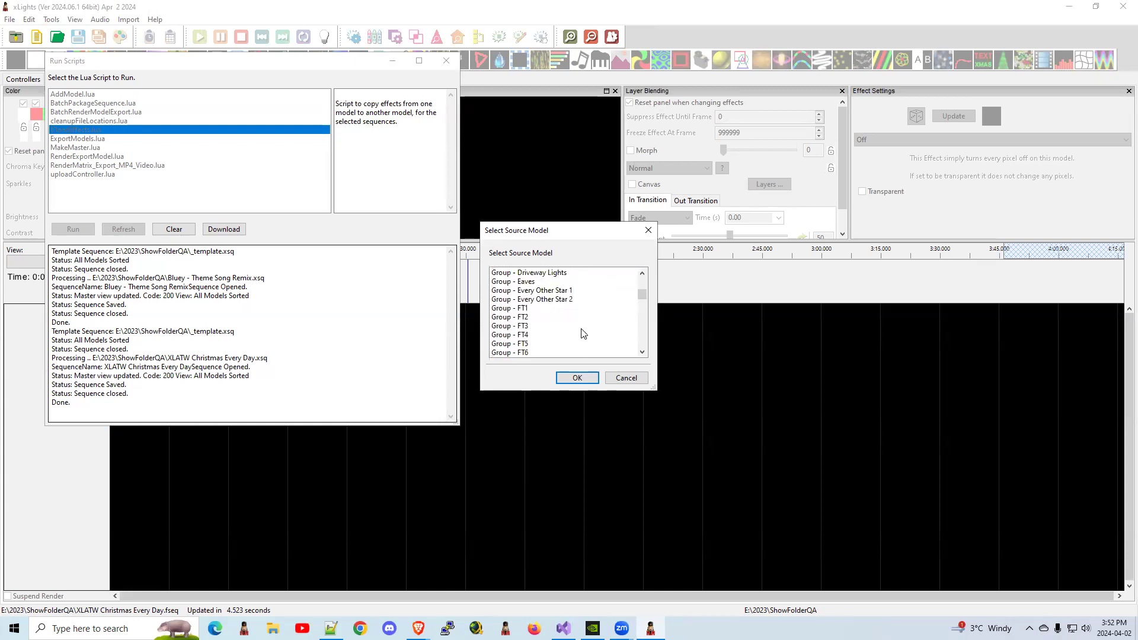
scroll(down, 3)
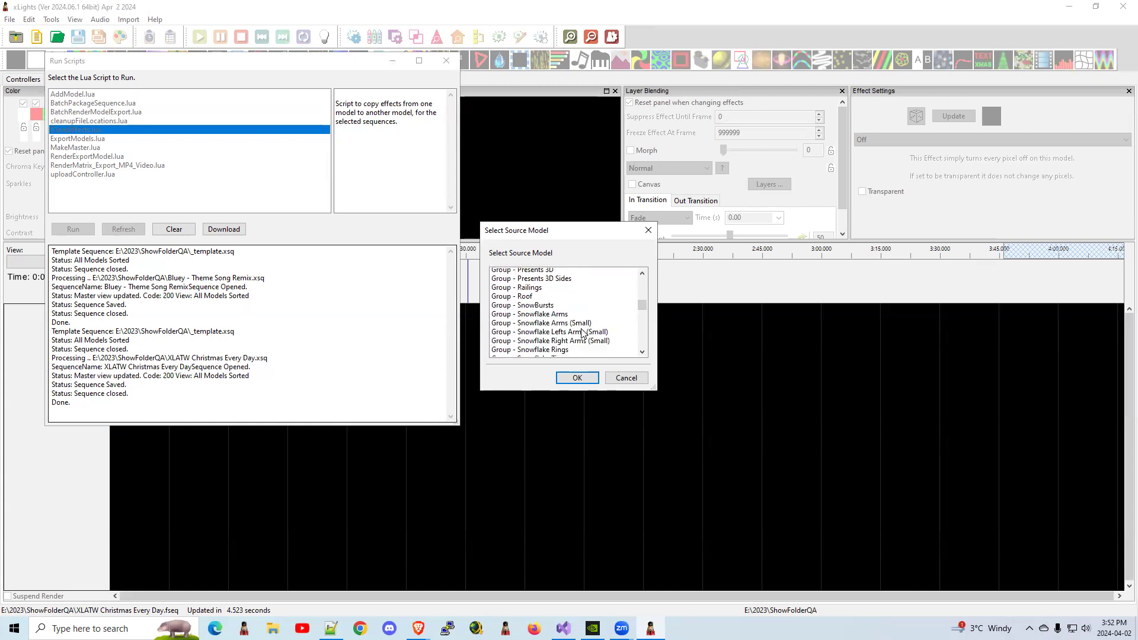
scroll(up, 3)
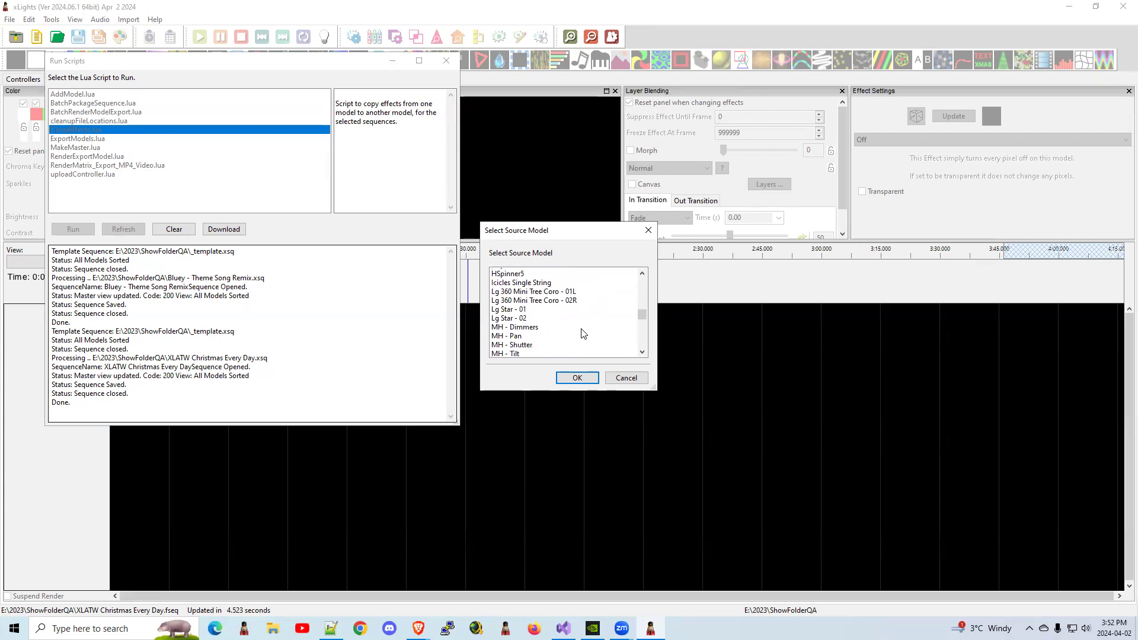
scroll(down, 3)
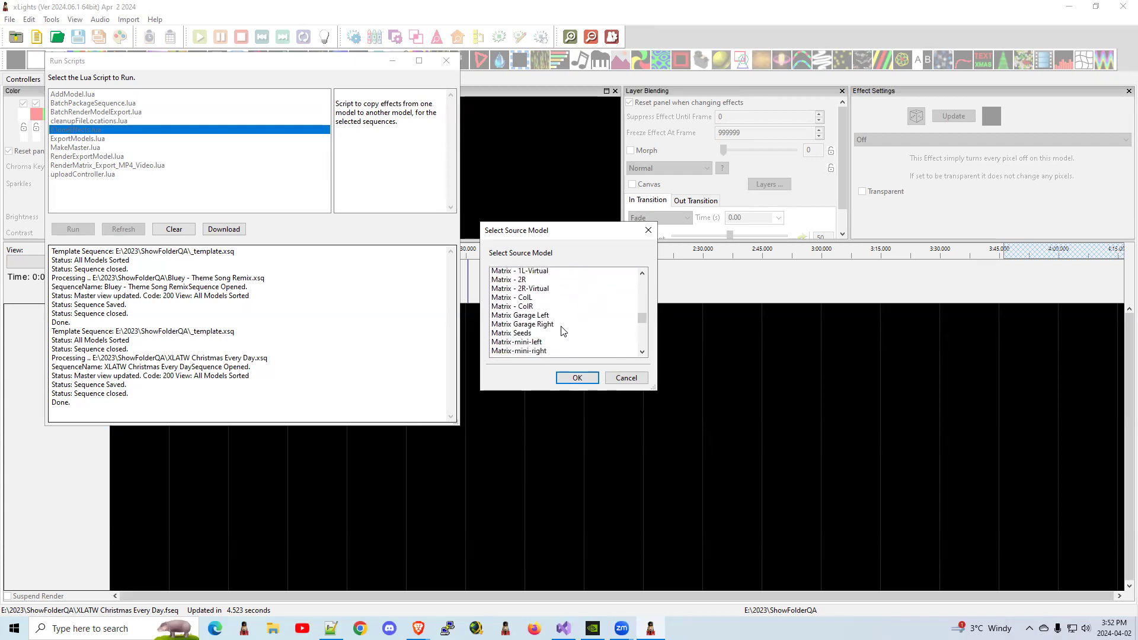
scroll(down, 3)
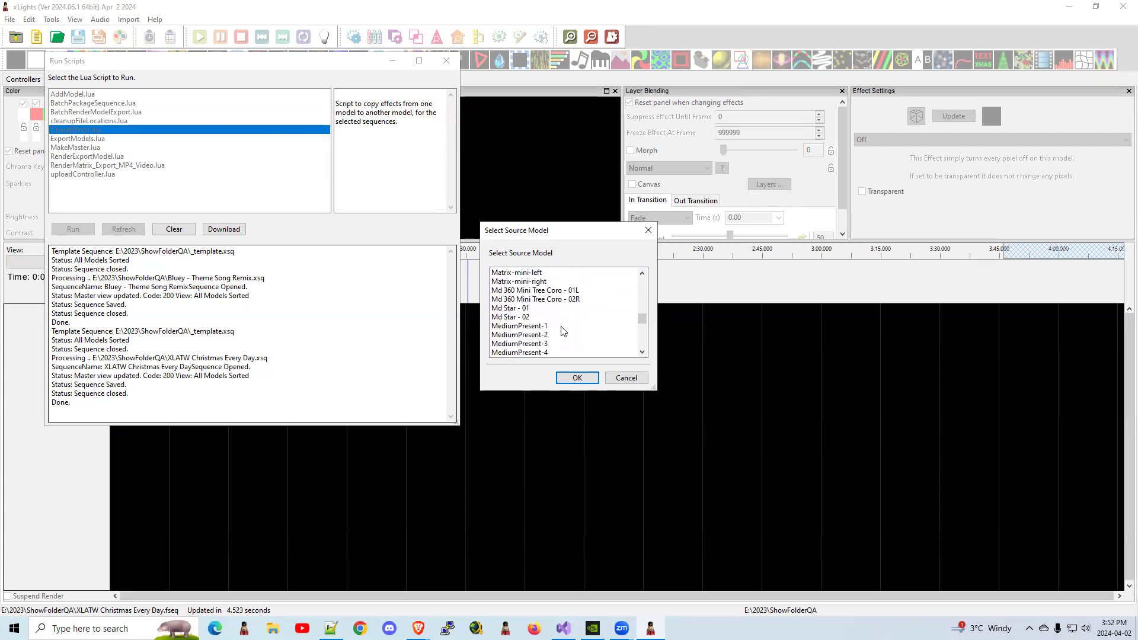
scroll(down, 3)
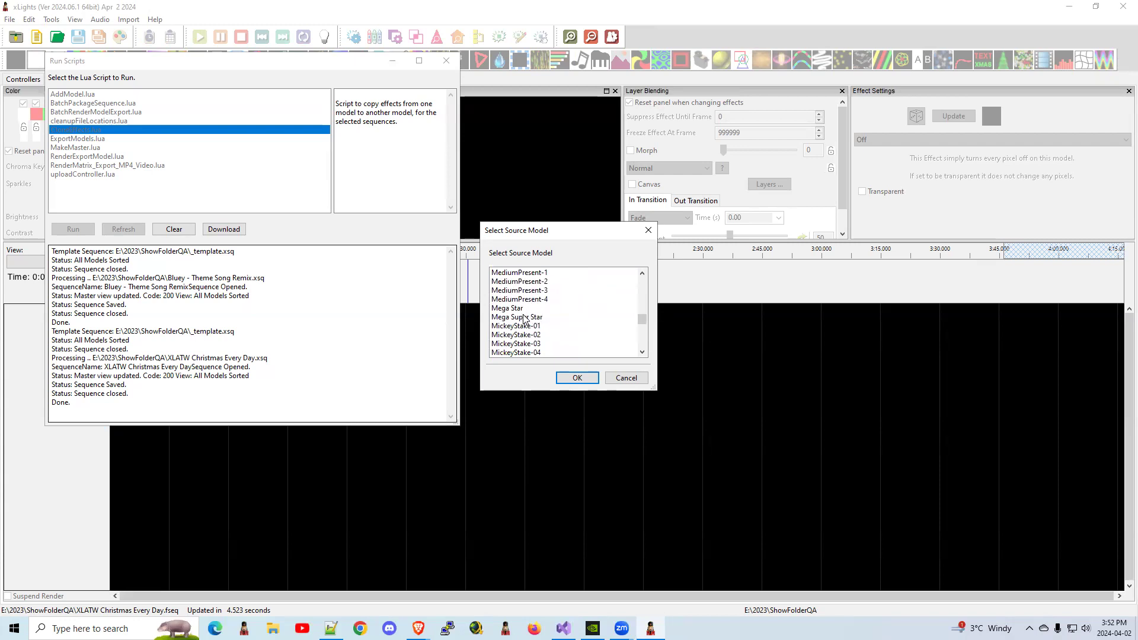
click(576, 378)
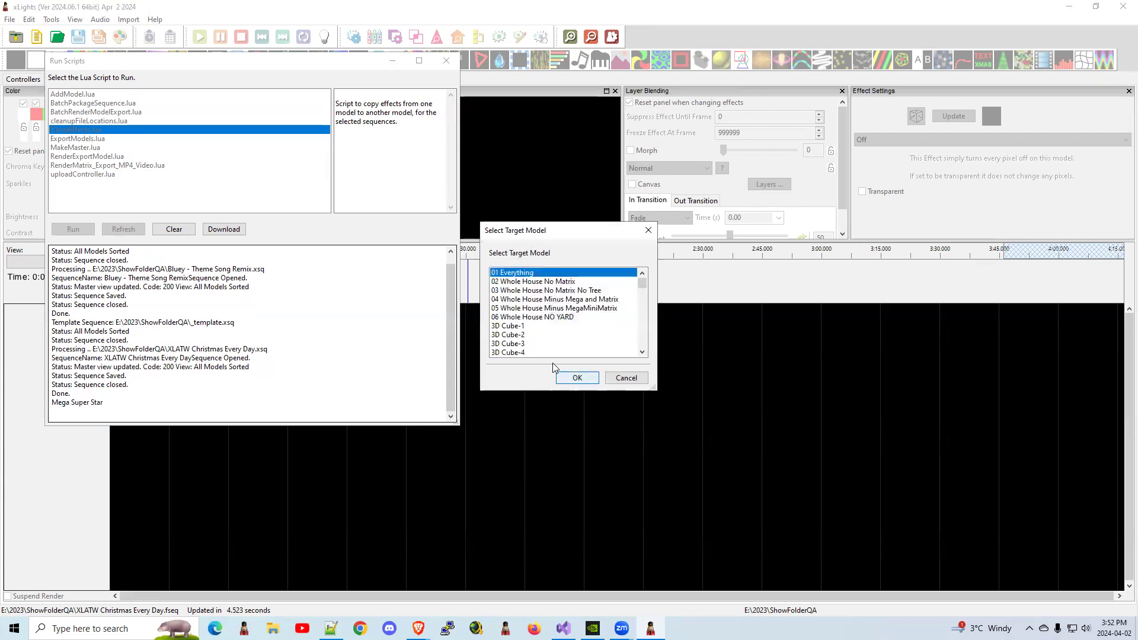
mouse_move(649, 286)
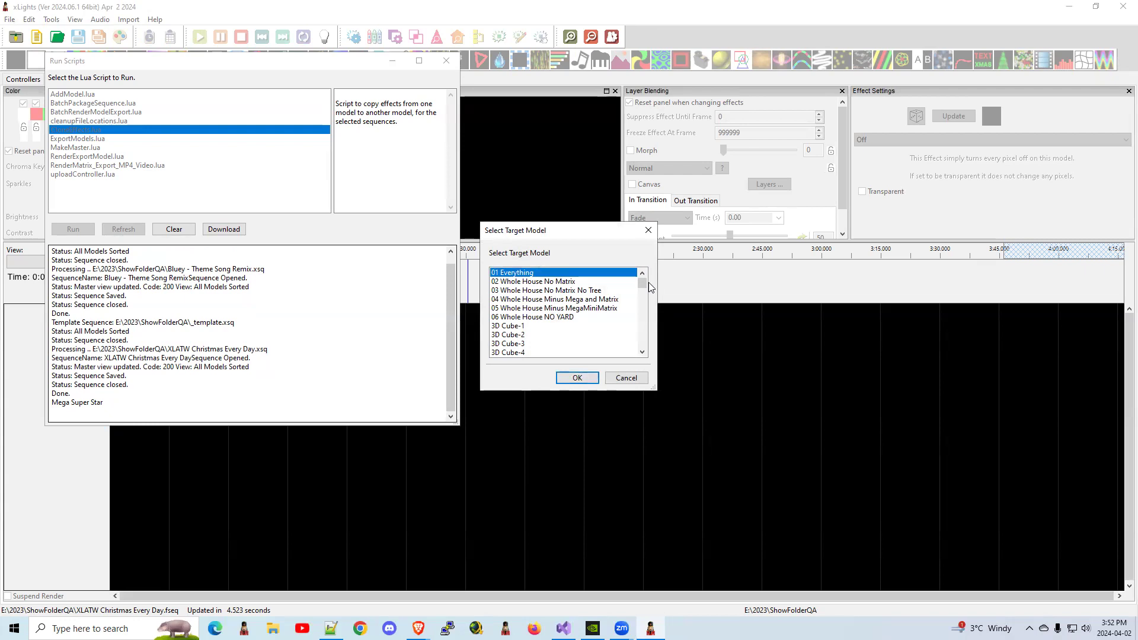
Step: Choose Star from the target model list and confirm it
scroll(down, 3)
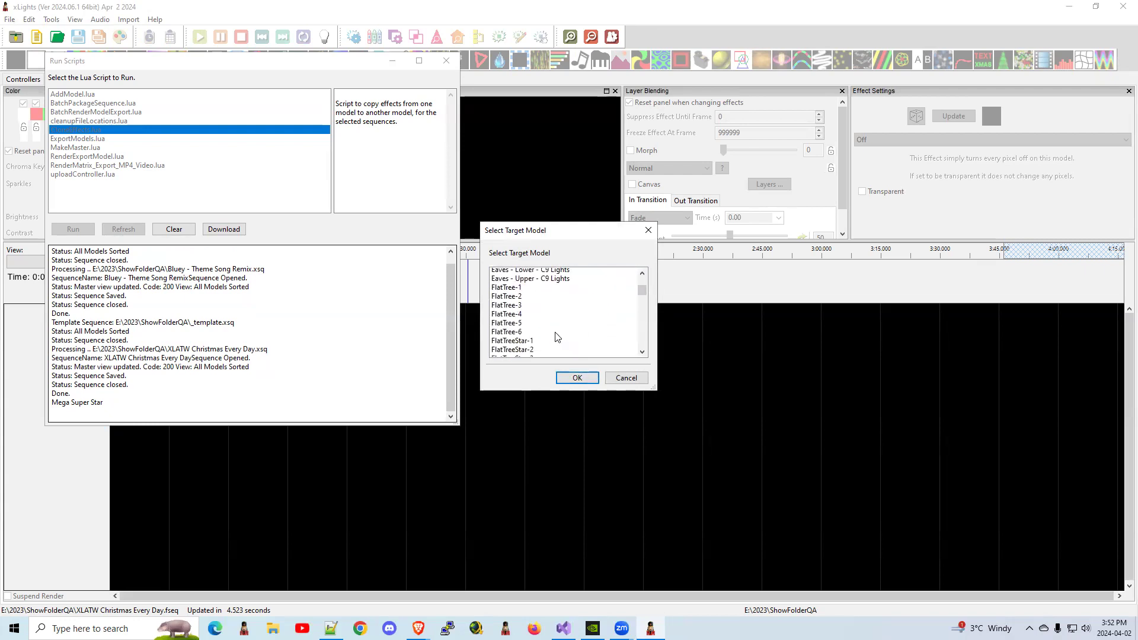
scroll(down, 3)
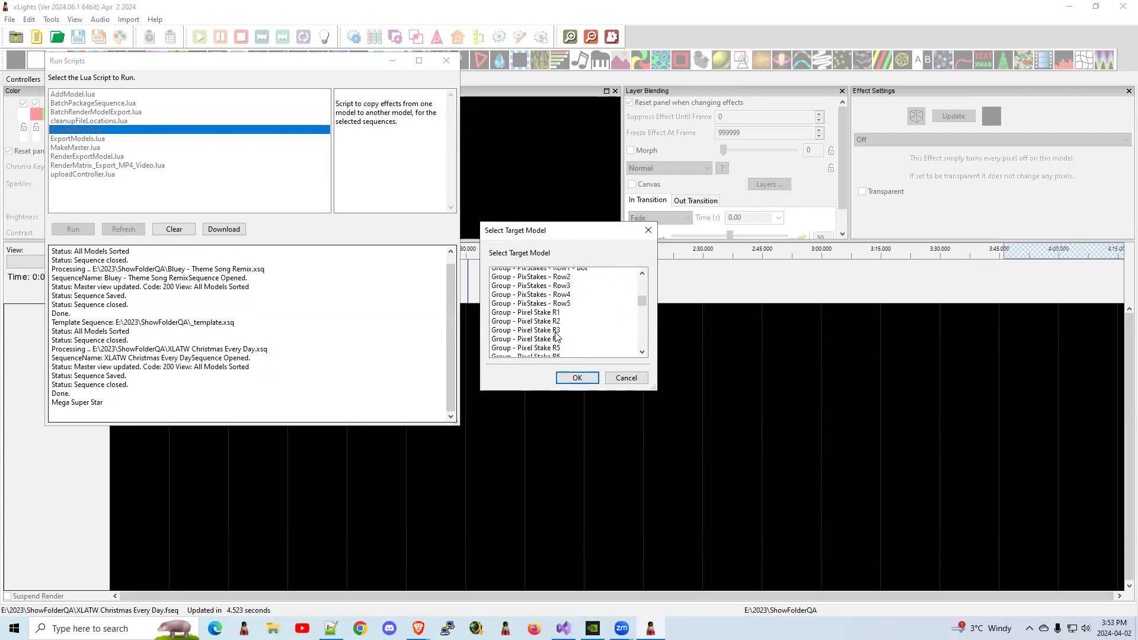
scroll(up, 3)
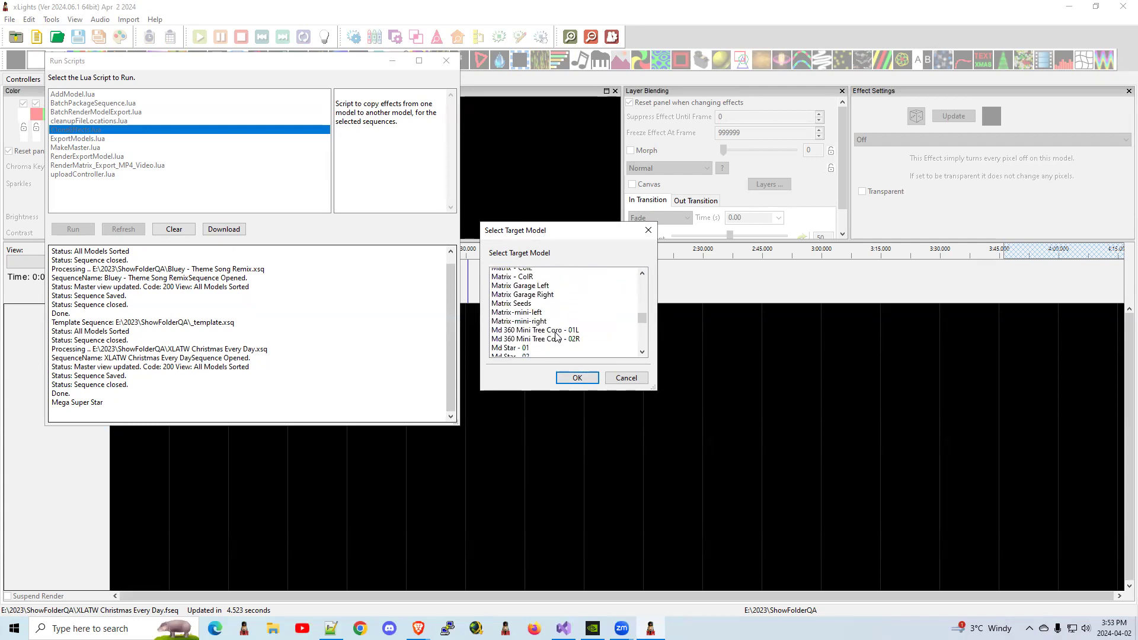
scroll(down, 3)
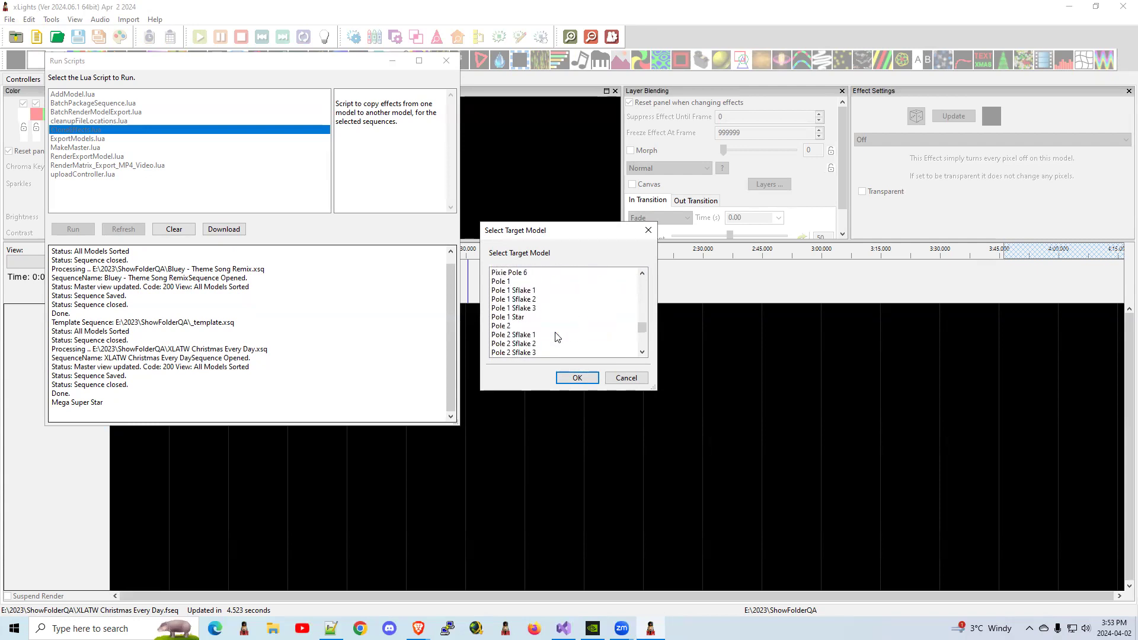
scroll(down, 3)
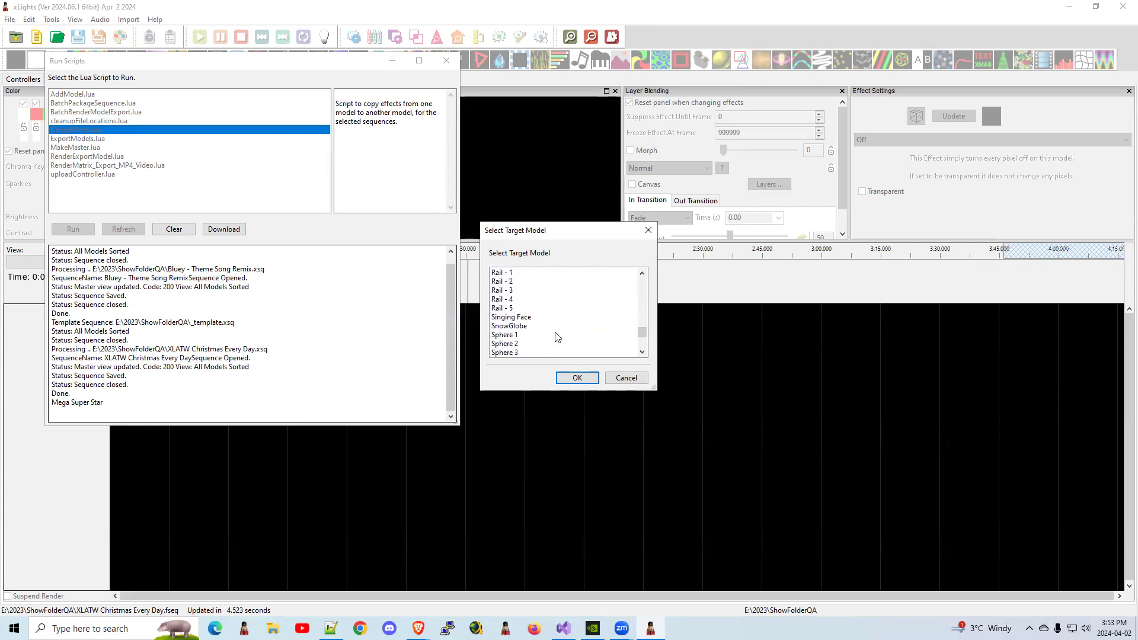
scroll(down, 3)
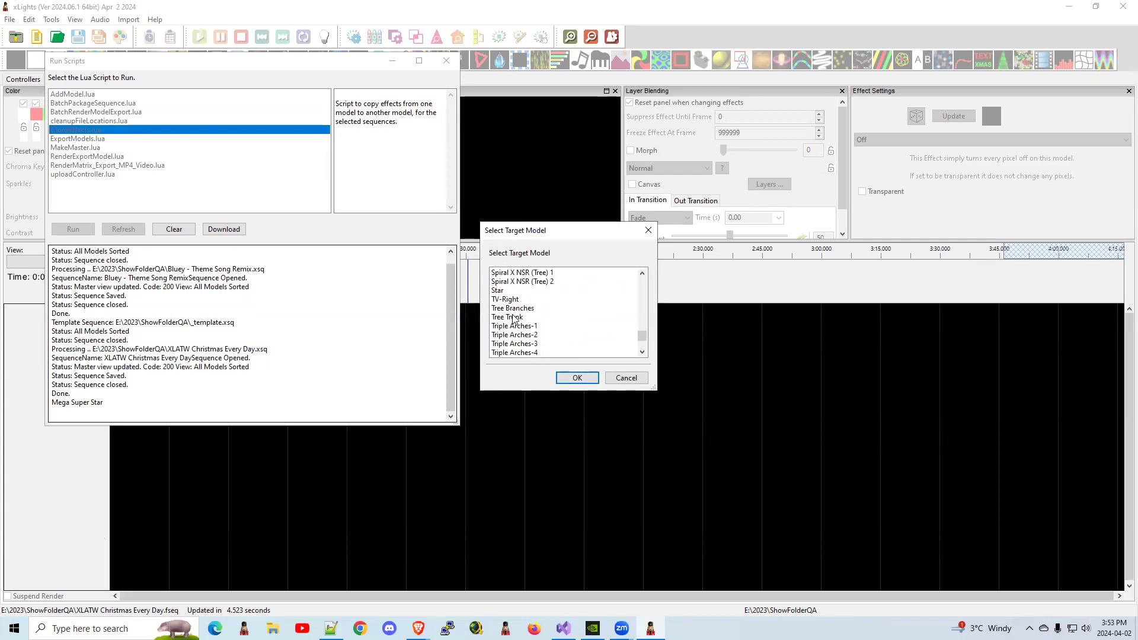
click(498, 291)
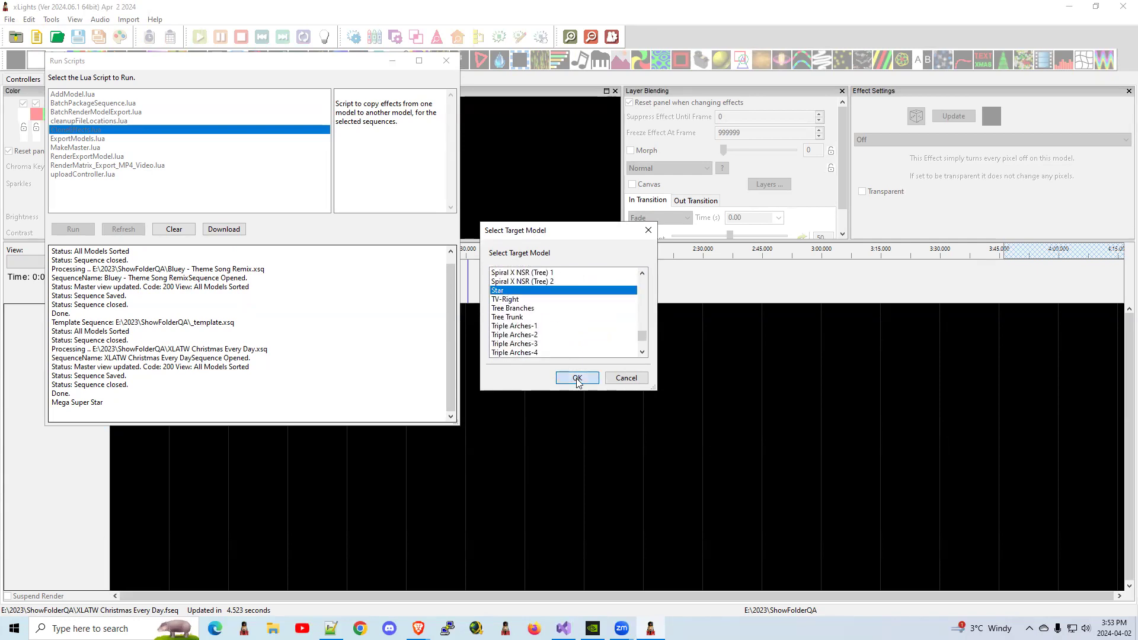
click(575, 378)
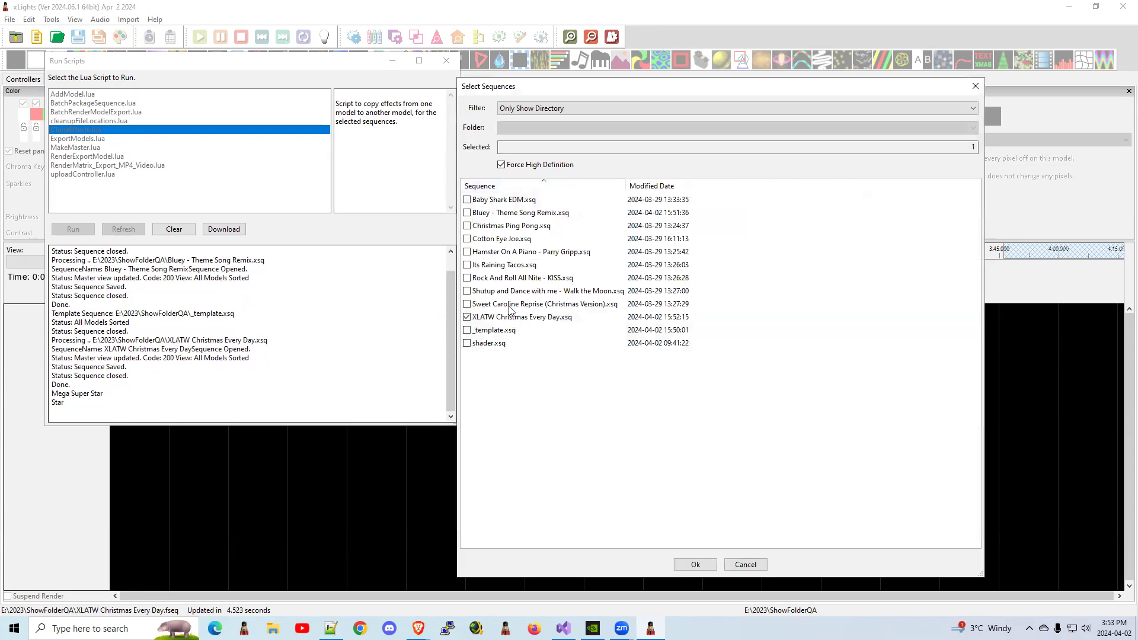
Step: Confirm XLATW Christmas Every Day.xsq as the sequence and run the clone
click(695, 564)
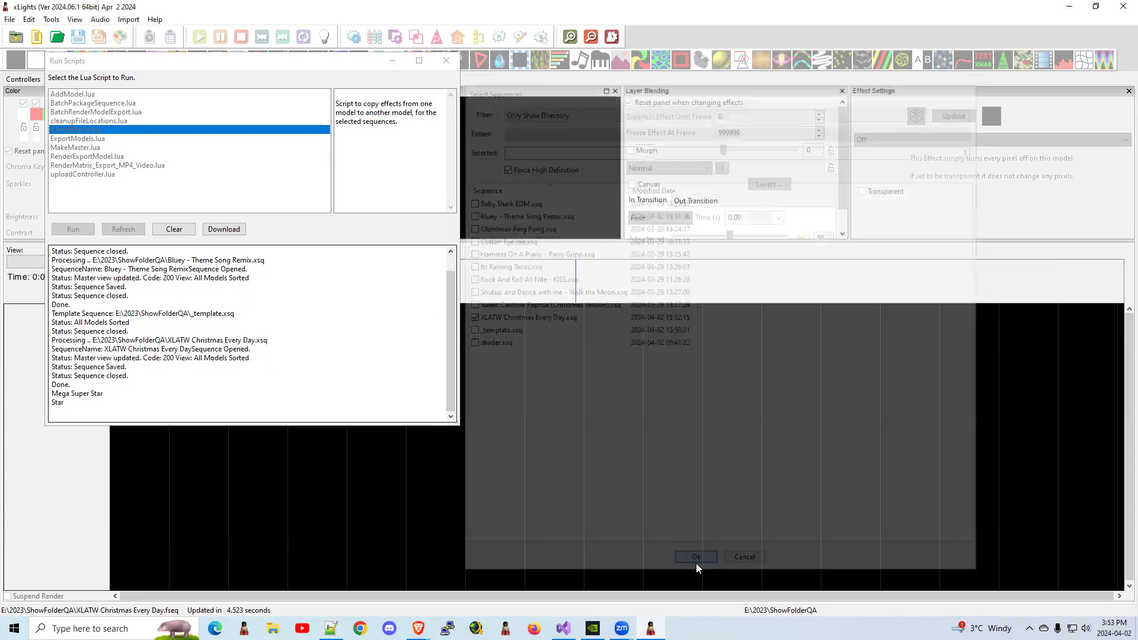
click(694, 557)
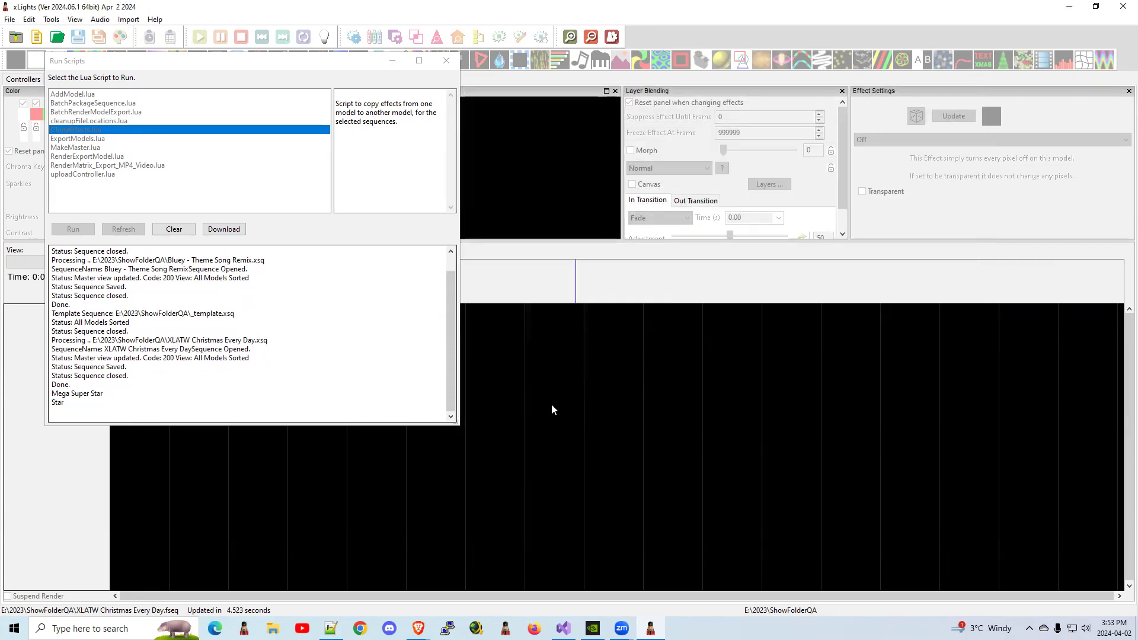
click(72, 229)
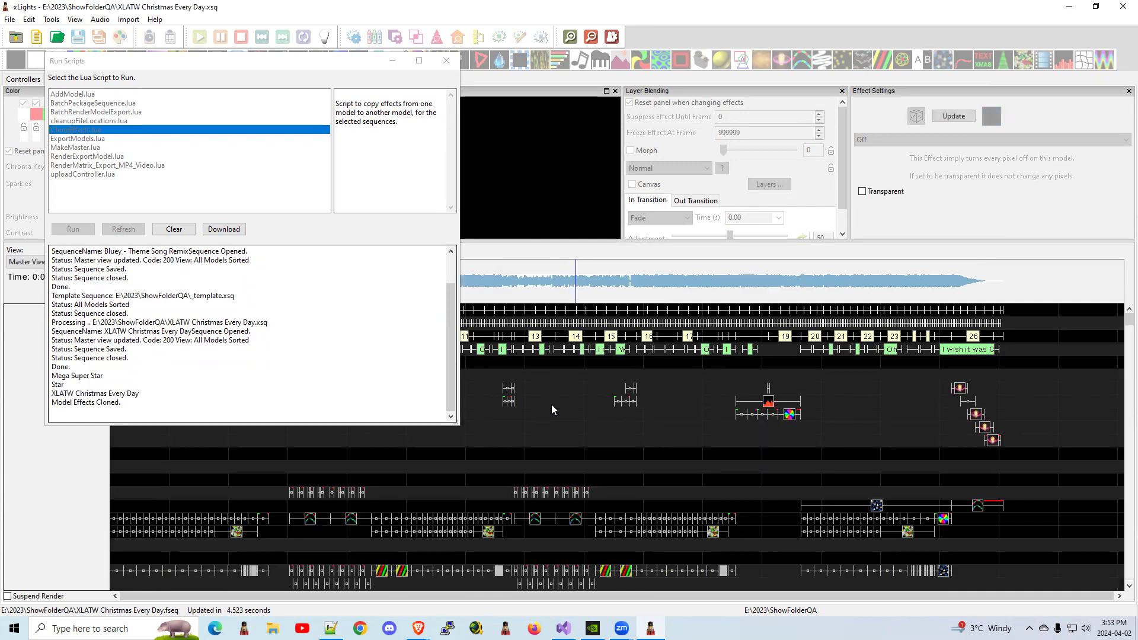
click(72, 229)
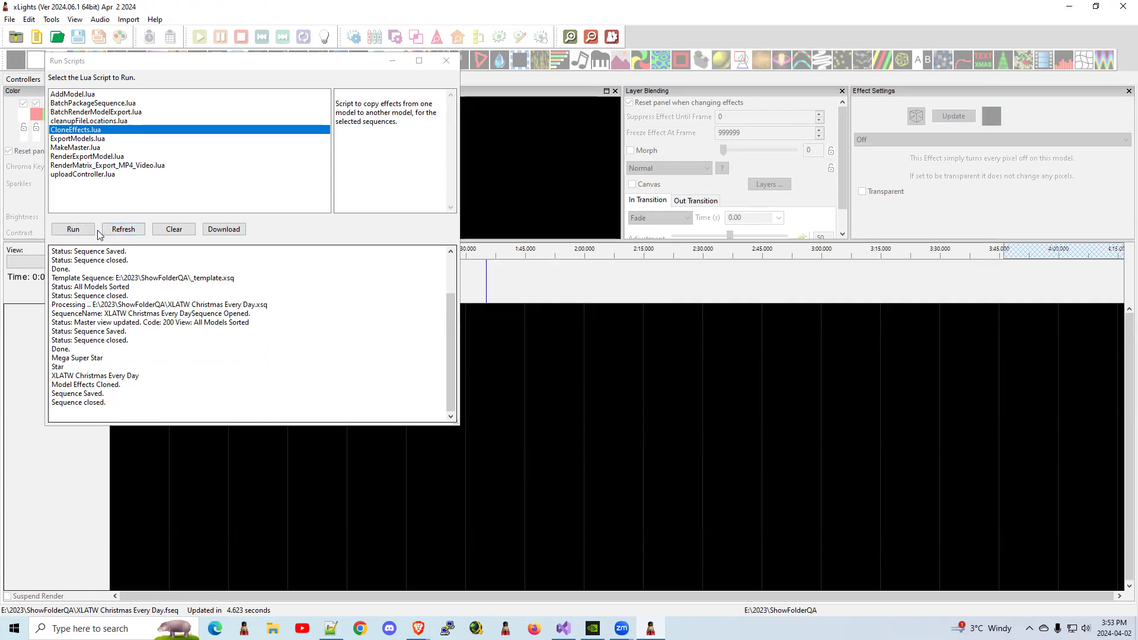
mouse_move(224, 229)
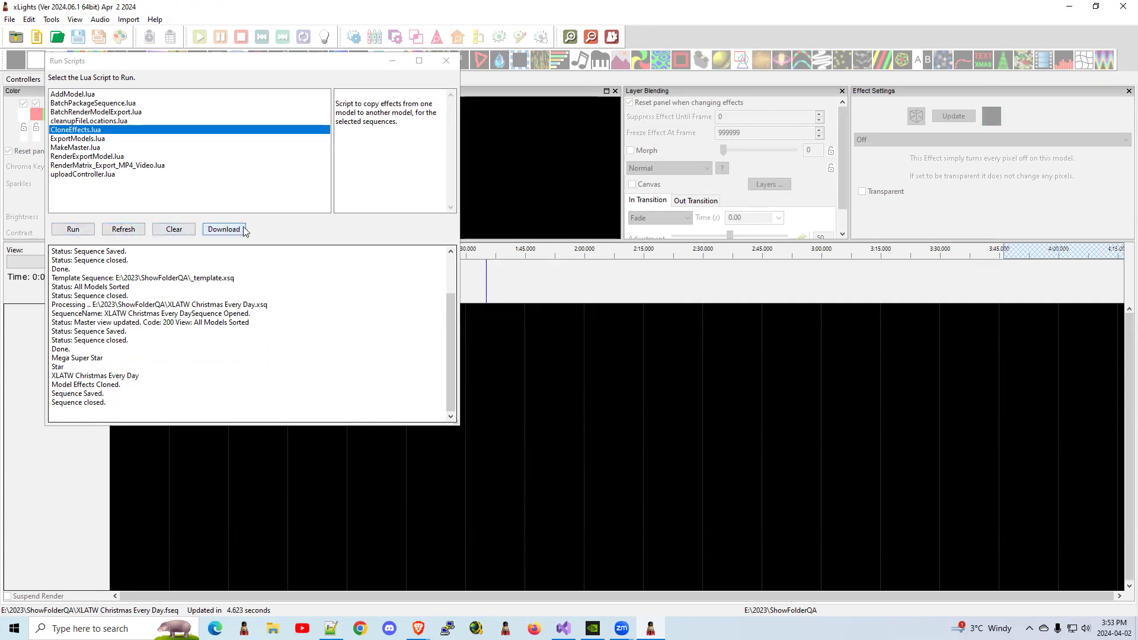
mouse_move(445, 61)
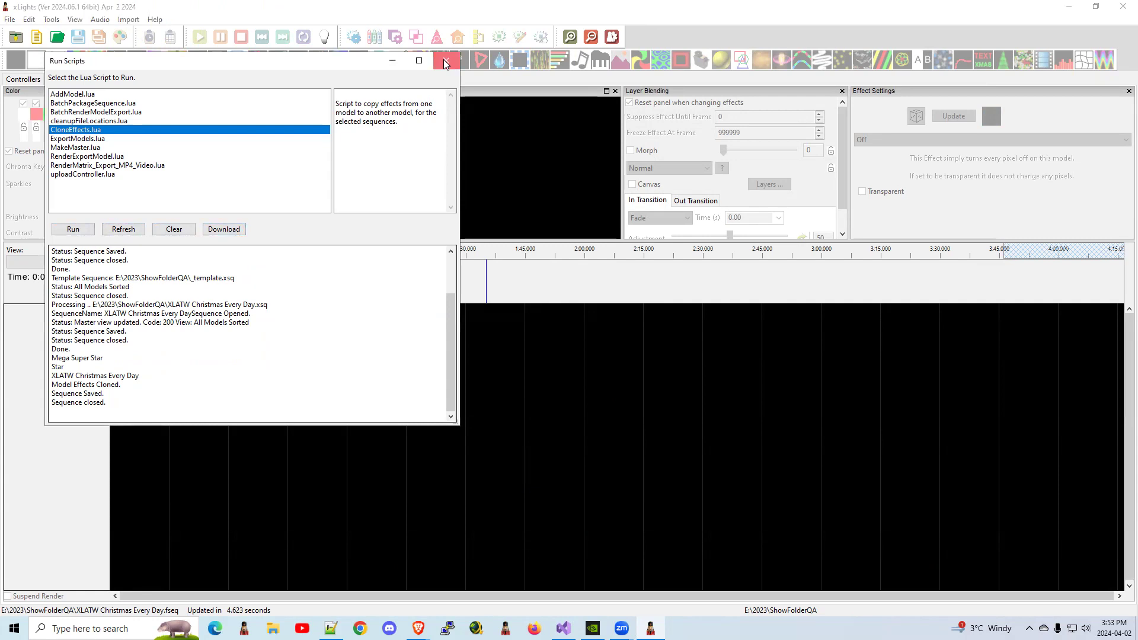
Step: Close the Run Scripts window and reopen XLATW Christmas Every Day.xsq from recent sequences
click(9, 20)
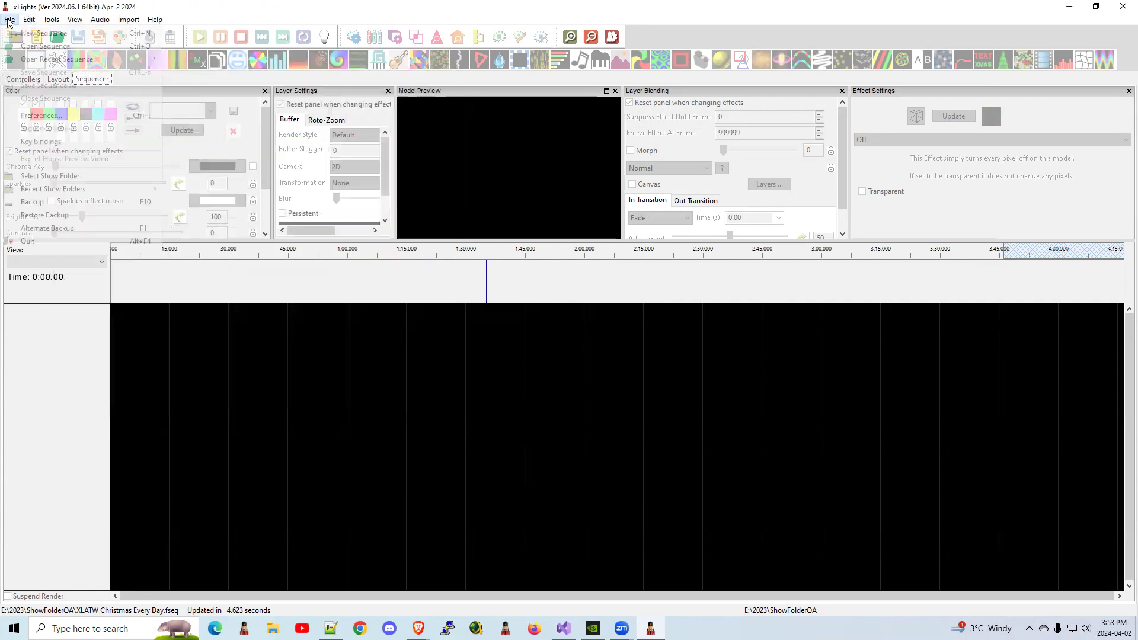
click(57, 59)
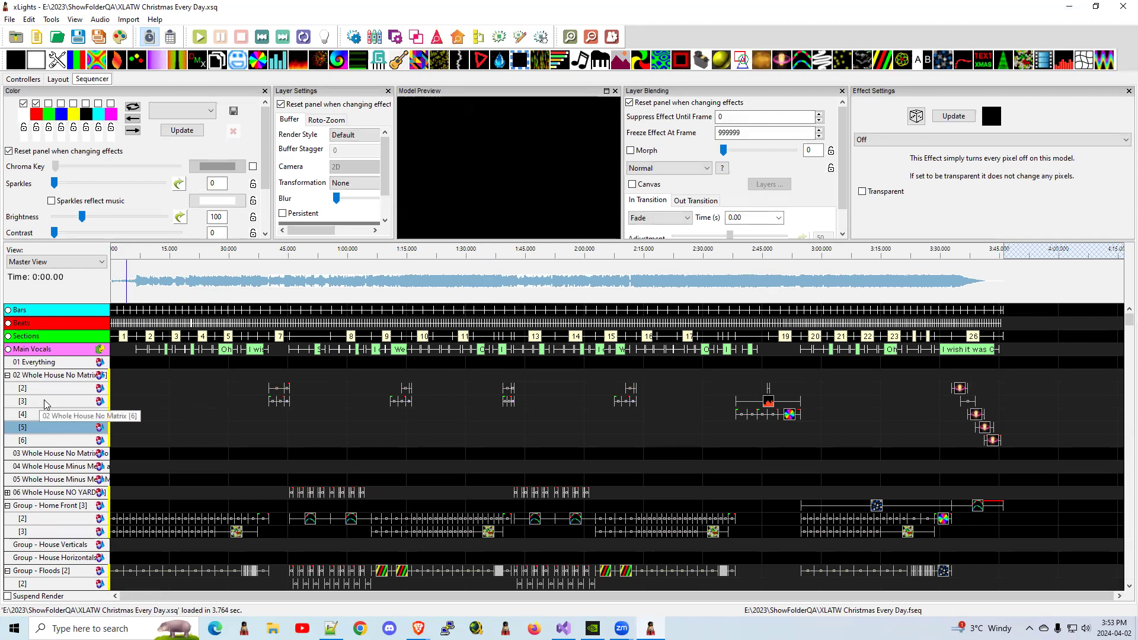
Step: Open the display elements editor, select Mega Super Star's early Shockwave effect, and open its row options
right_click(43, 401)
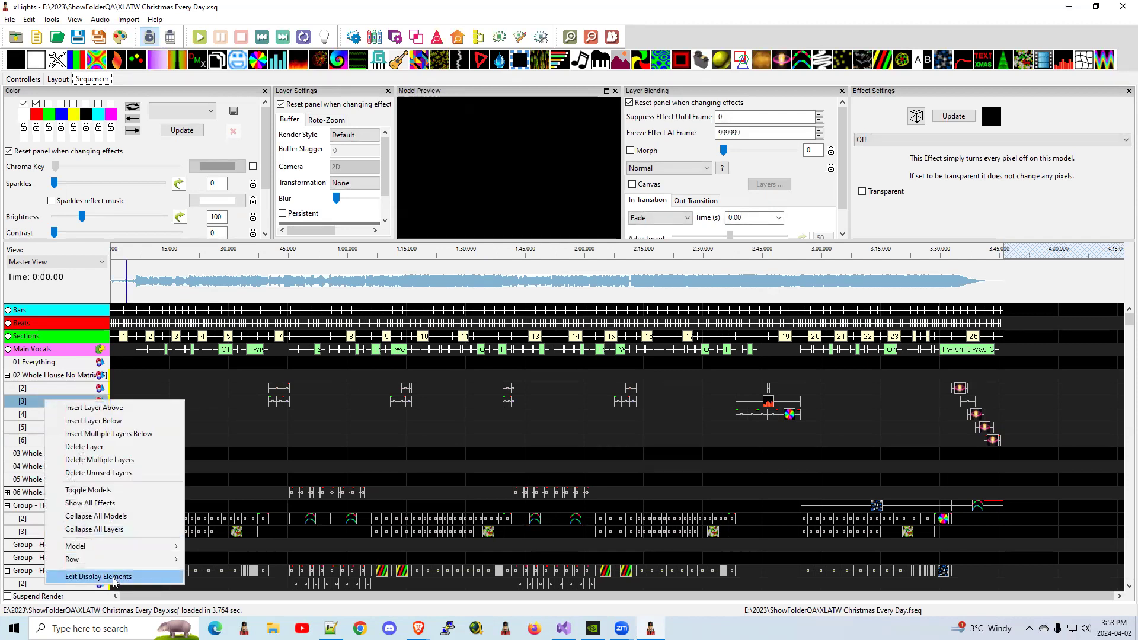
click(98, 576)
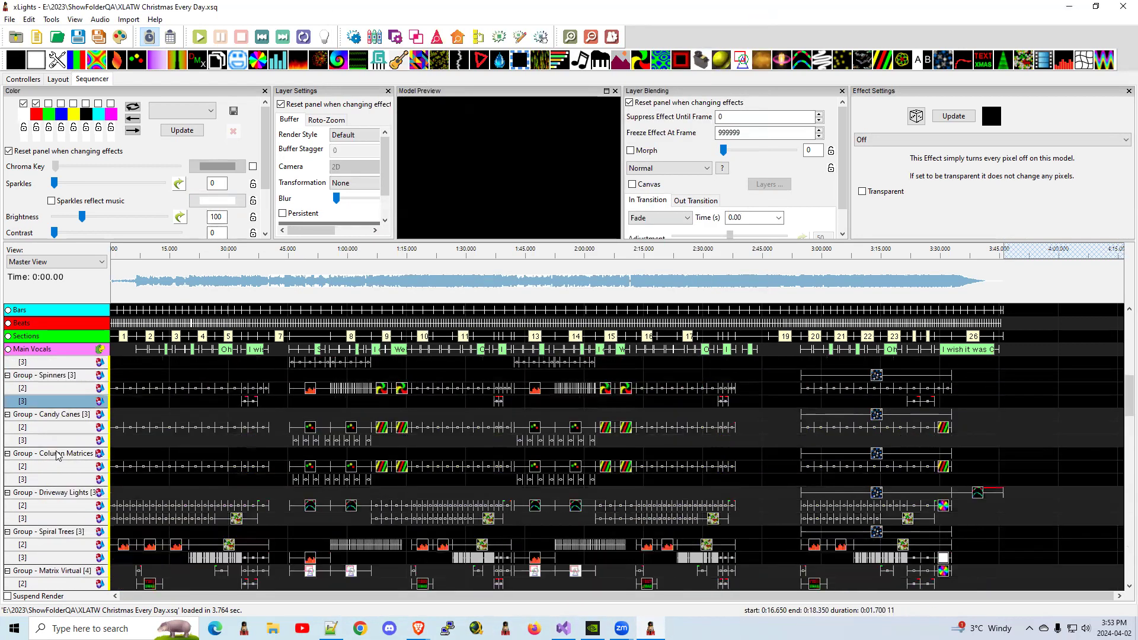
scroll(down, 3)
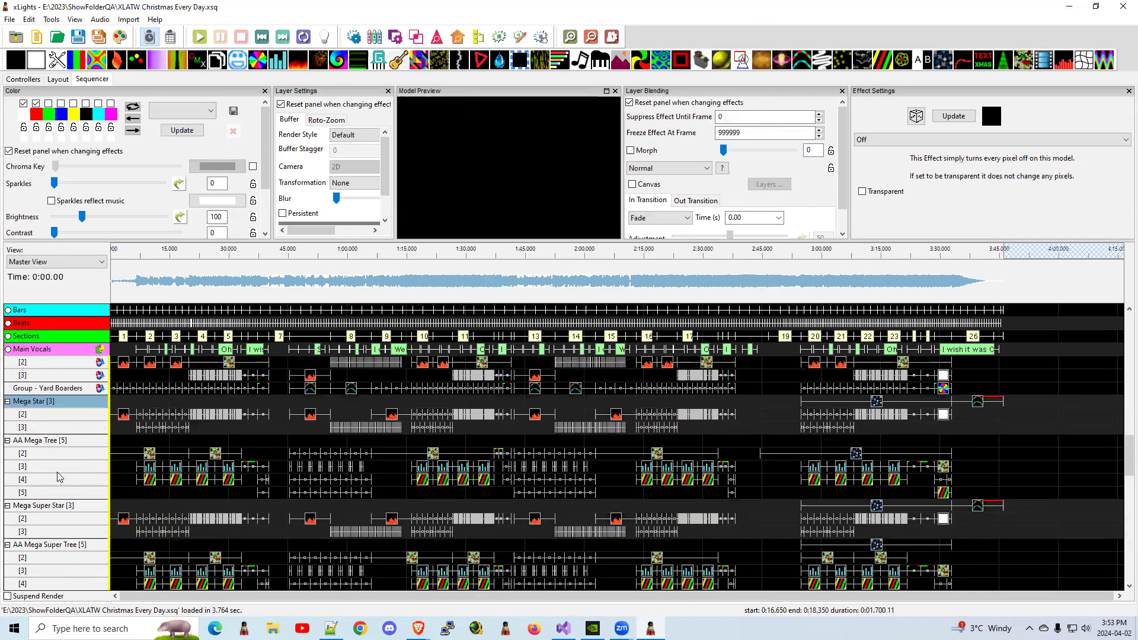
scroll(down, 3)
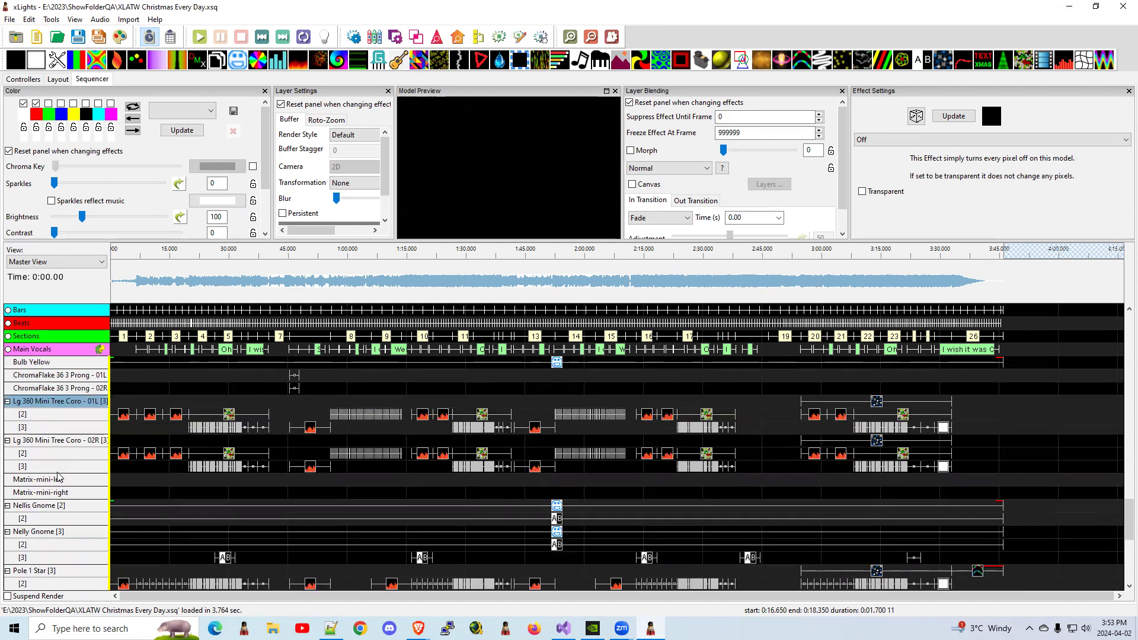
scroll(down, 3)
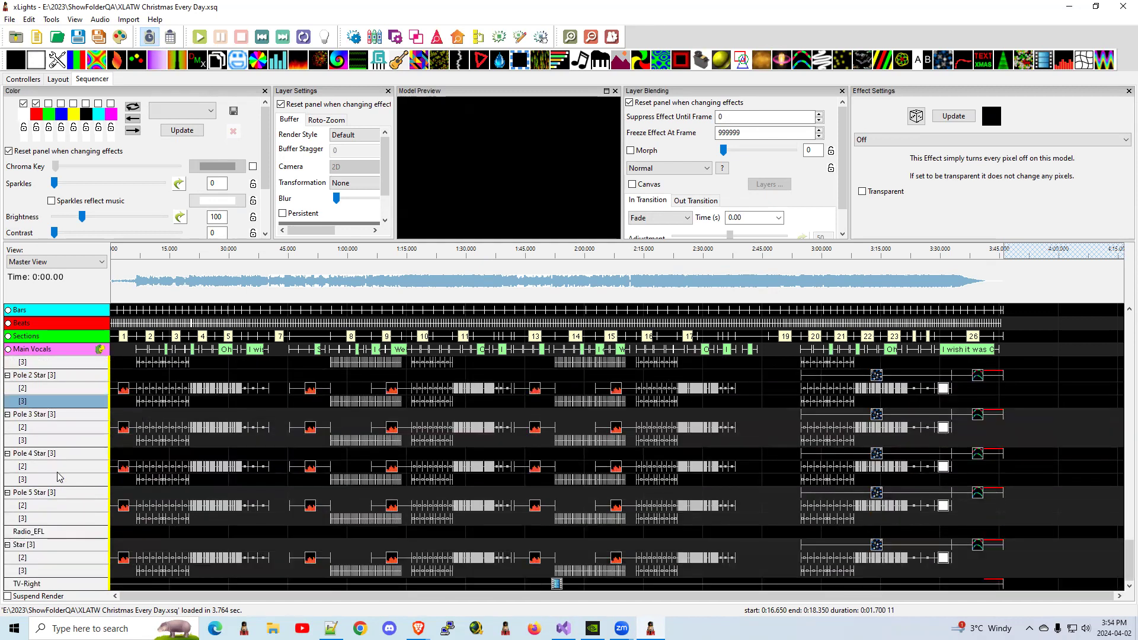
mouse_move(46, 549)
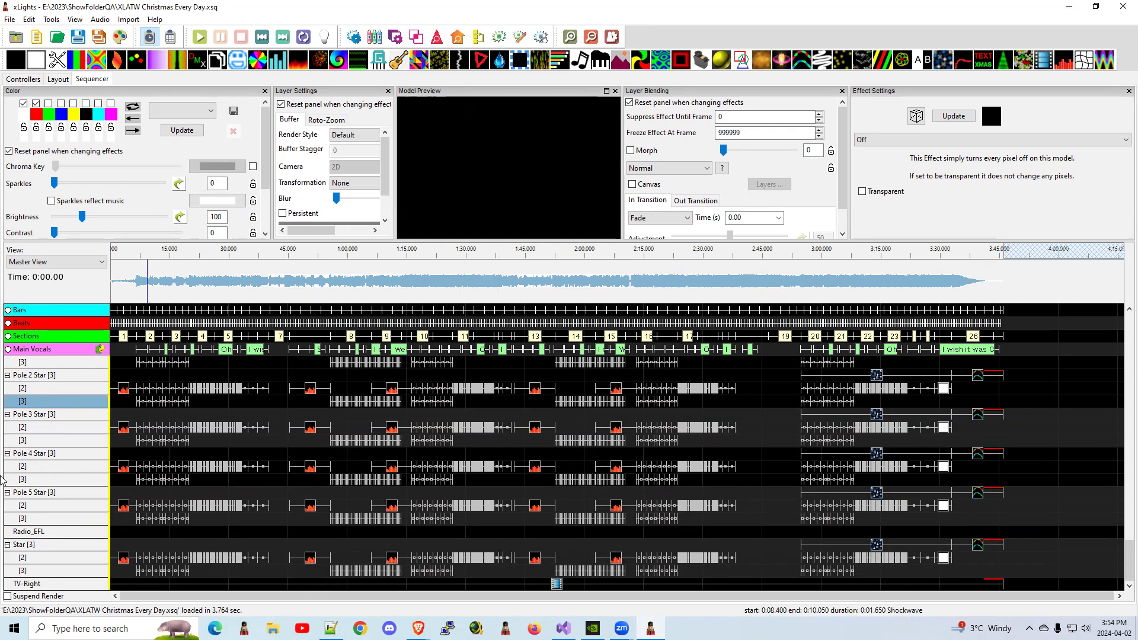
scroll(down, 3)
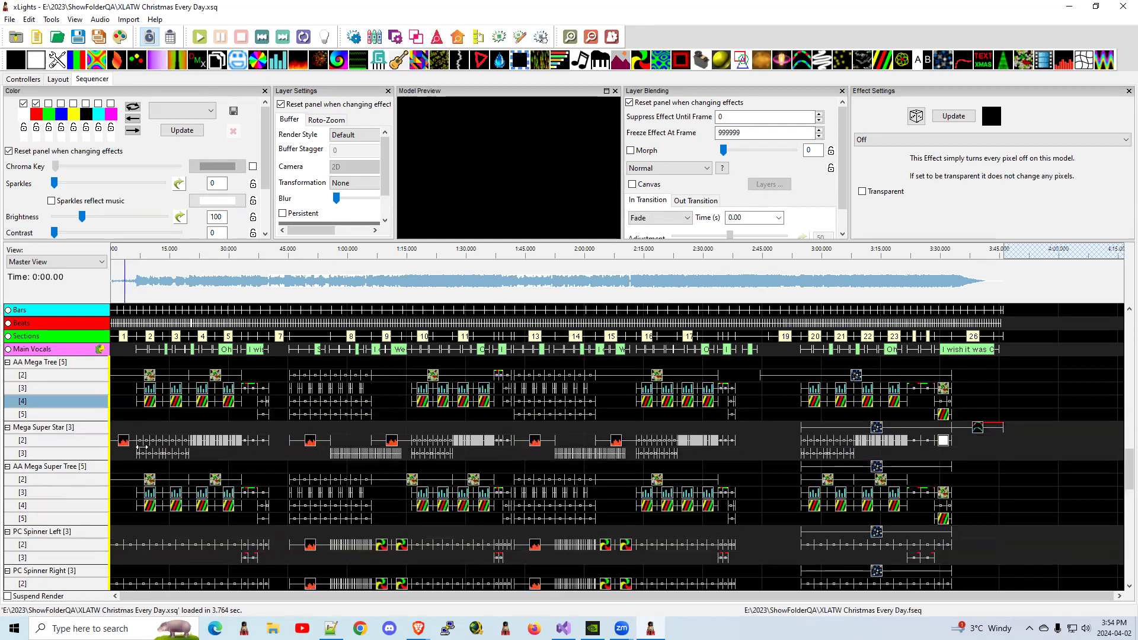
click(122, 441)
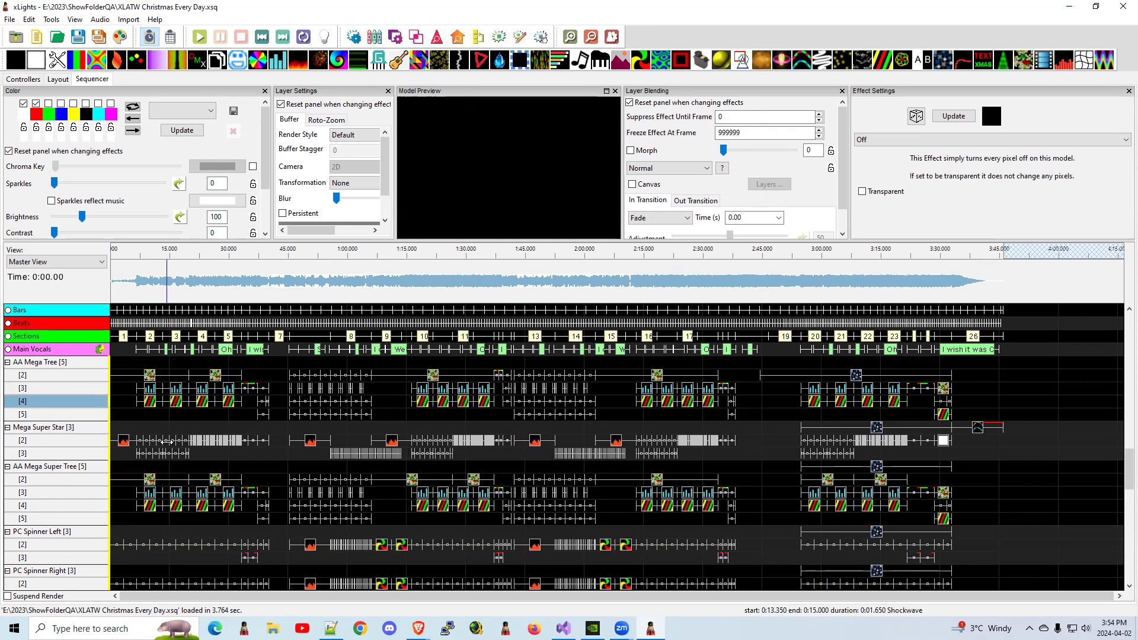
right_click(23, 440)
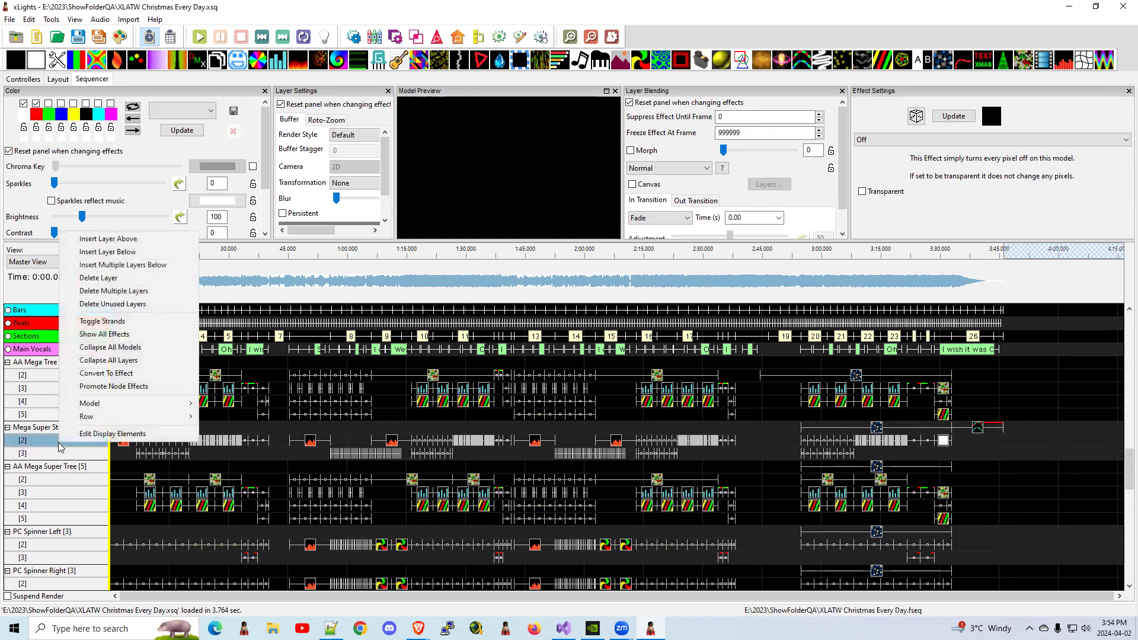
click(112, 433)
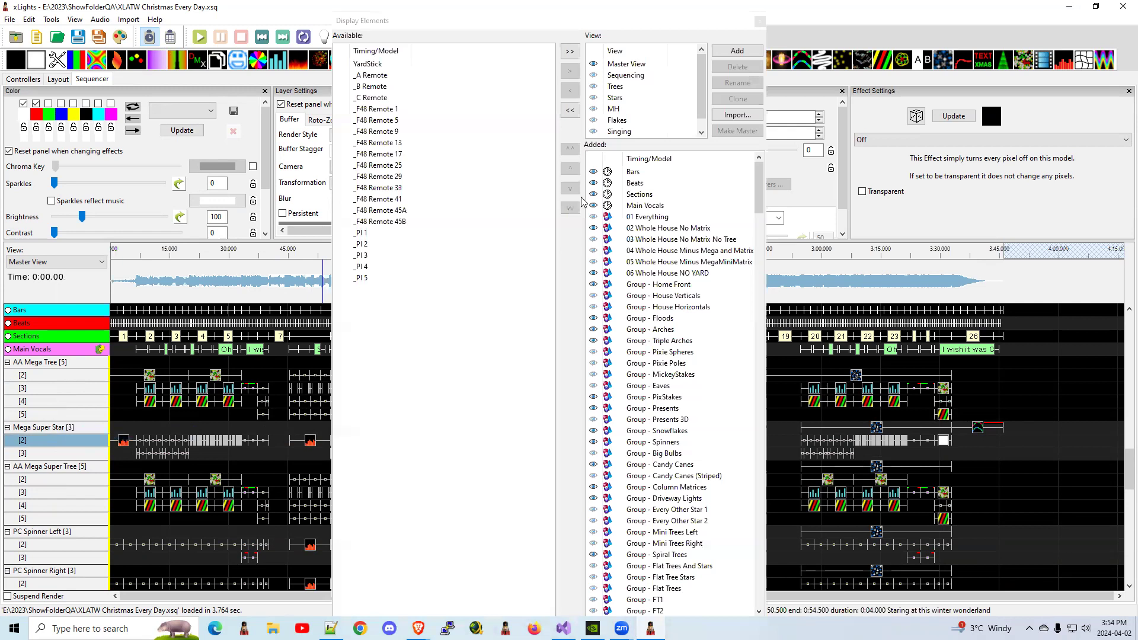
click(626, 64)
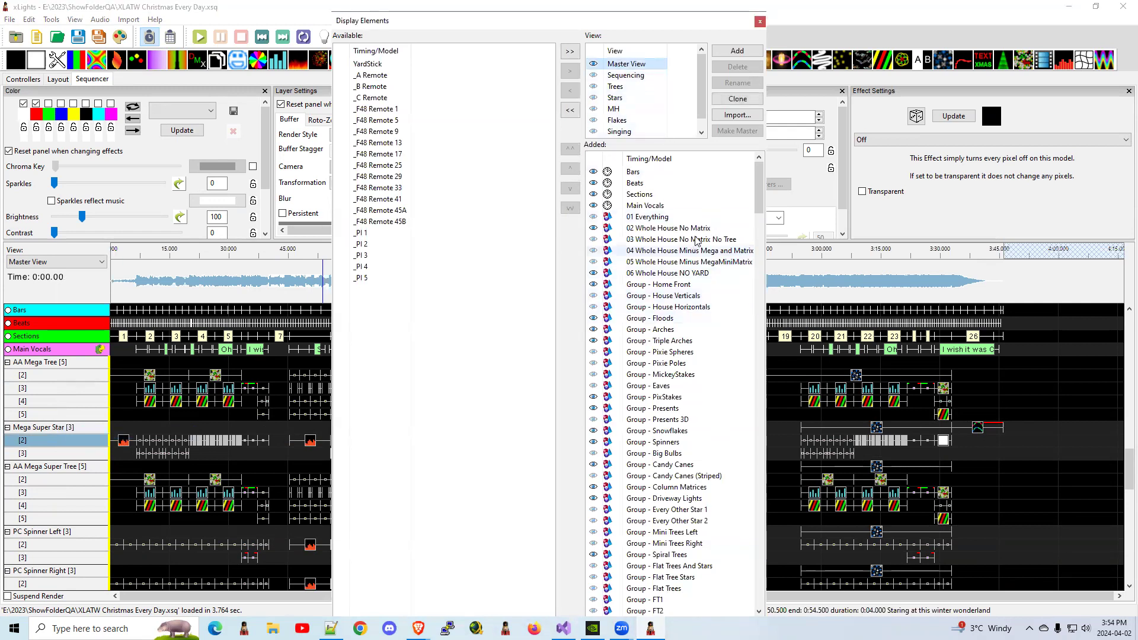
scroll(down, 3)
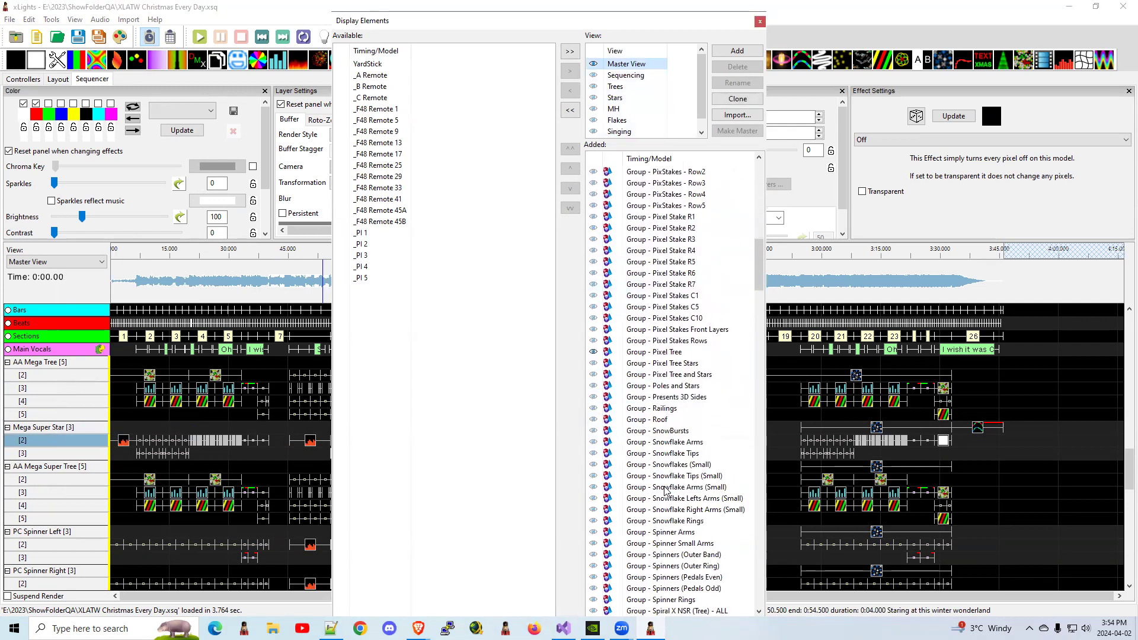
scroll(down, 3)
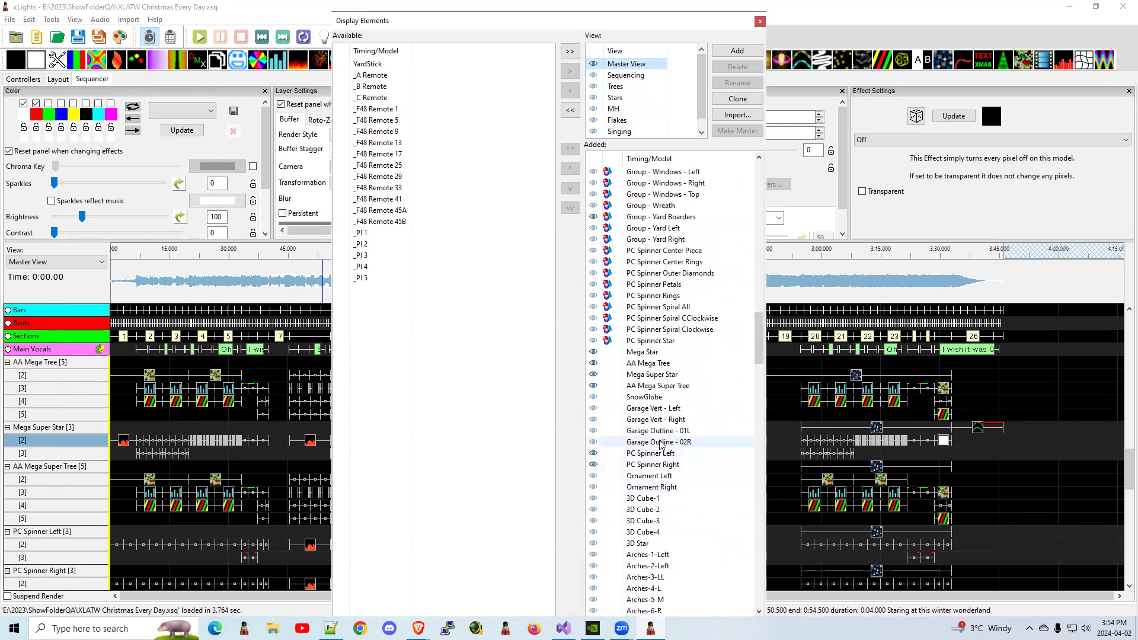
scroll(down, 3)
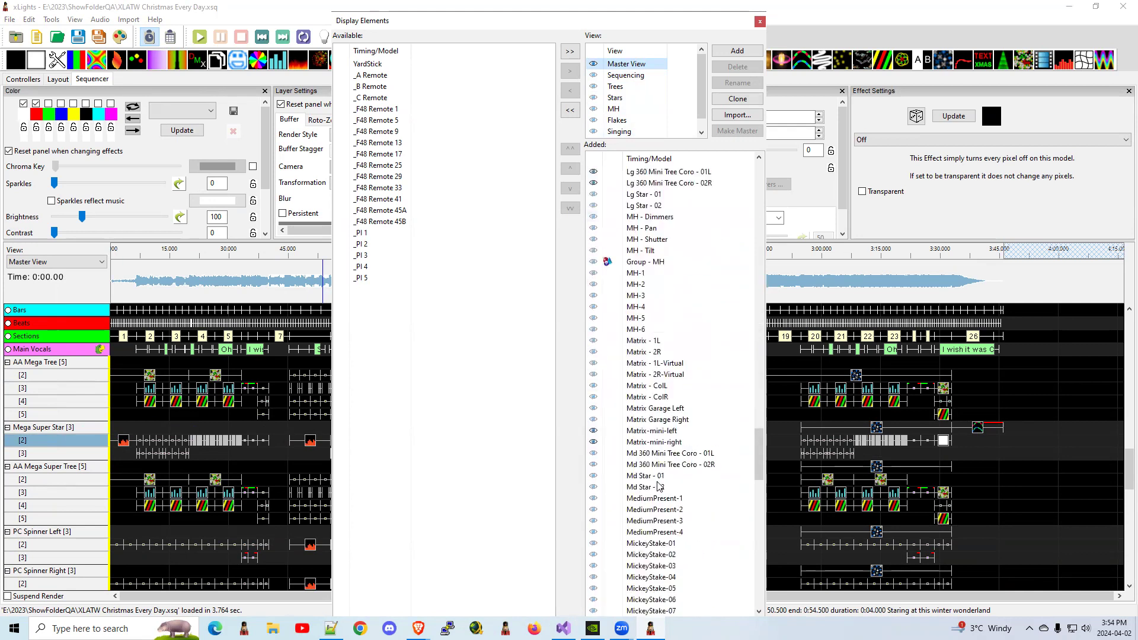
scroll(down, 3)
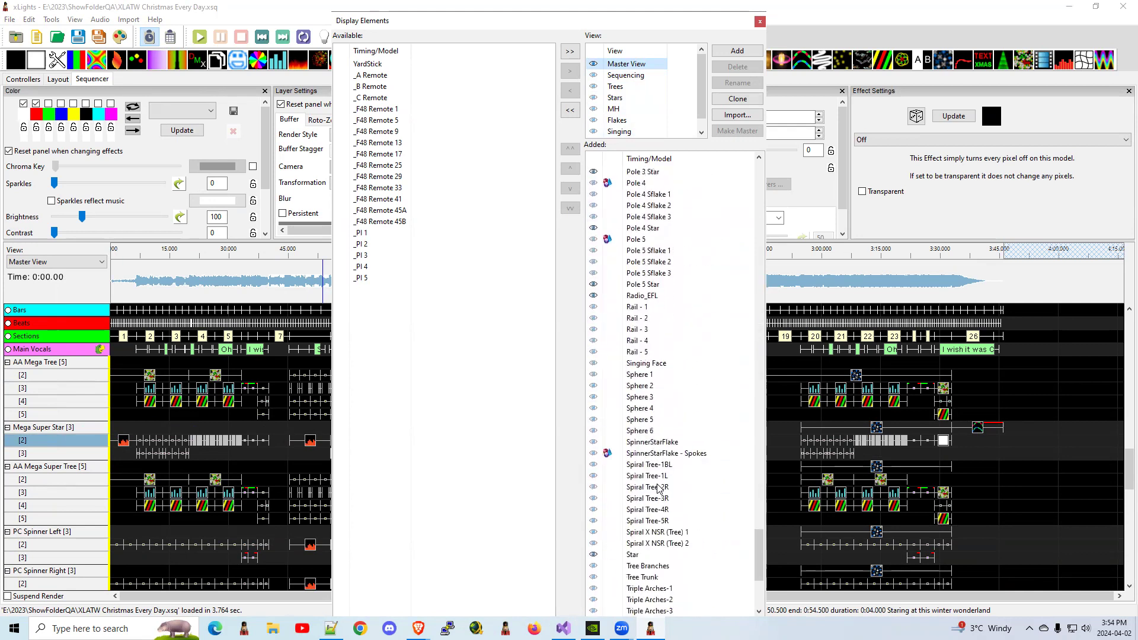
click(633, 554)
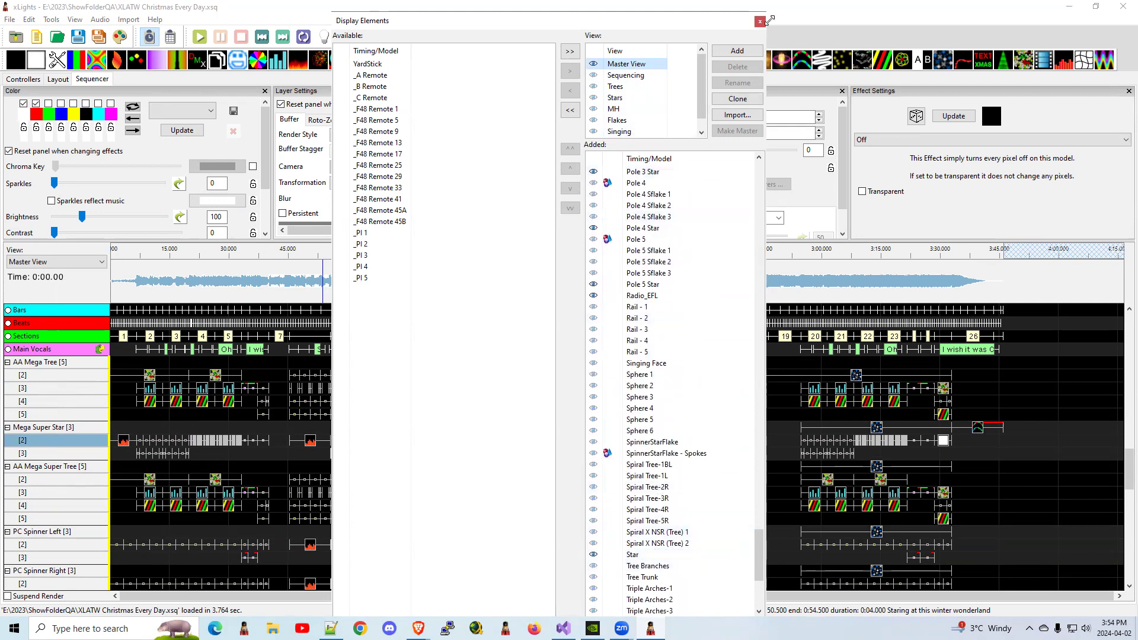
click(760, 20)
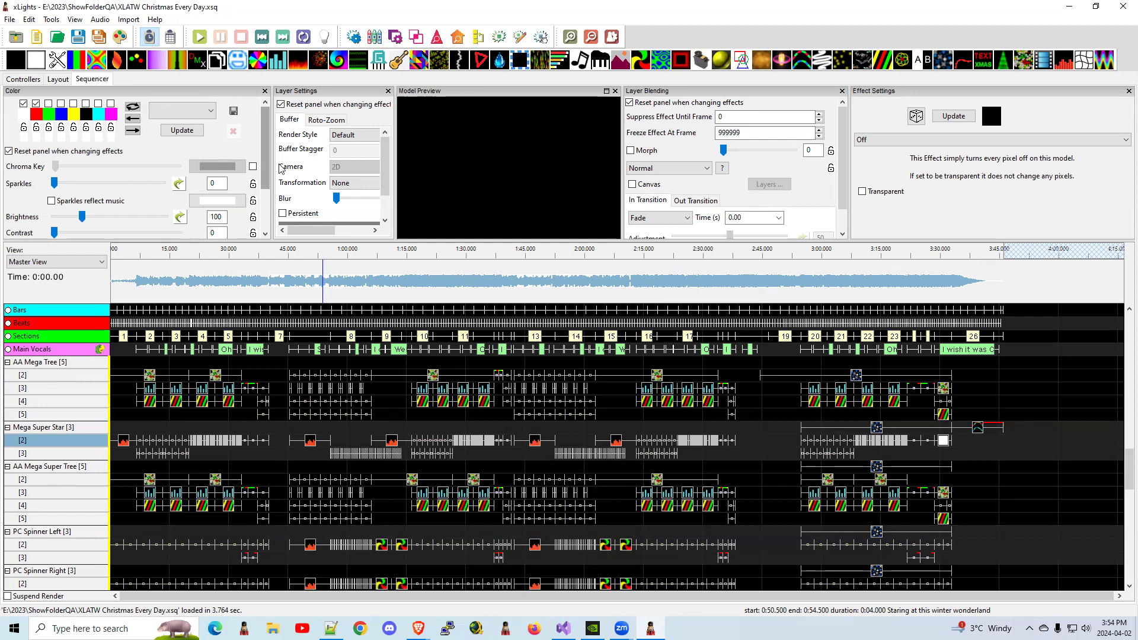
Step: Move the play marker to about 1:00 and confirm backing up the show files
click(510, 287)
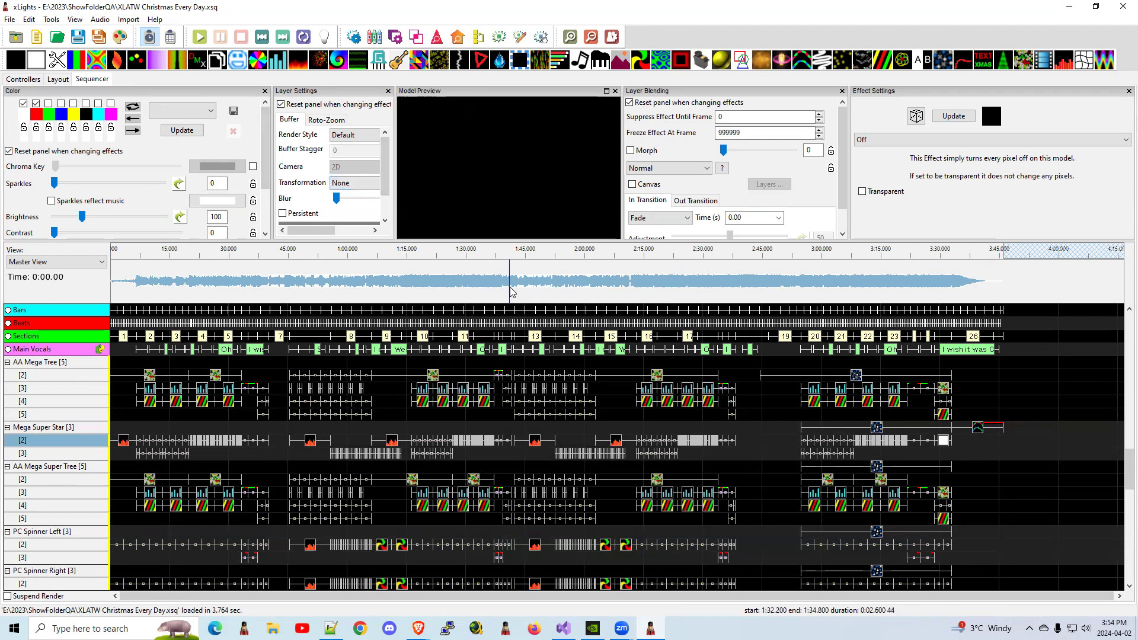
mouse_move(504, 291)
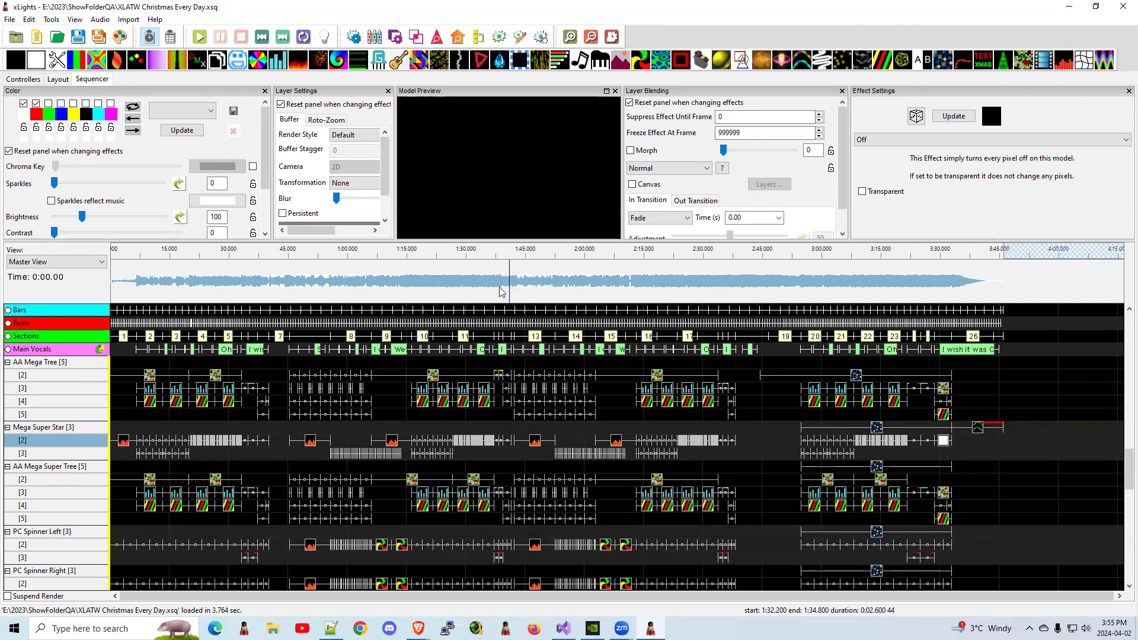
click(349, 275)
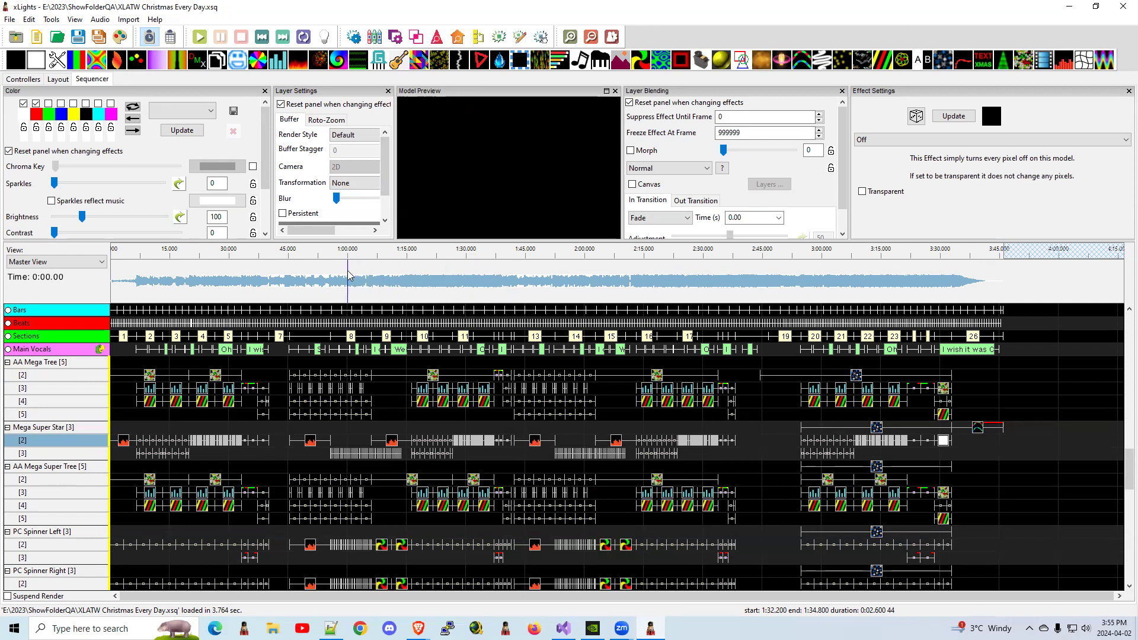
mouse_move(522, 35)
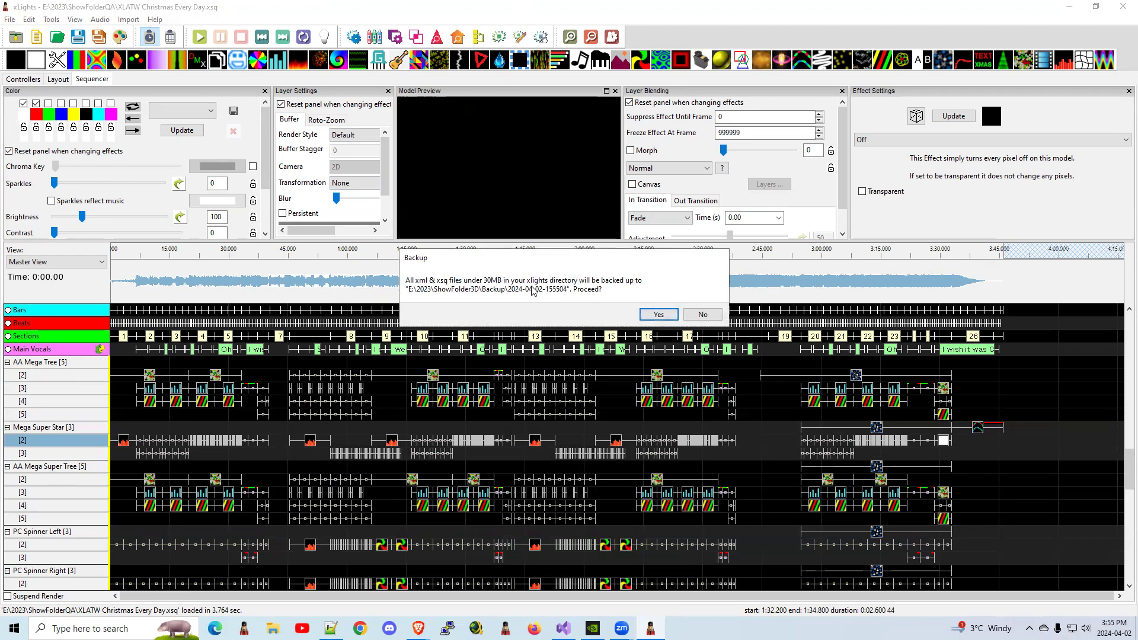
mouse_move(657, 314)
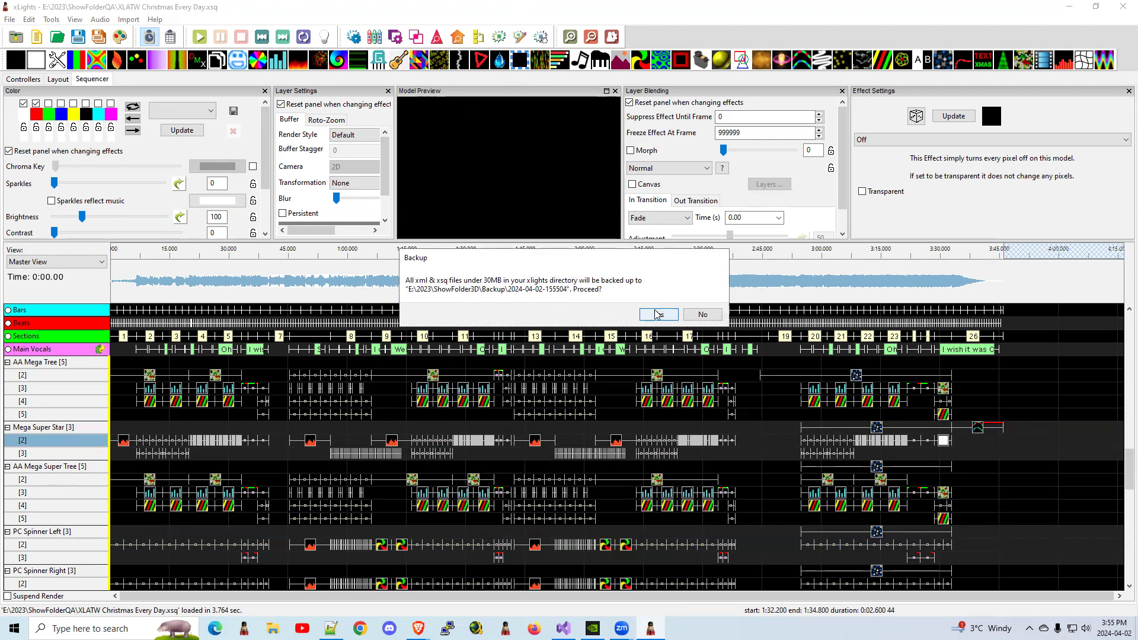
click(654, 314)
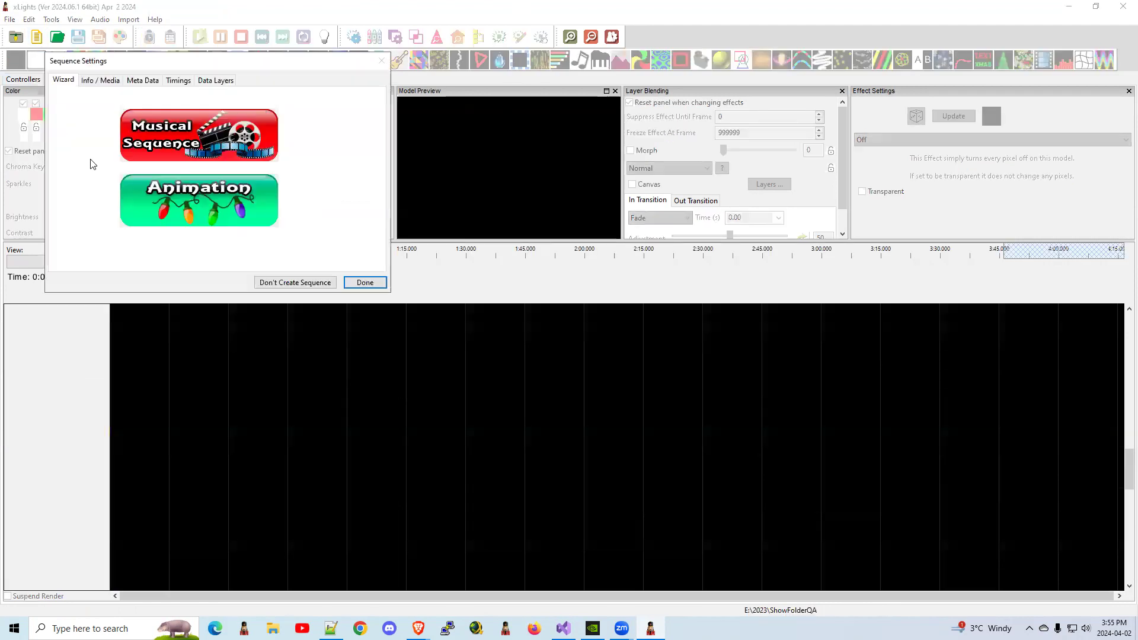
Step: Create a new Animation sequence and move the play marker to about 11 seconds
click(199, 134)
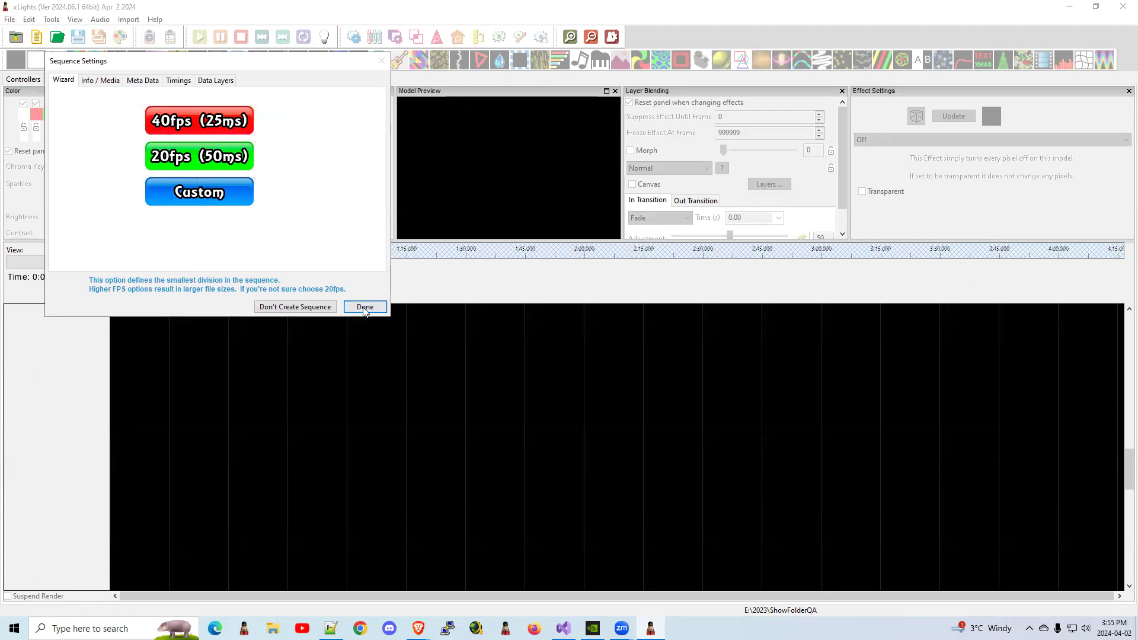
click(365, 306)
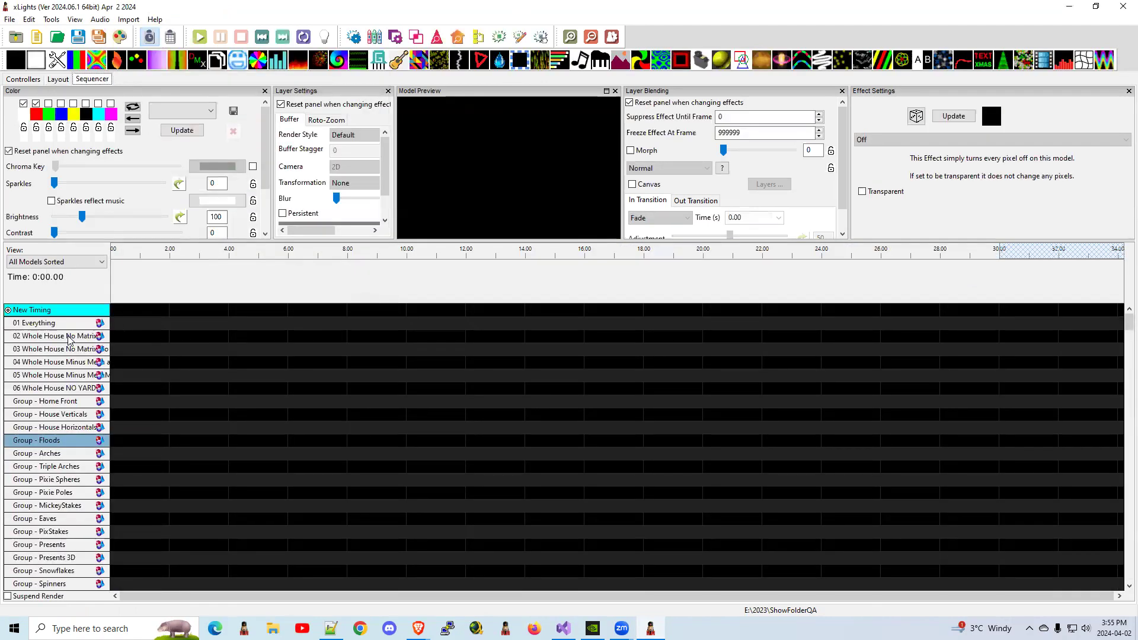
mouse_move(58, 427)
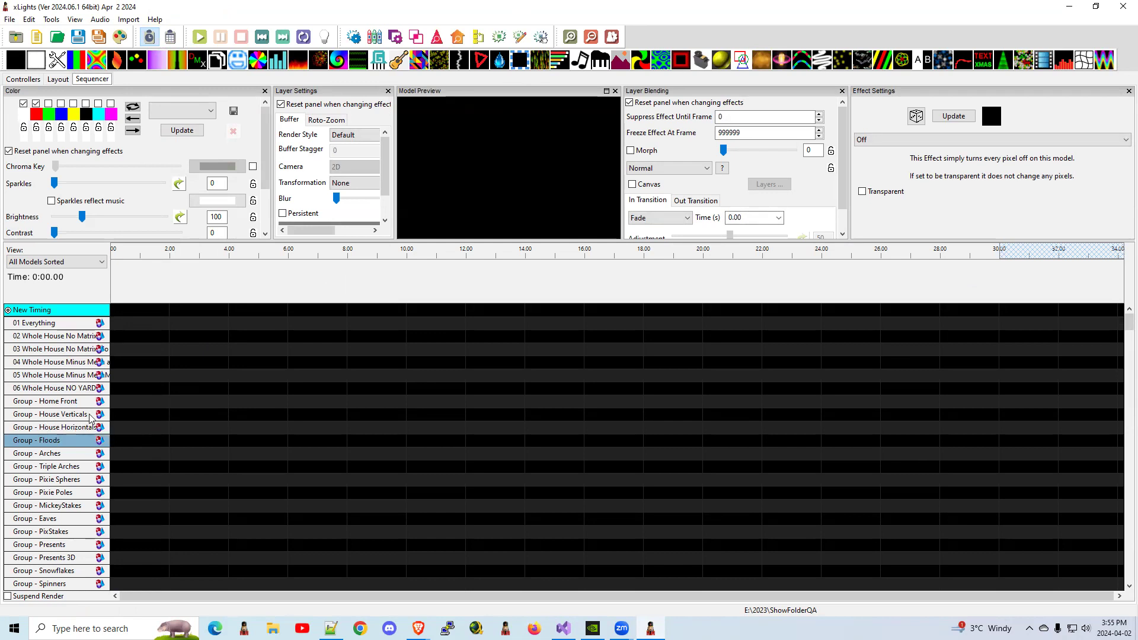
mouse_move(84, 336)
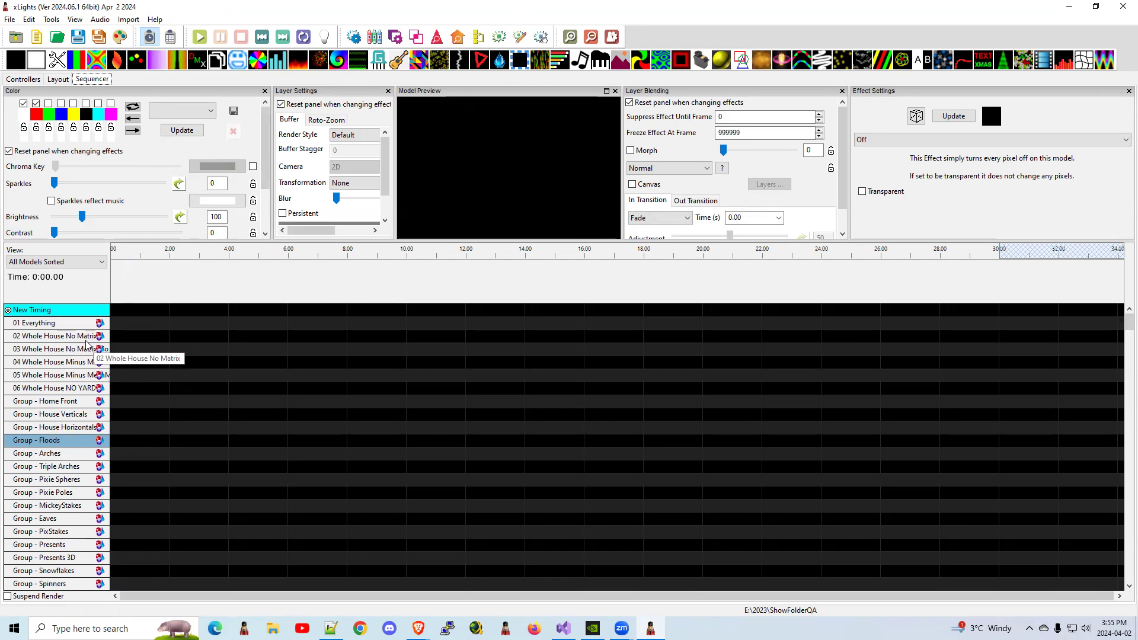
mouse_move(69, 426)
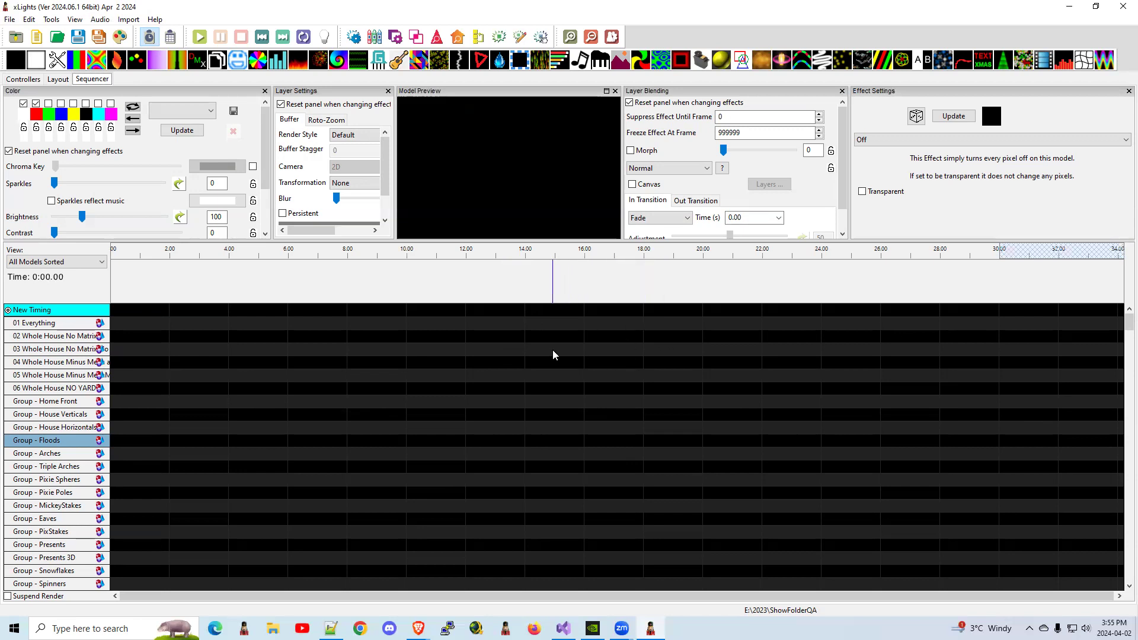
click(433, 279)
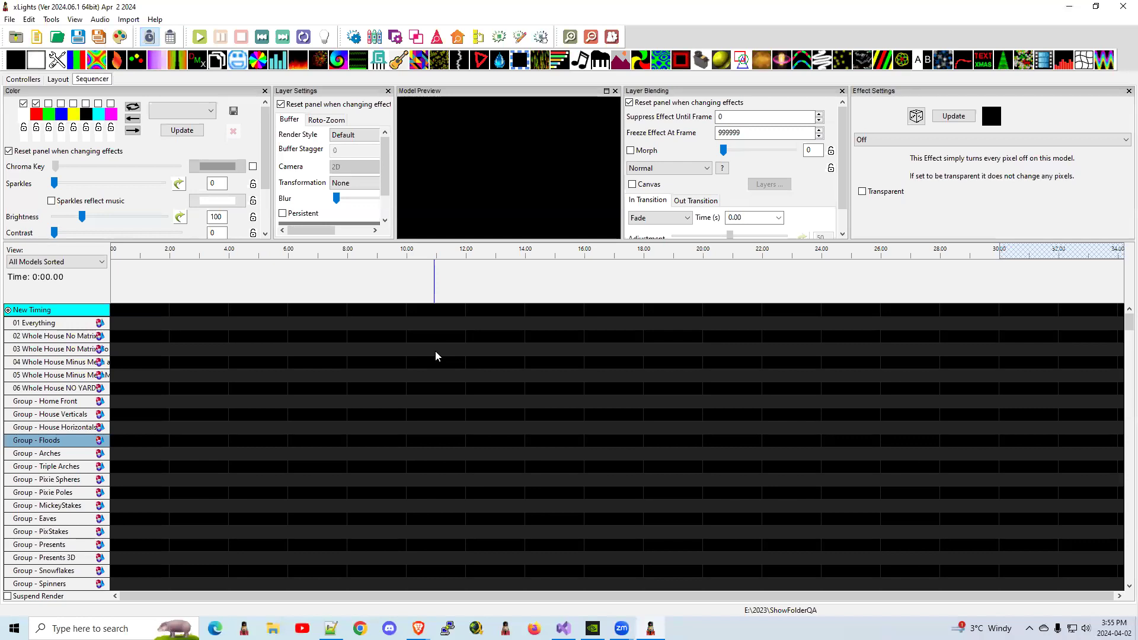